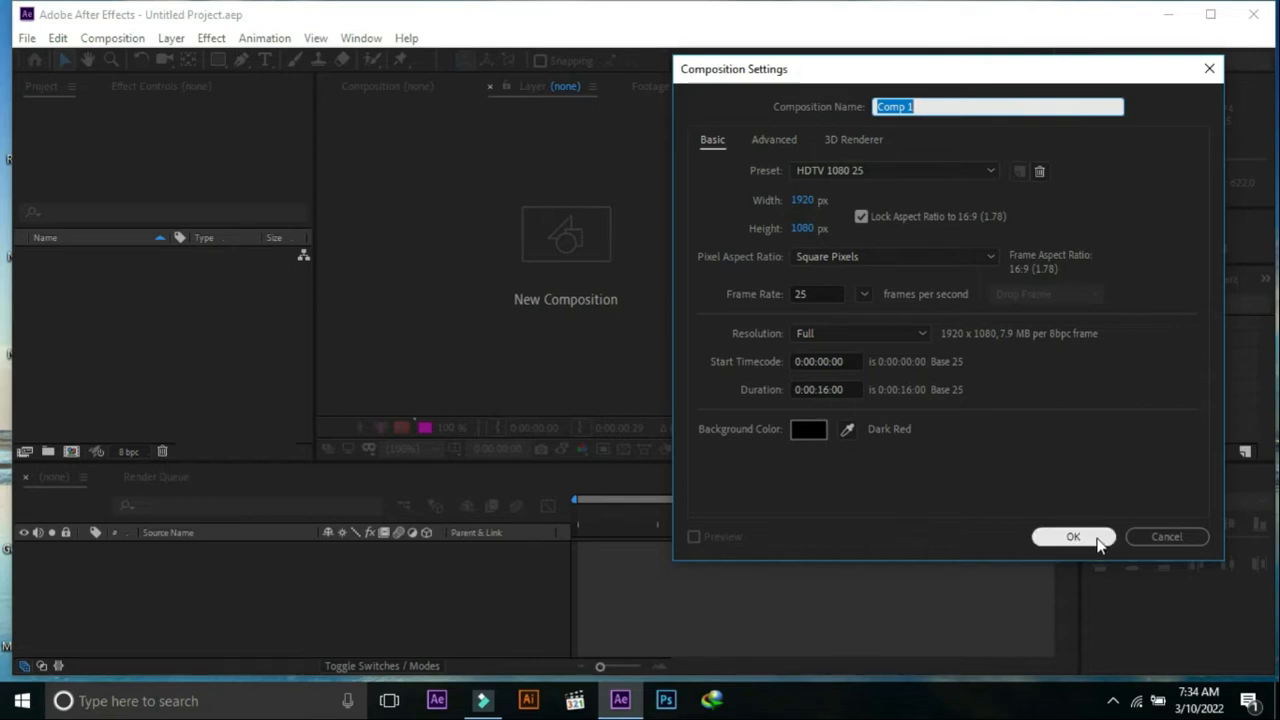
- Confirm the 1920×1080 comp, then draw a wide rectangle with a thick white outline centred in frame
{"action": "left_click", "coordinate": [1072, 536]}
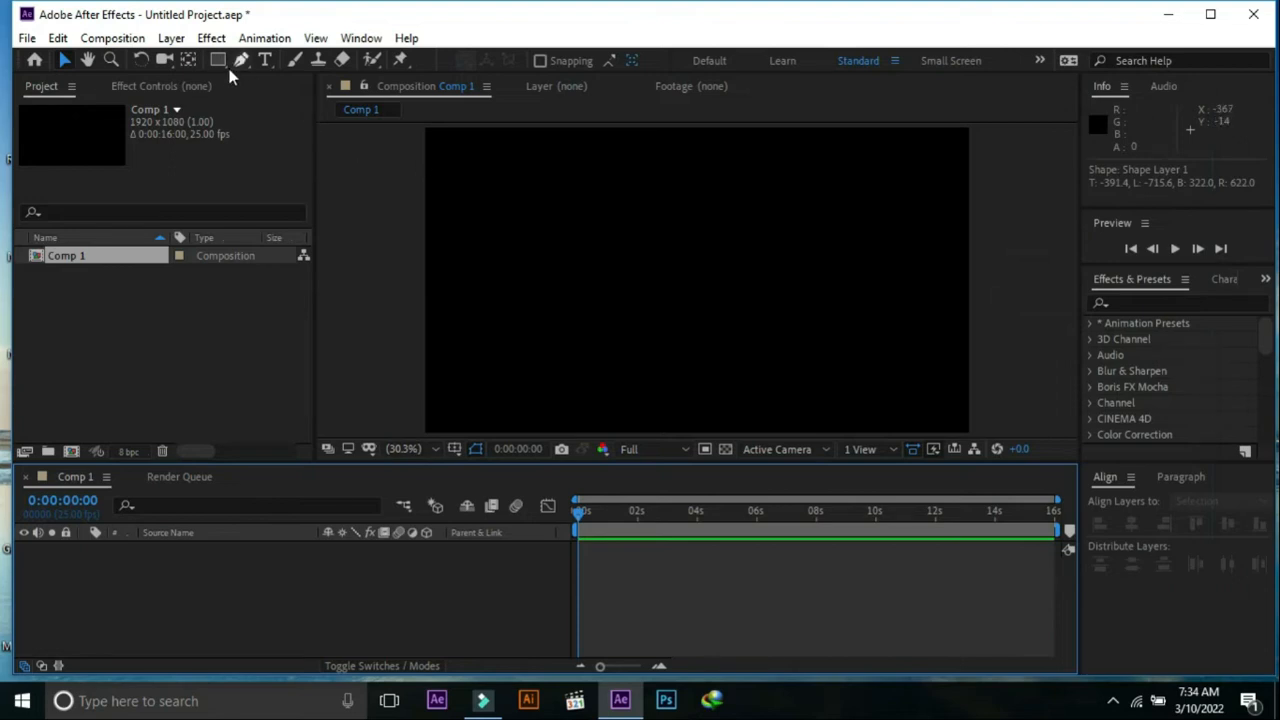
{"action": "left_click", "coordinate": [218, 60]}
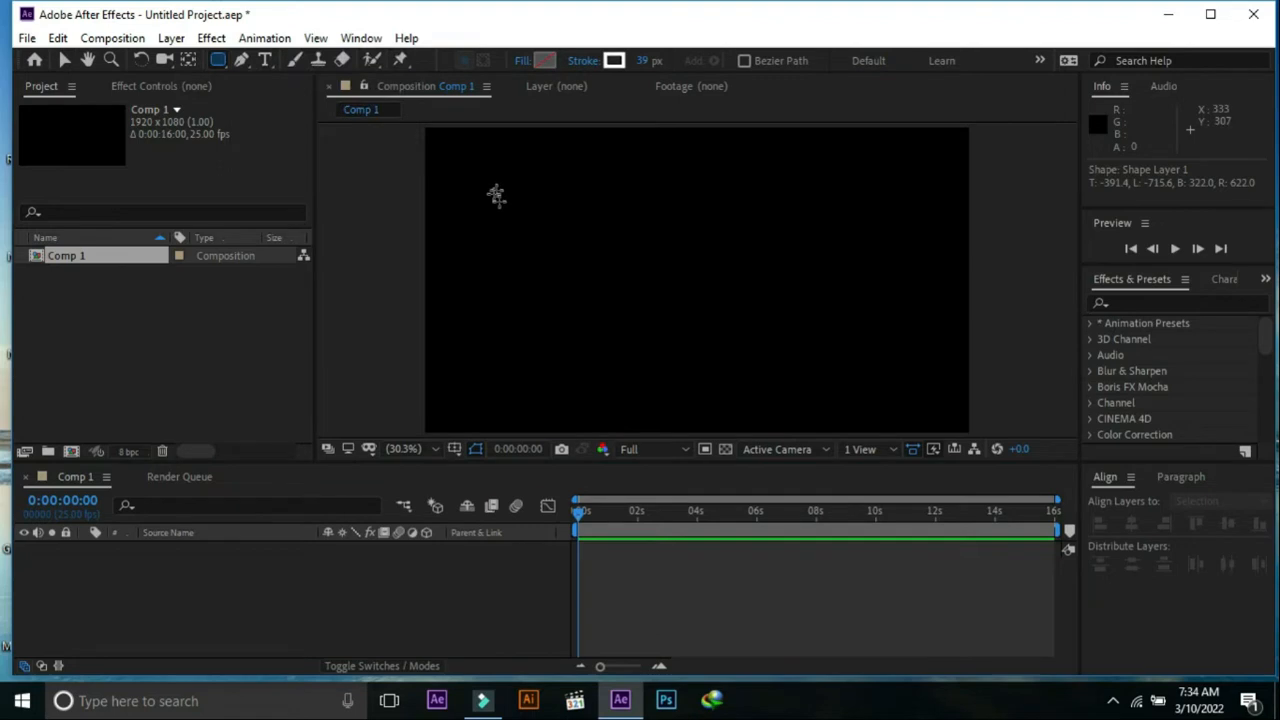
{"action": "left_click_drag", "start_coordinate": [496, 192], "coordinate": [548, 352]}
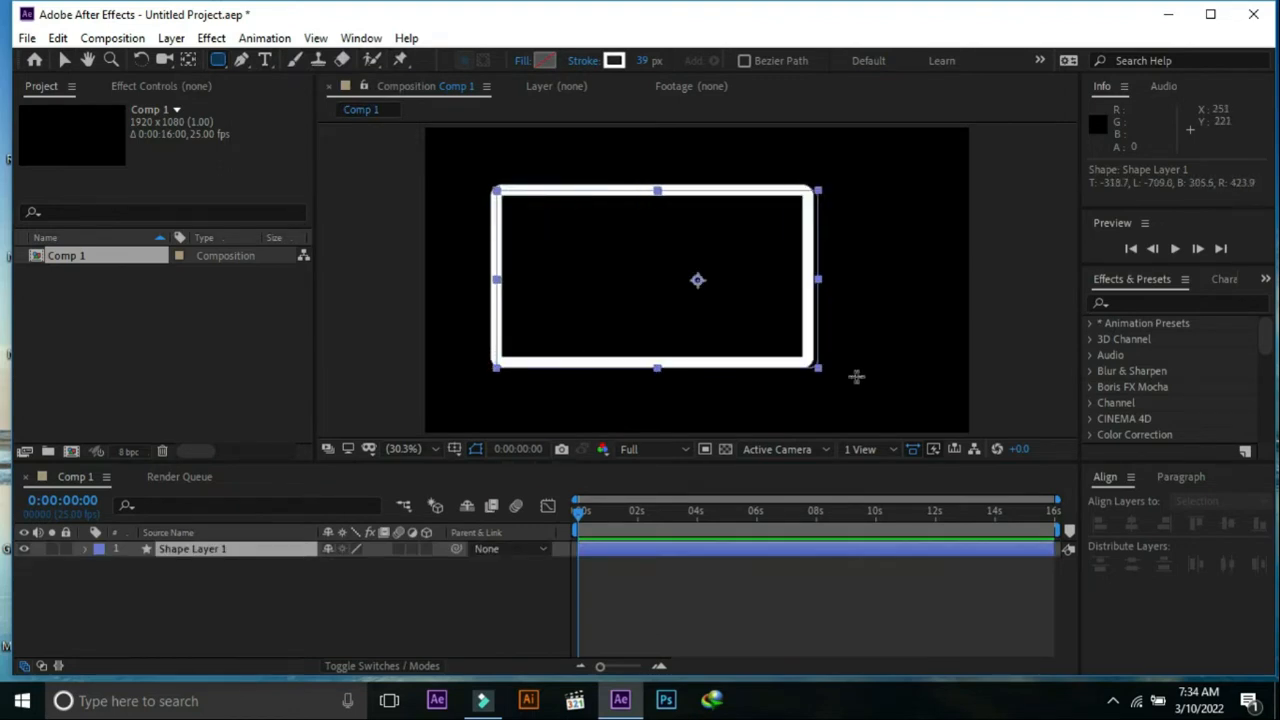
{"action": "left_click_drag", "start_coordinate": [816, 368], "coordinate": [836, 368]}
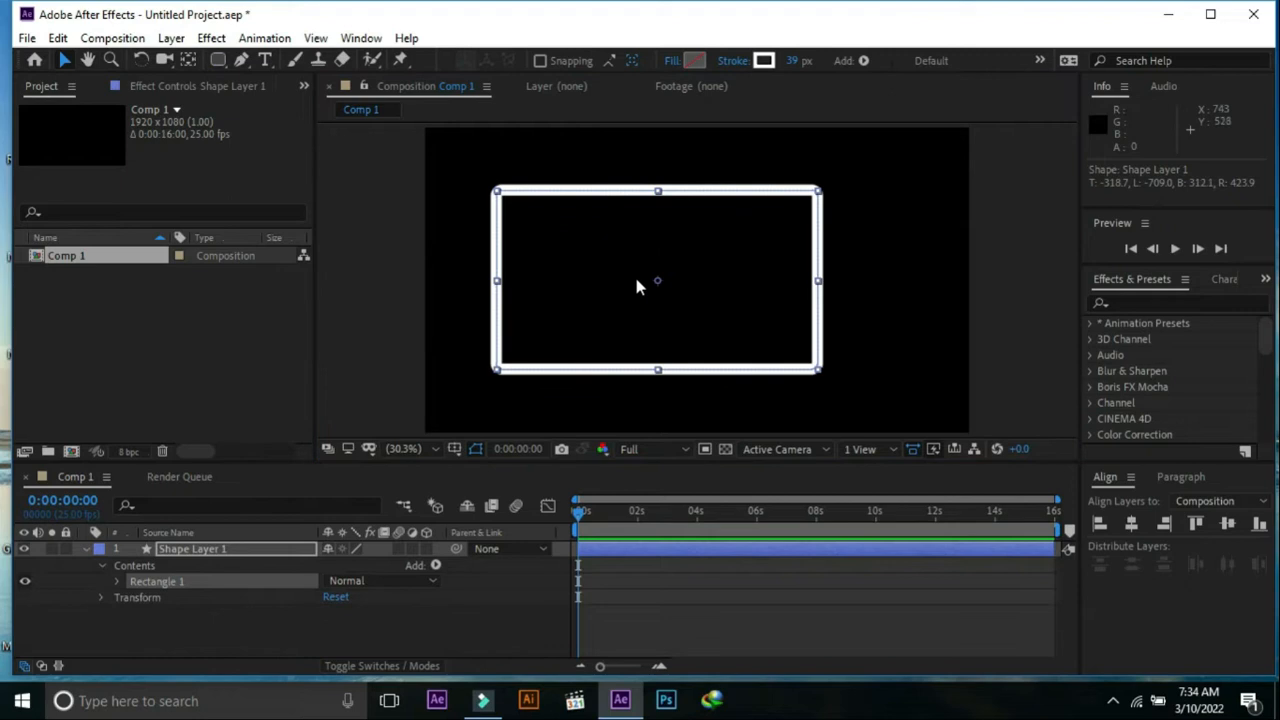
{"action": "left_click_drag", "start_coordinate": [656, 280], "coordinate": [698, 282]}
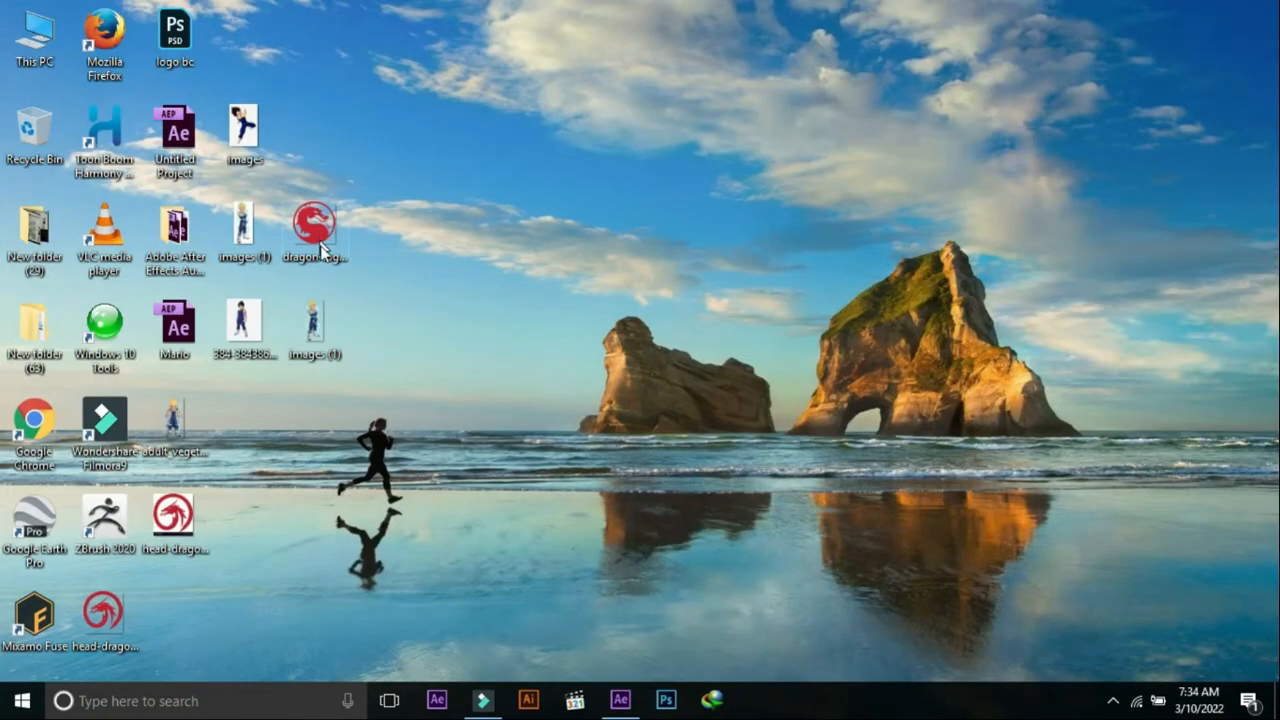
{"action": "mouse_move", "coordinate": [620, 700]}
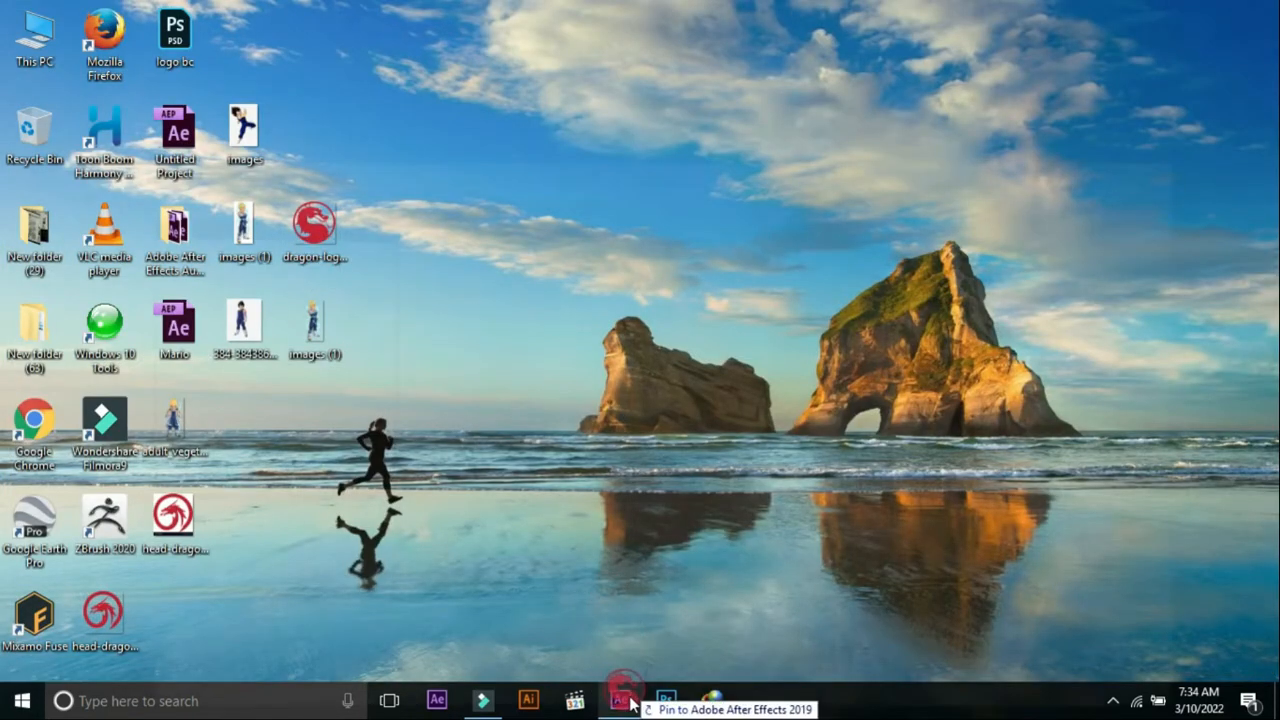
- Import the dragon logo and character PNGs into the comp and scale the character image up
{"action": "left_click", "coordinate": [620, 700]}
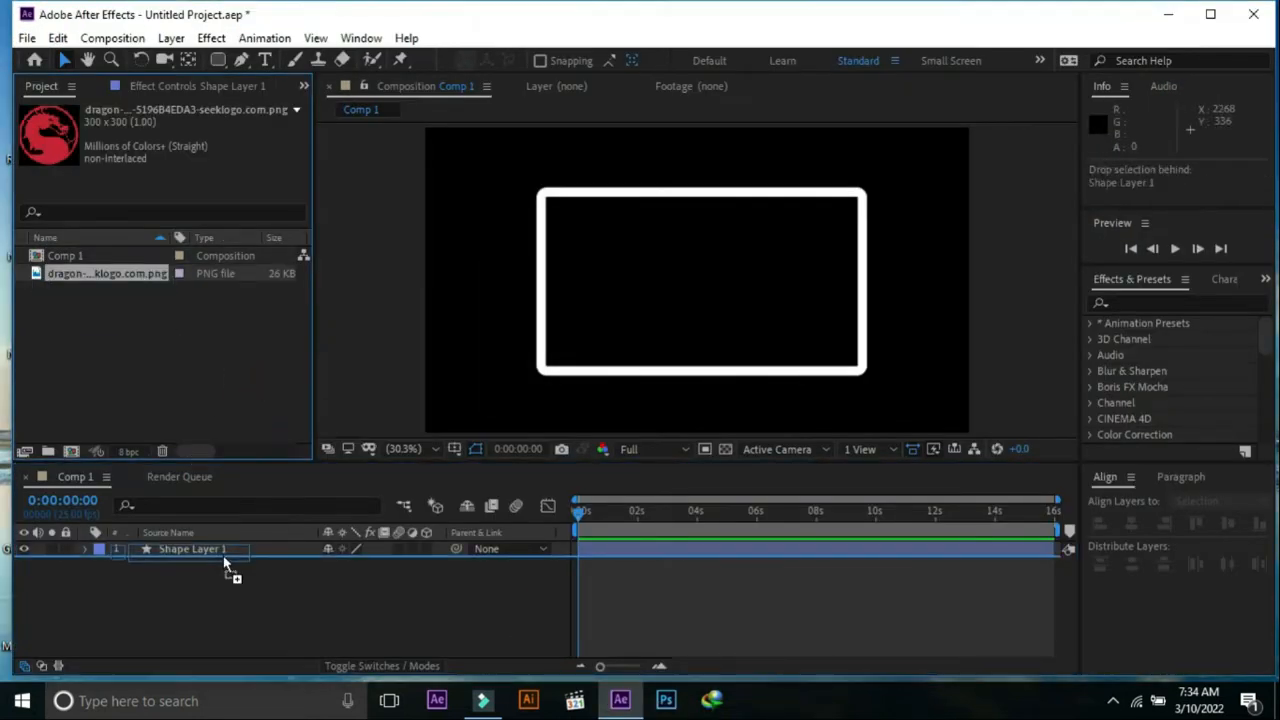
{"action": "left_click_drag", "start_coordinate": [108, 272], "coordinate": [250, 564]}
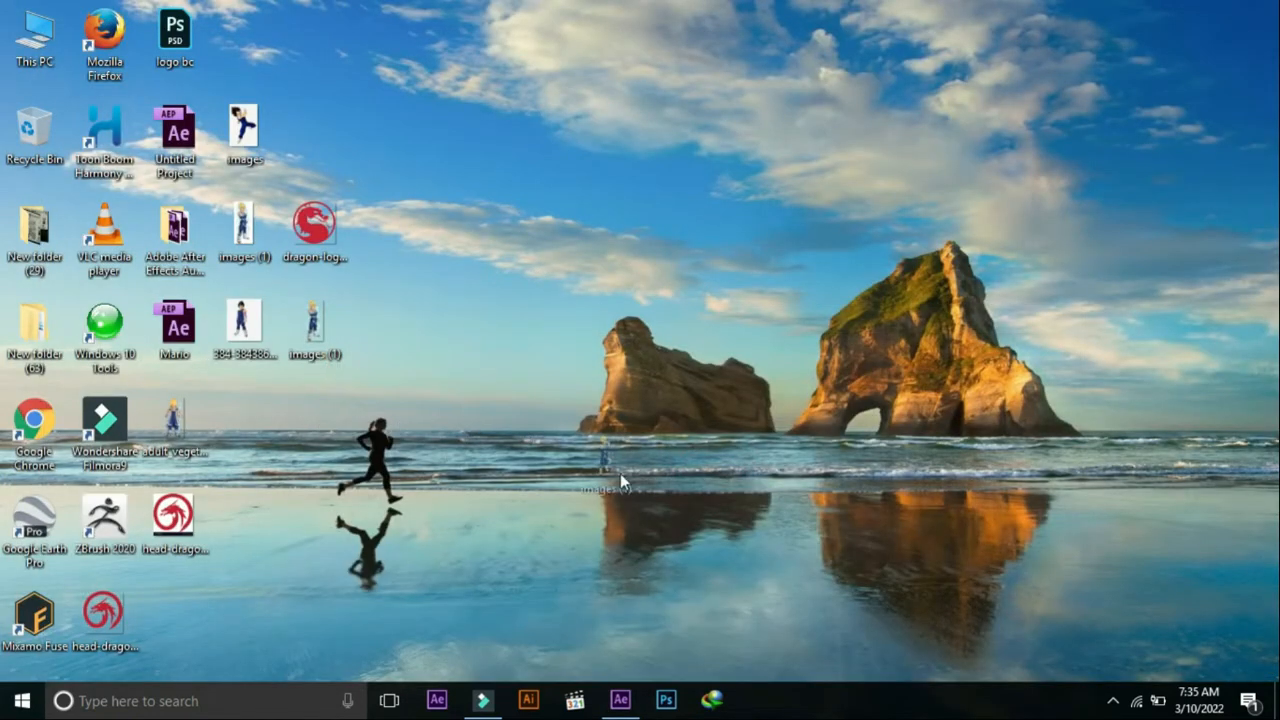
{"action": "left_click", "coordinate": [620, 700]}
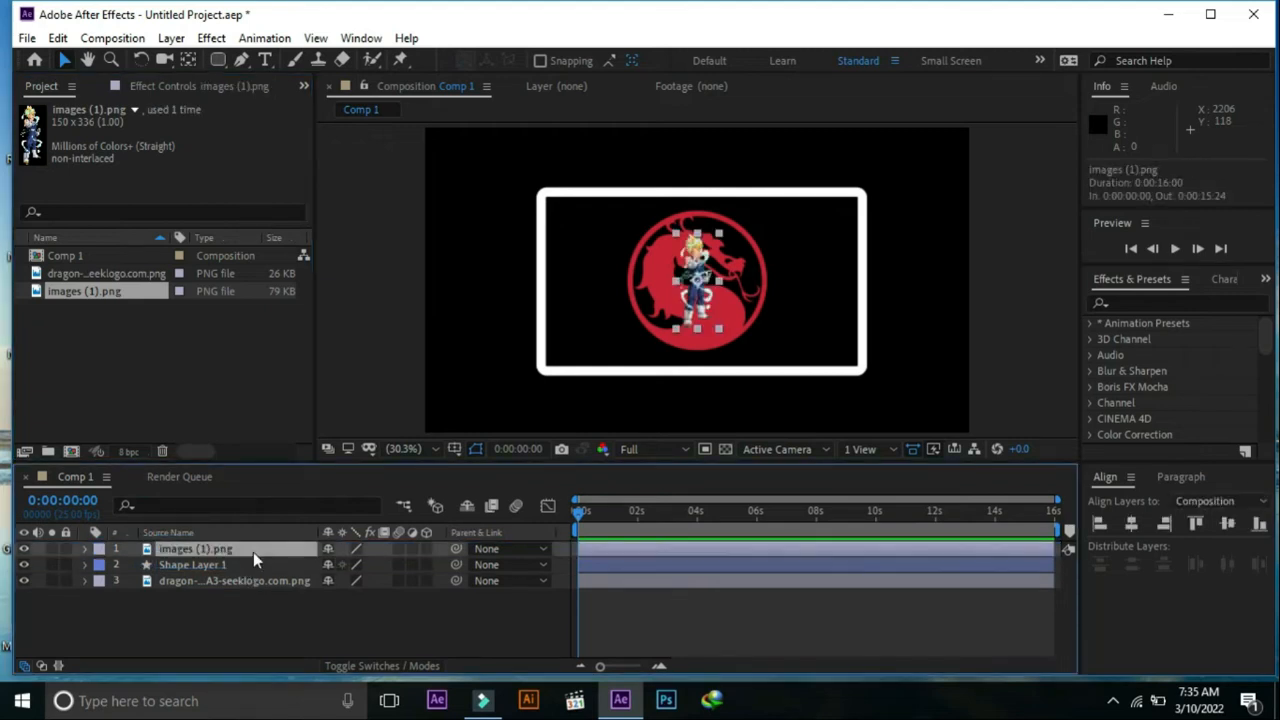
{"action": "left_click", "coordinate": [84, 548]}
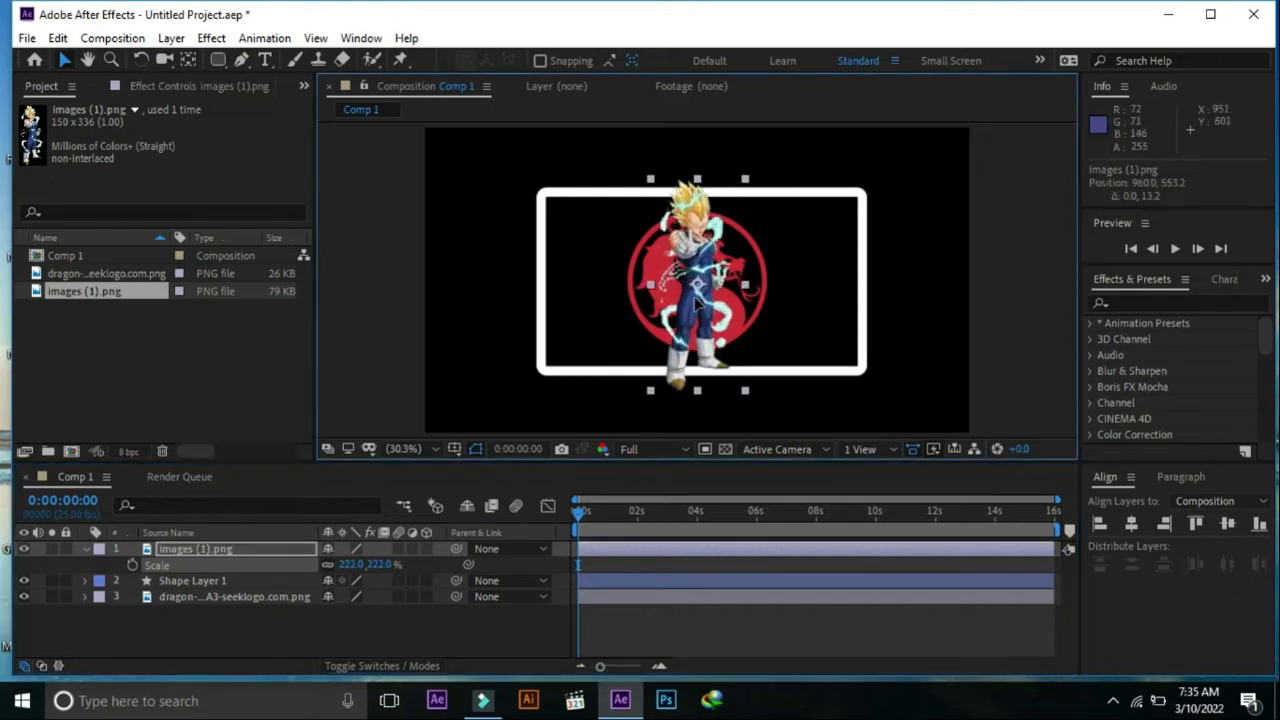
{"action": "left_click", "coordinate": [196, 548]}
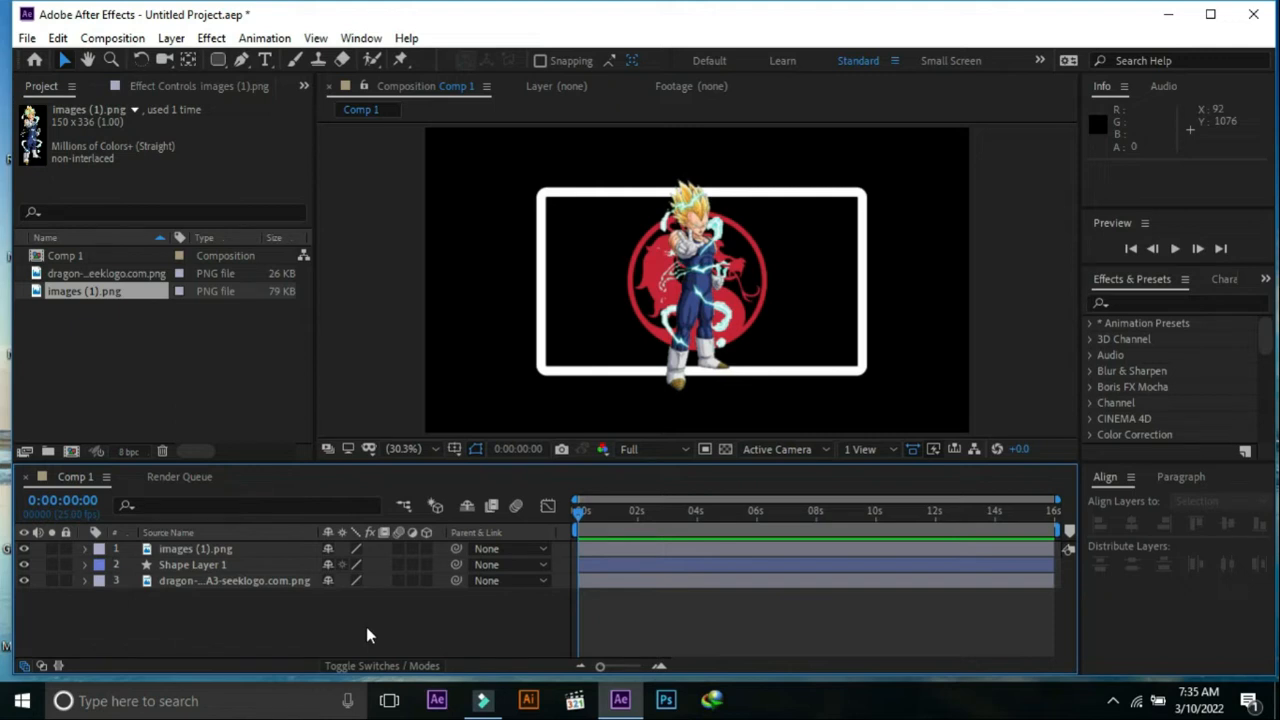
{"action": "mouse_move", "coordinate": [264, 60]}
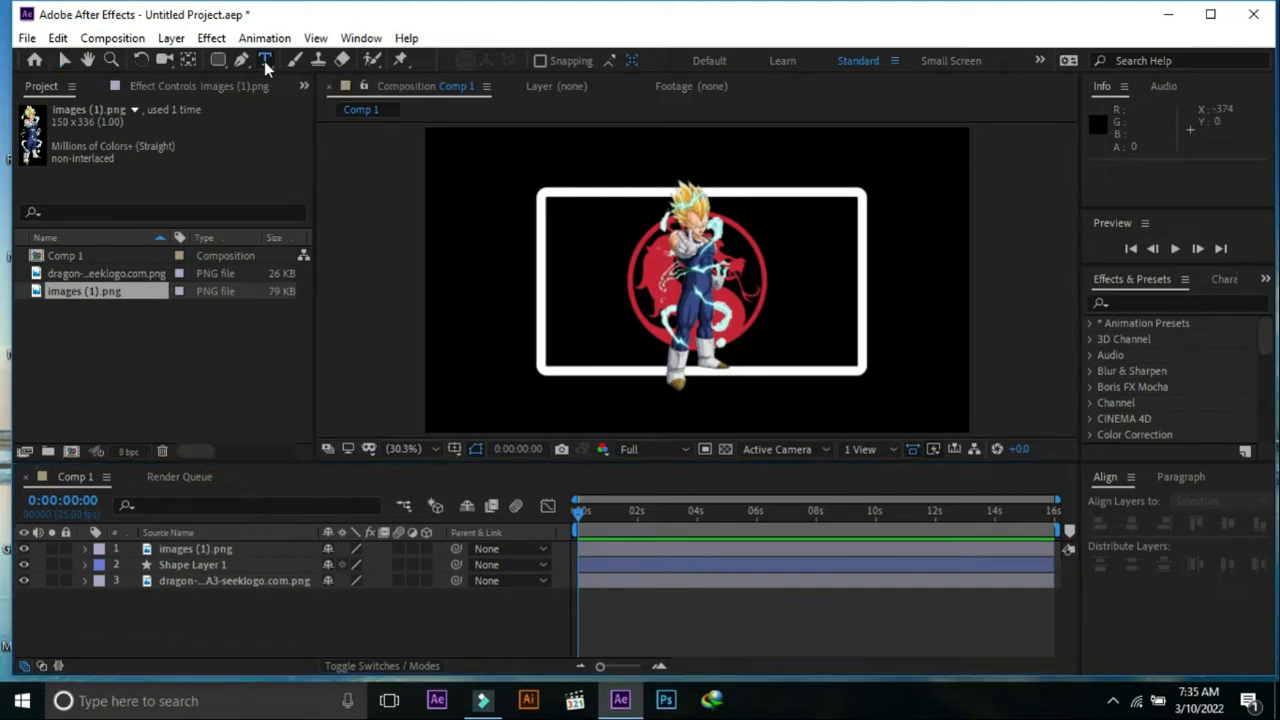
- Create a text layer at the lower left of the frame reading Dragon Roar
{"action": "left_click", "coordinate": [264, 60]}
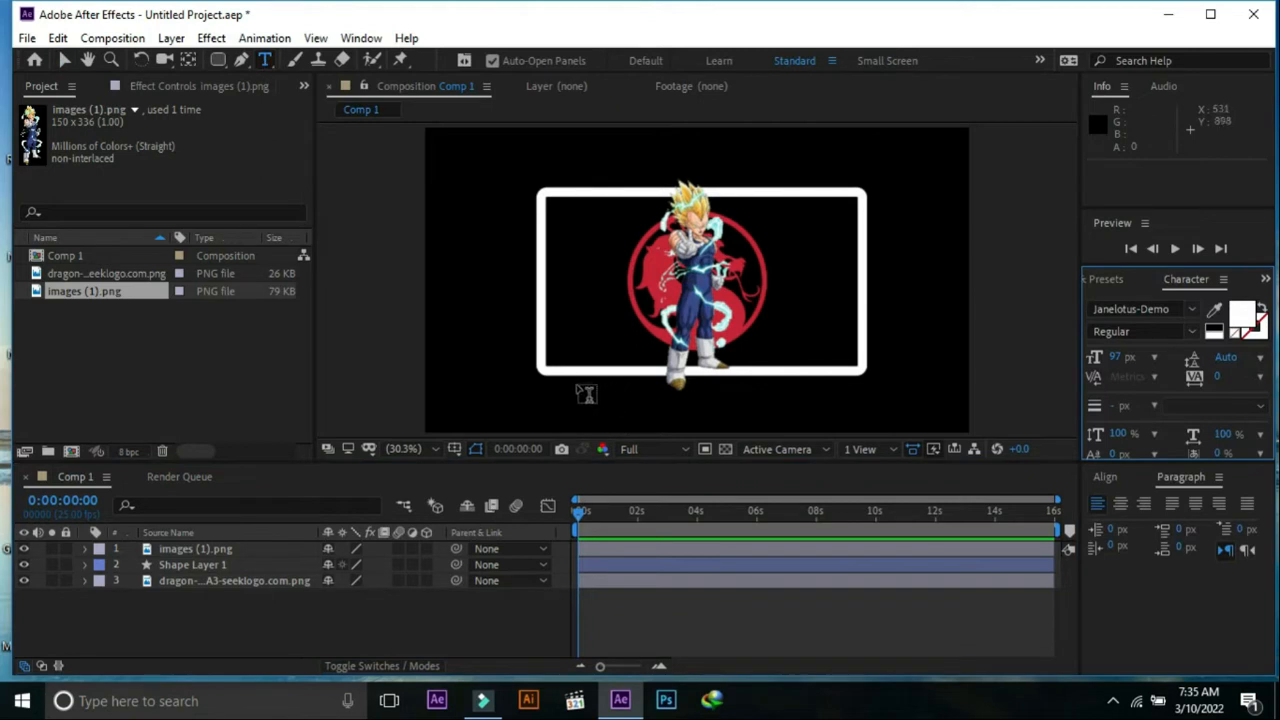
{"action": "mouse_move", "coordinate": [588, 368]}
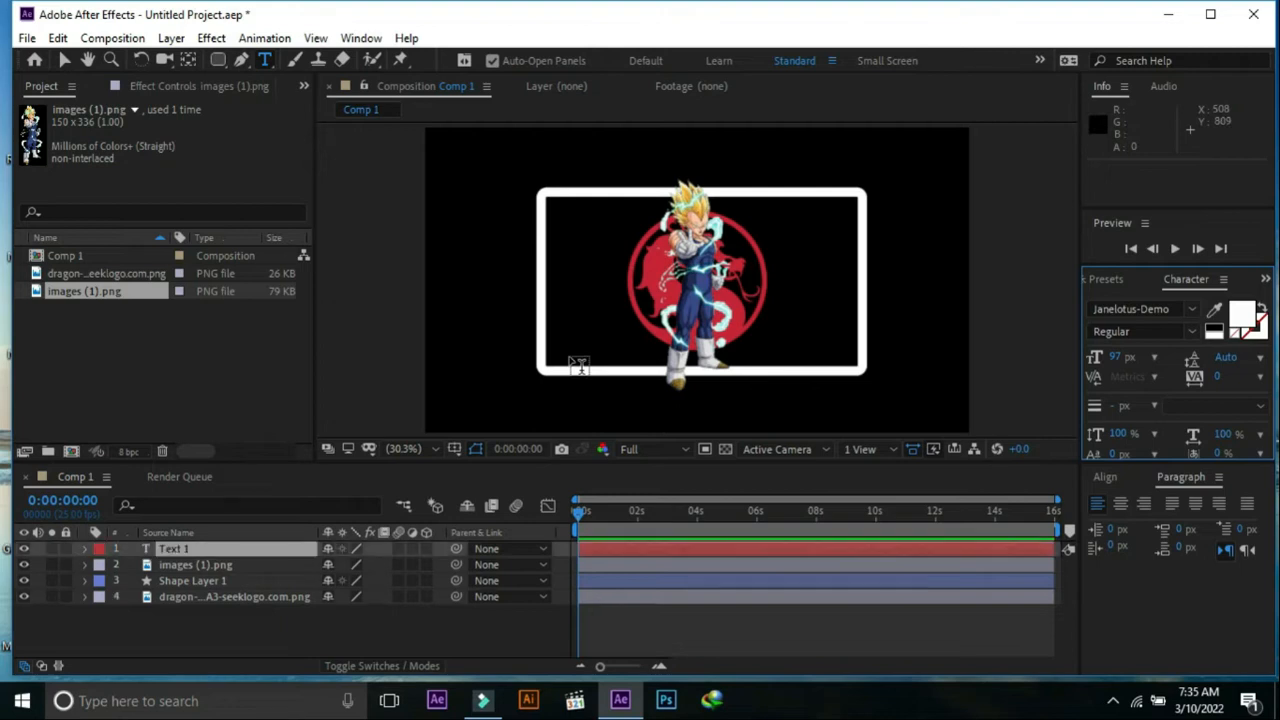
{"action": "left_click", "coordinate": [570, 356]}
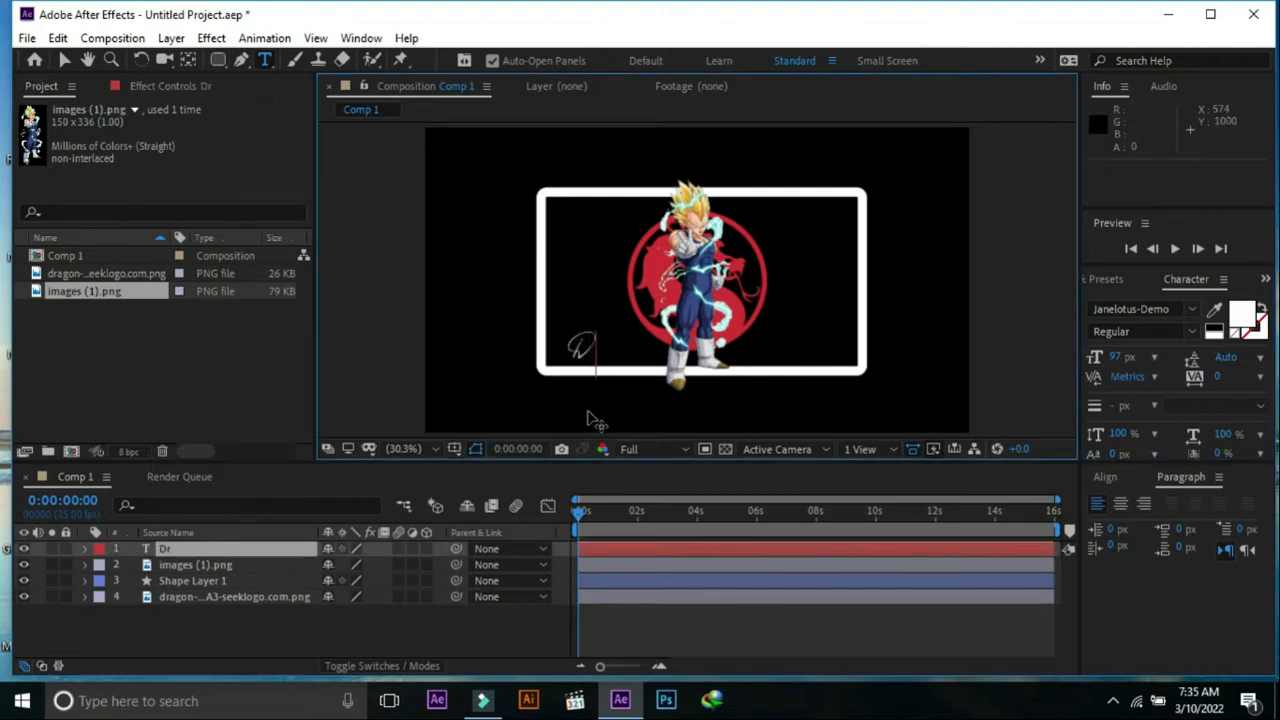
{"action": "type", "text": "Dragon"}
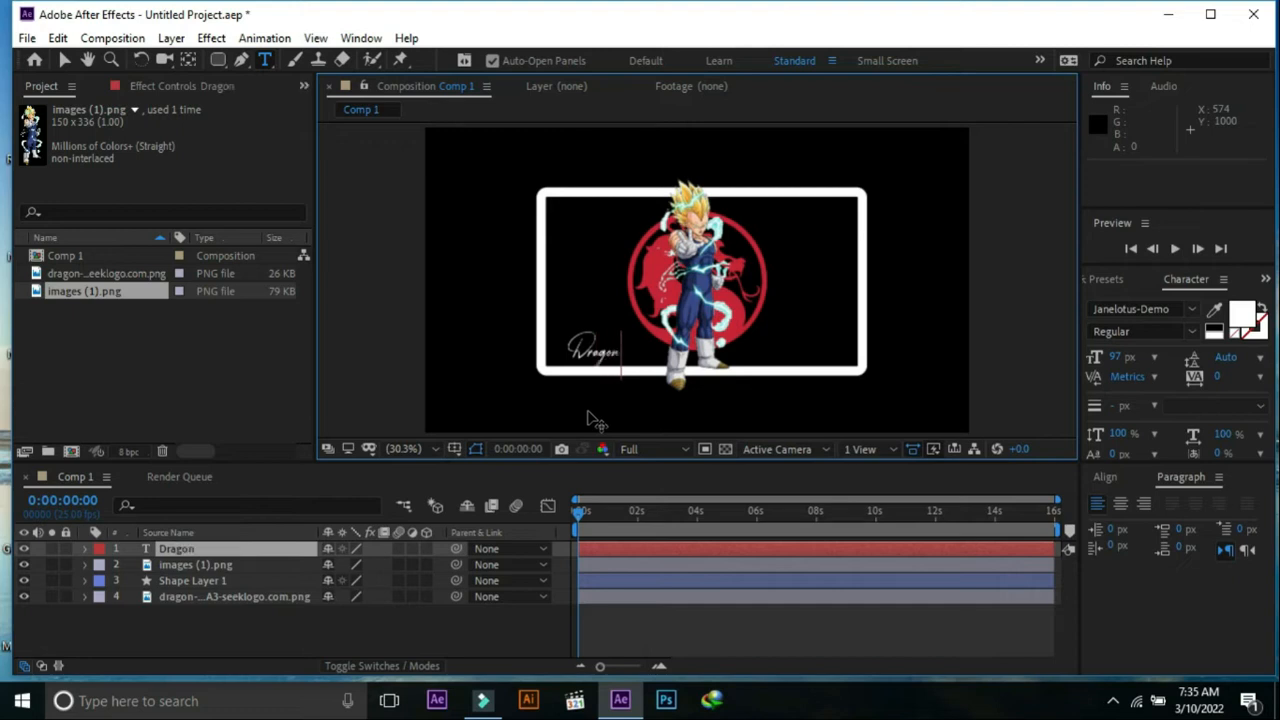
{"action": "type", "text": "Roar"}
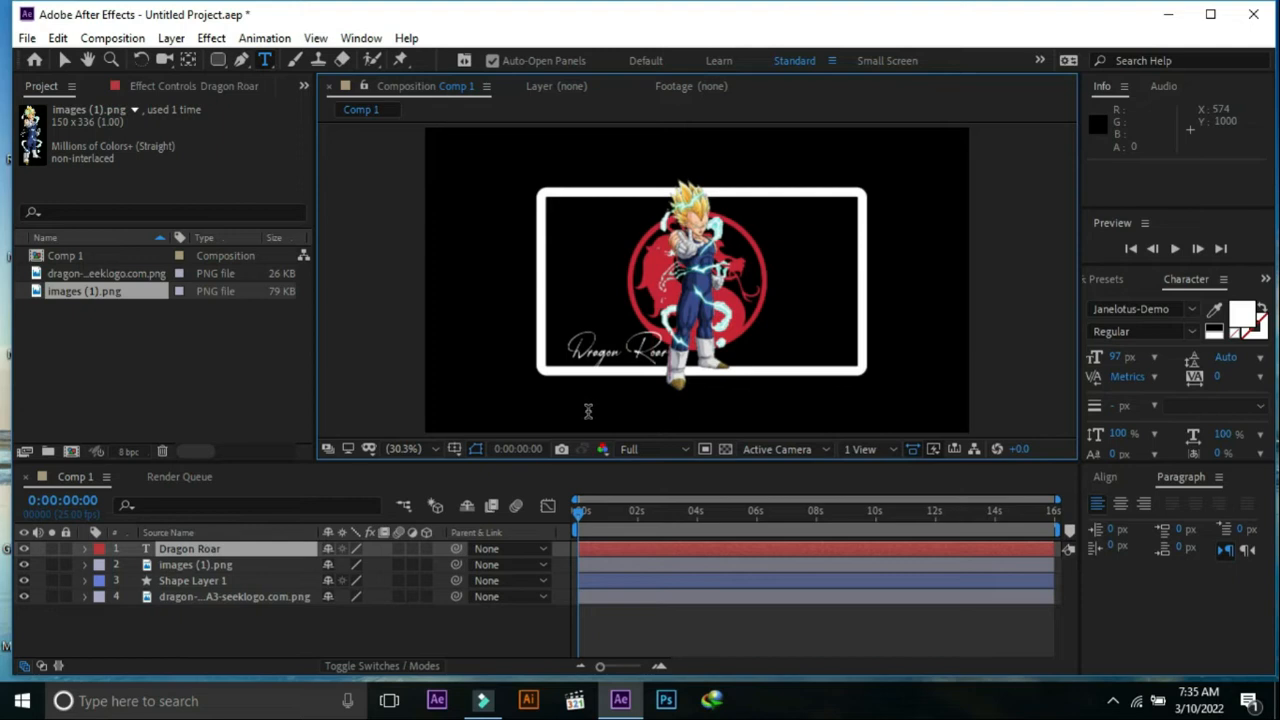
- Set the title's font to Johnstown Demo and select the Dragon Roar layer
{"action": "left_click", "coordinate": [188, 548]}
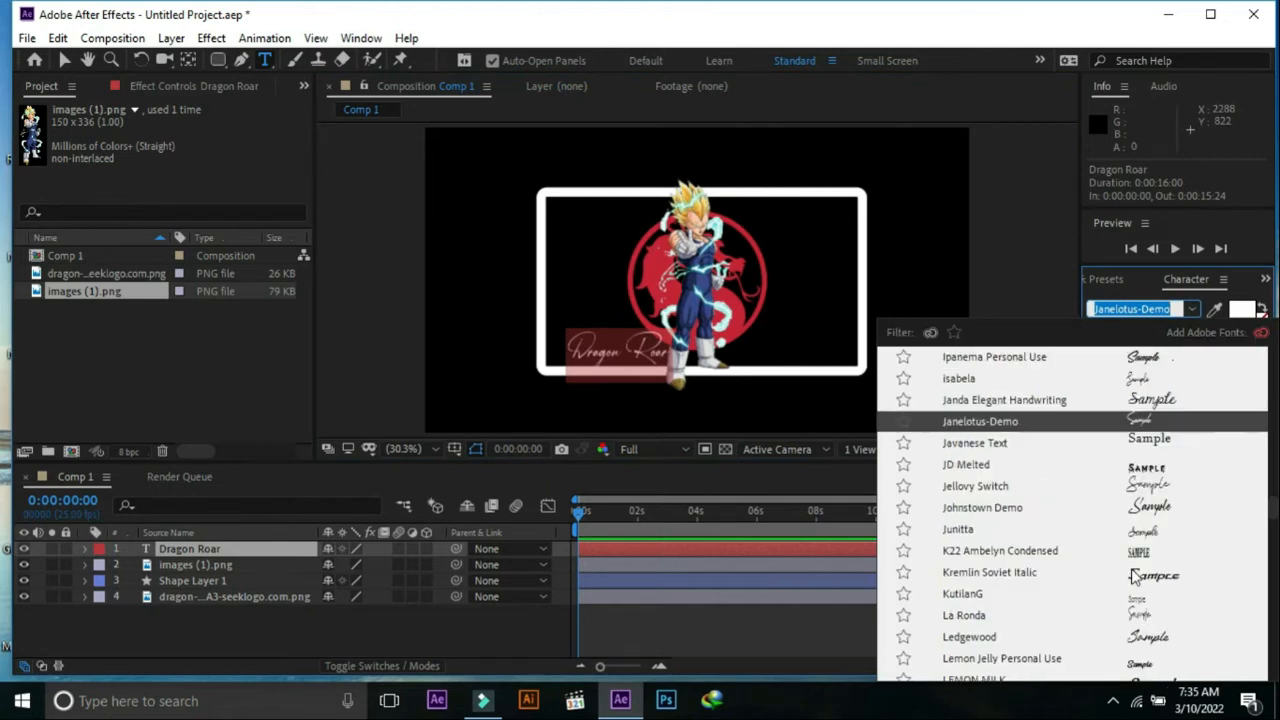
{"action": "mouse_move", "coordinate": [1158, 516]}
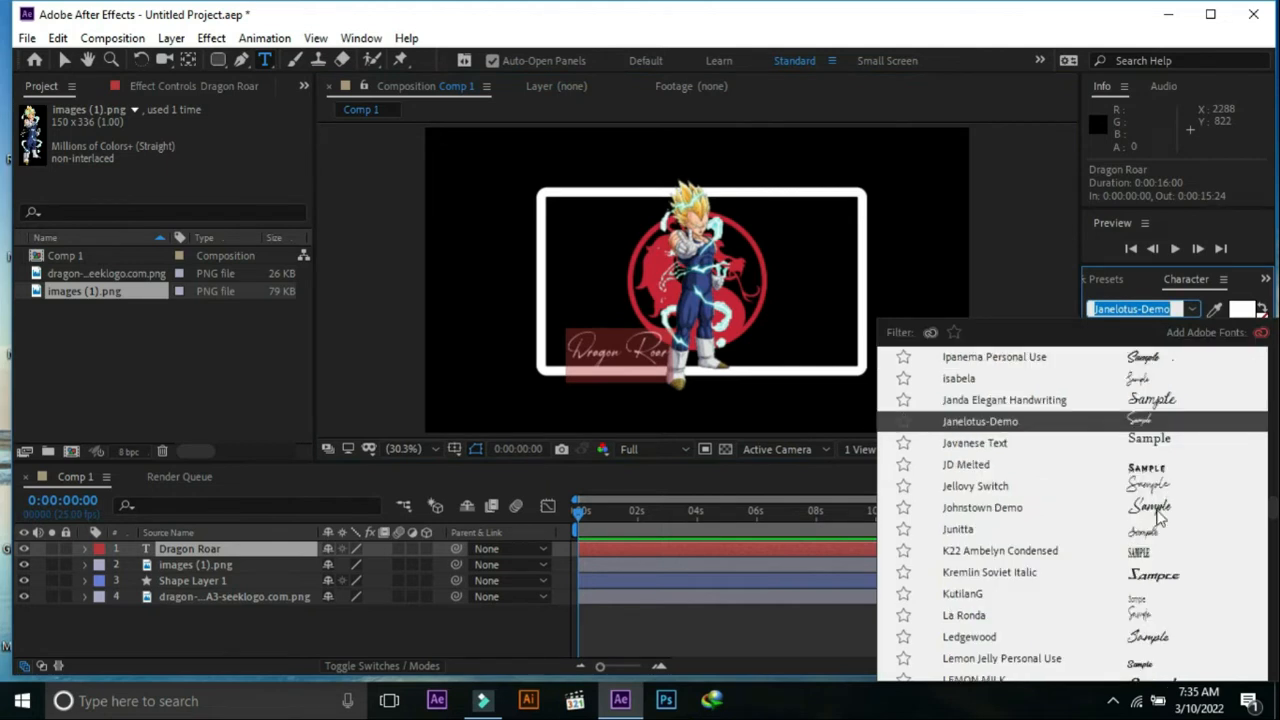
{"action": "left_click", "coordinate": [982, 508]}
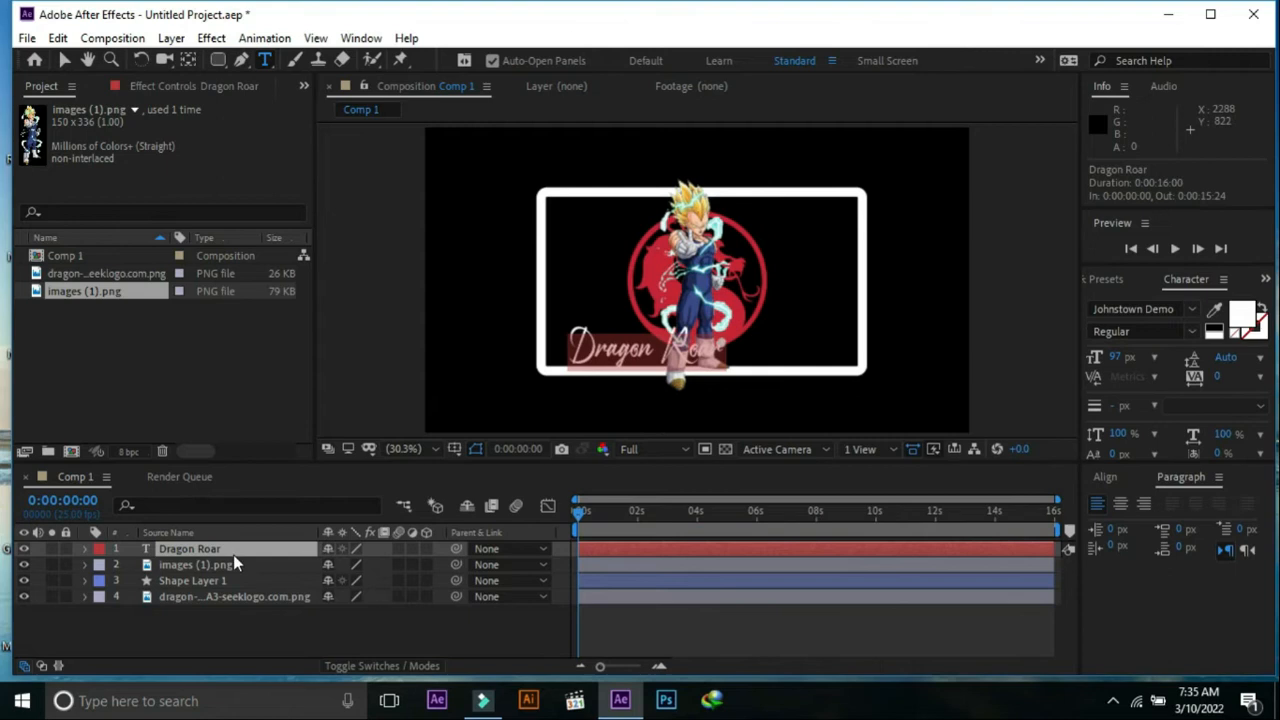
{"action": "left_click", "coordinate": [188, 548]}
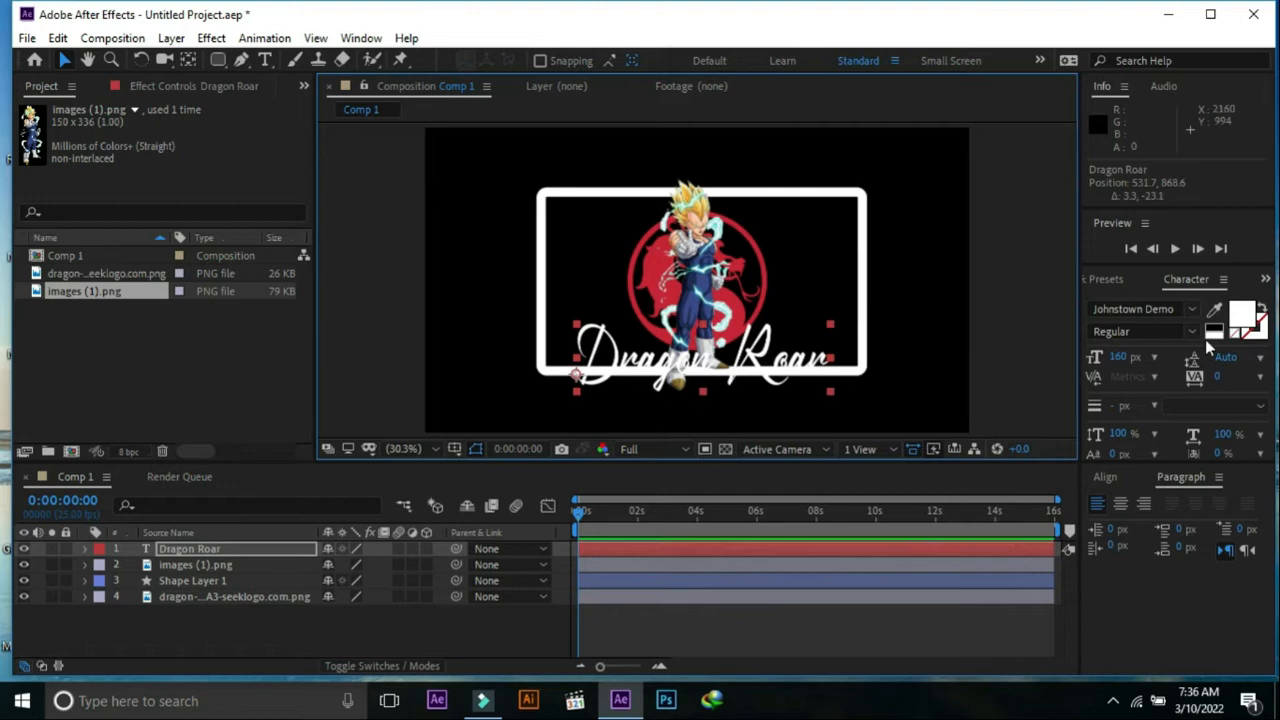
{"action": "left_click", "coordinate": [360, 38]}
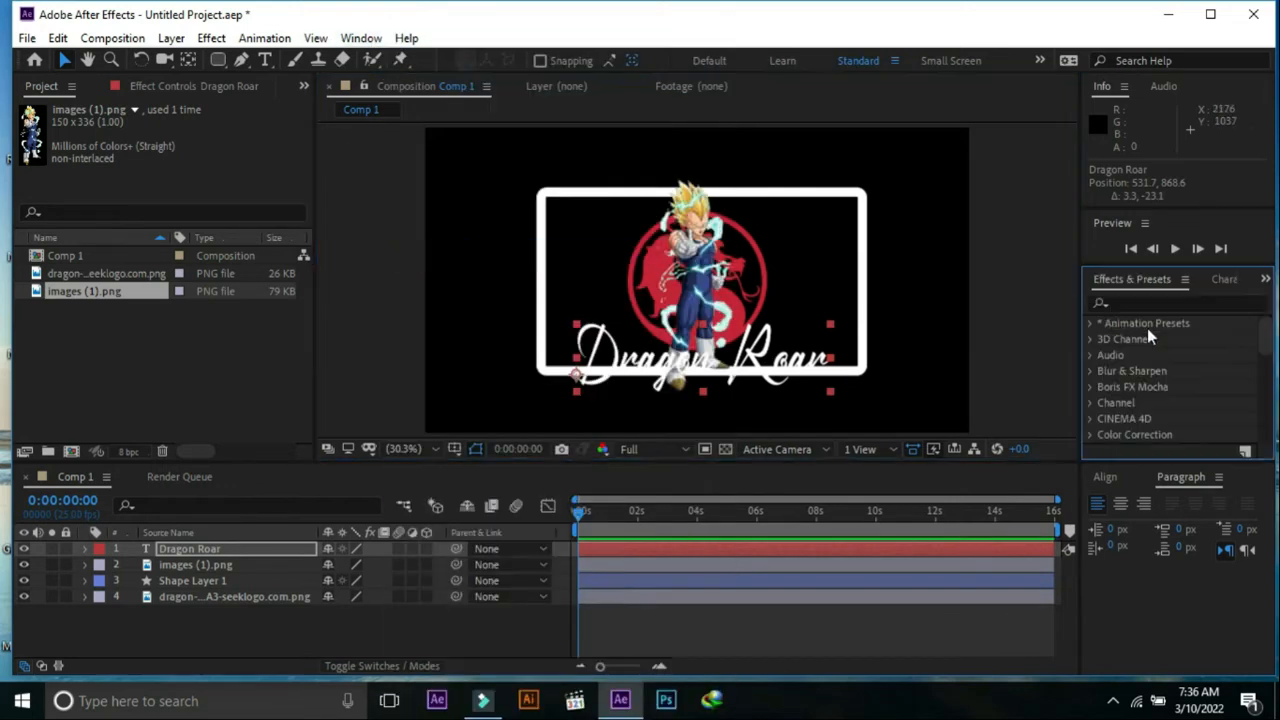
- Search 'fill', apply Fill to the title and set its colour to orange-red FF3C00
{"action": "type", "text": "fil"}
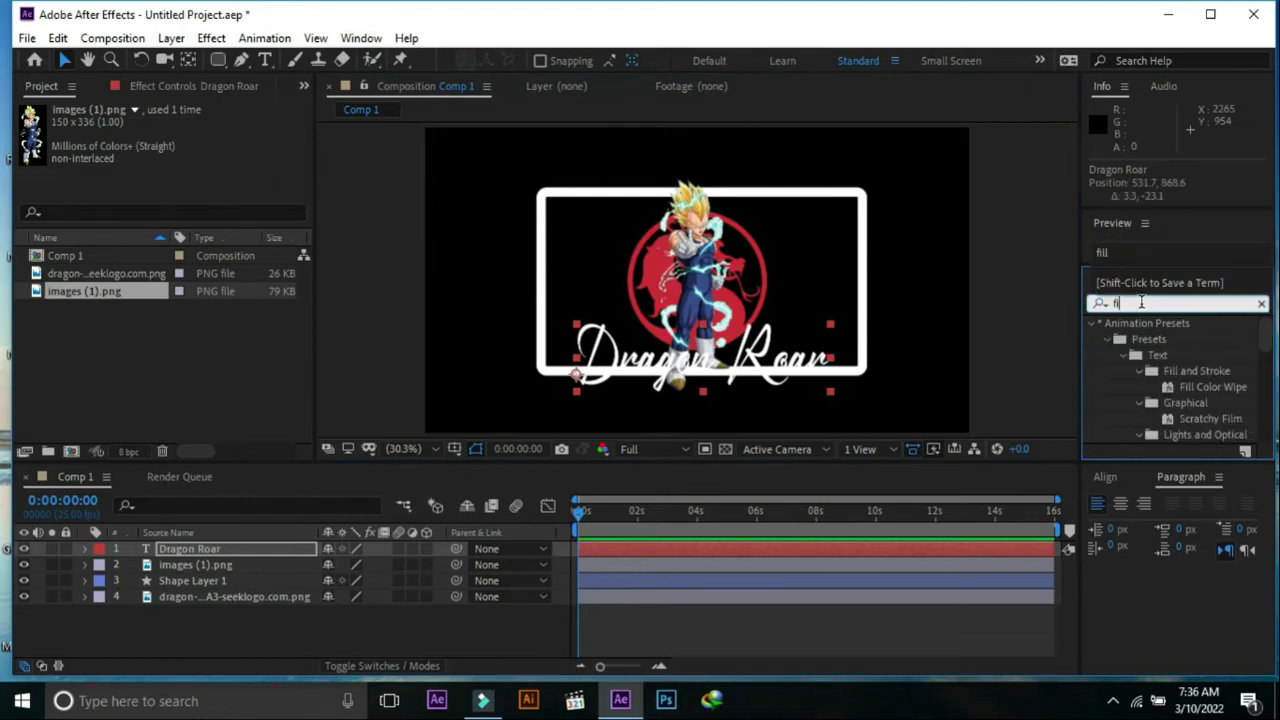
{"action": "type", "text": "fill"}
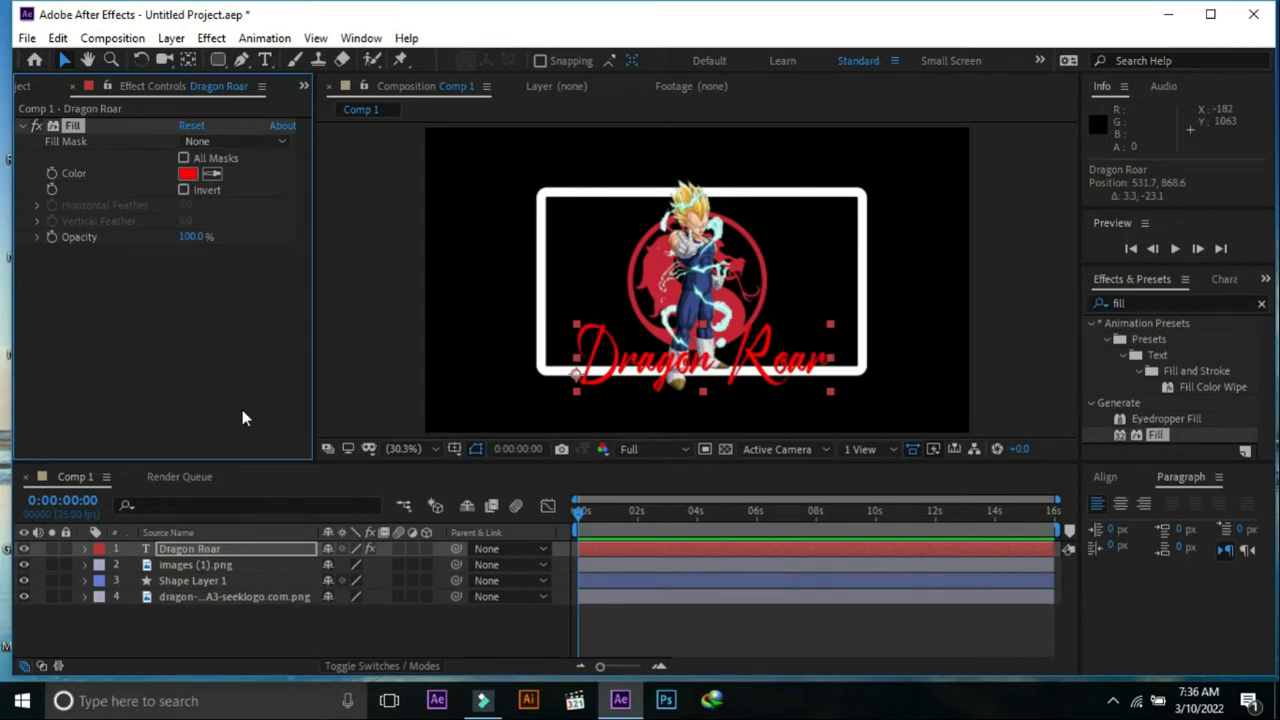
{"action": "left_click", "coordinate": [188, 172]}
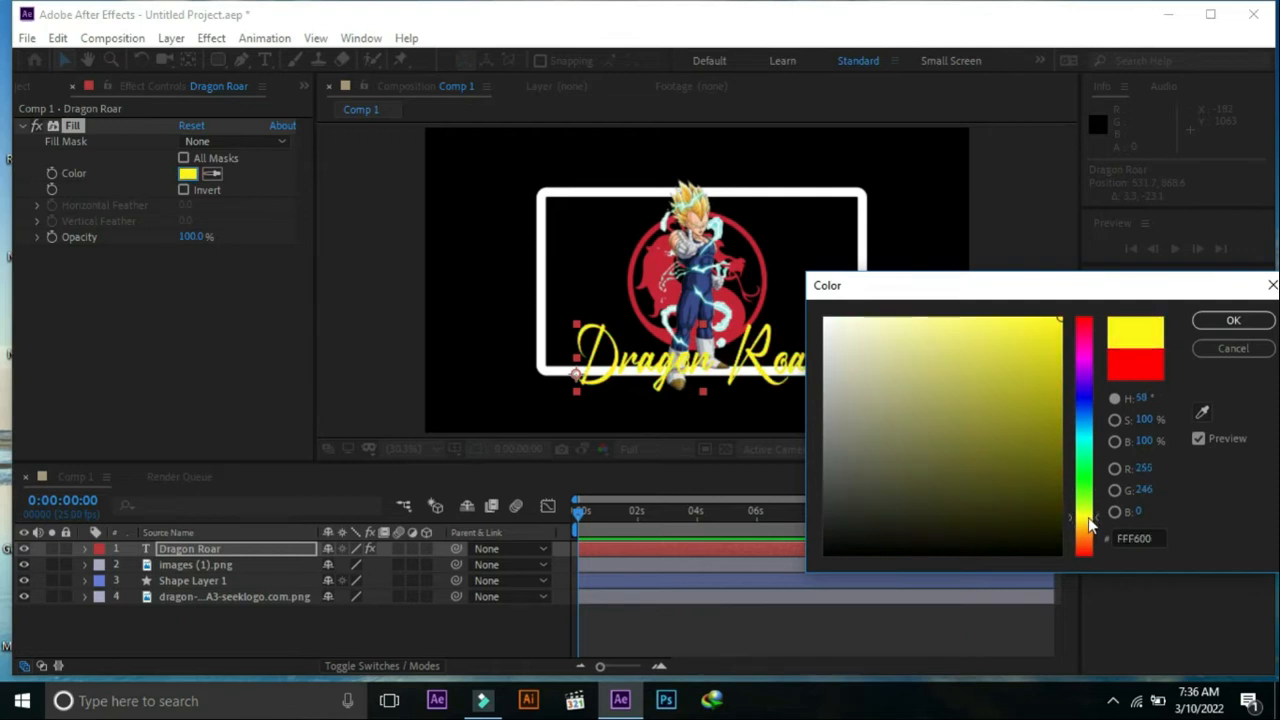
{"action": "left_click_drag", "start_coordinate": [1088, 524], "coordinate": [1088, 548]}
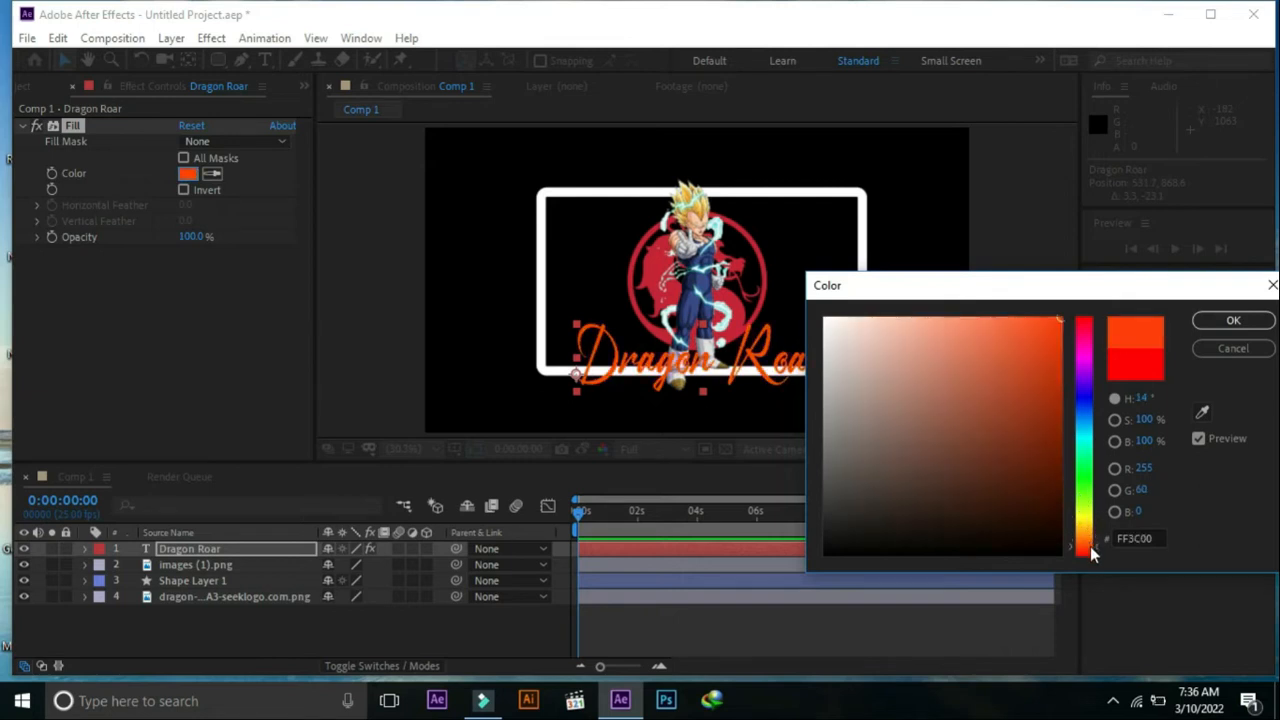
{"action": "left_click", "coordinate": [1232, 320]}
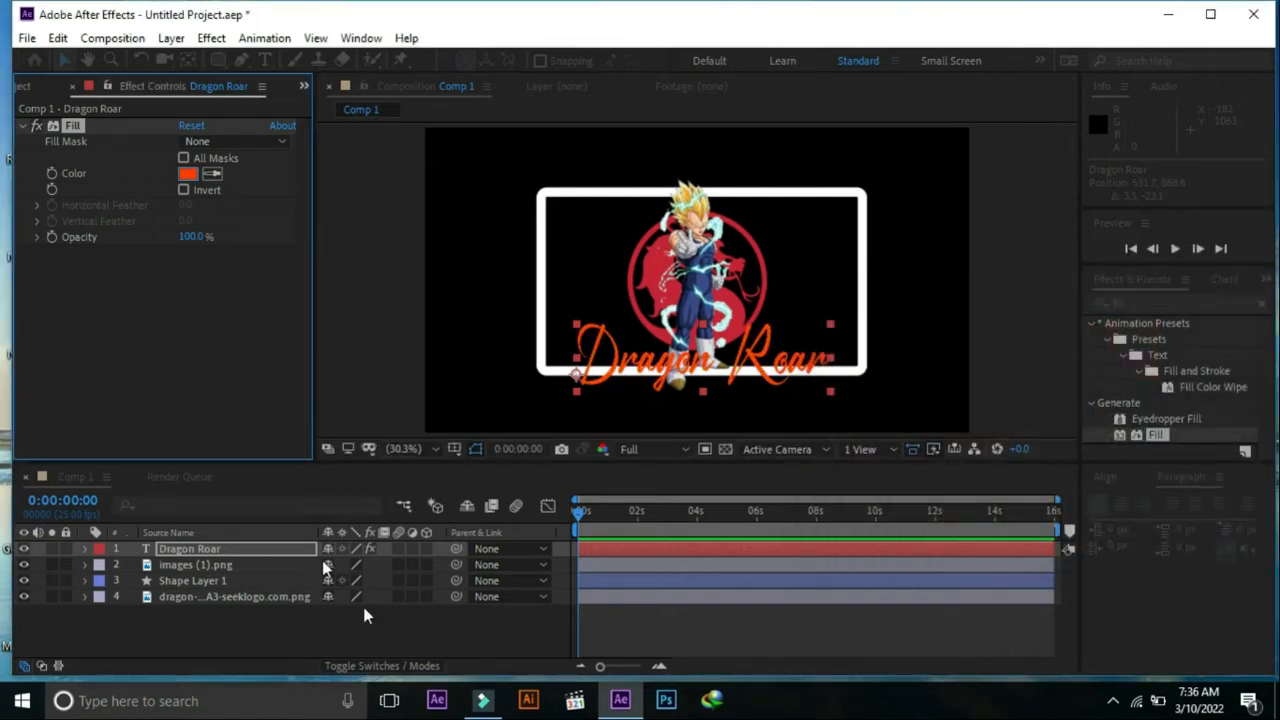
{"action": "left_click", "coordinate": [192, 580]}
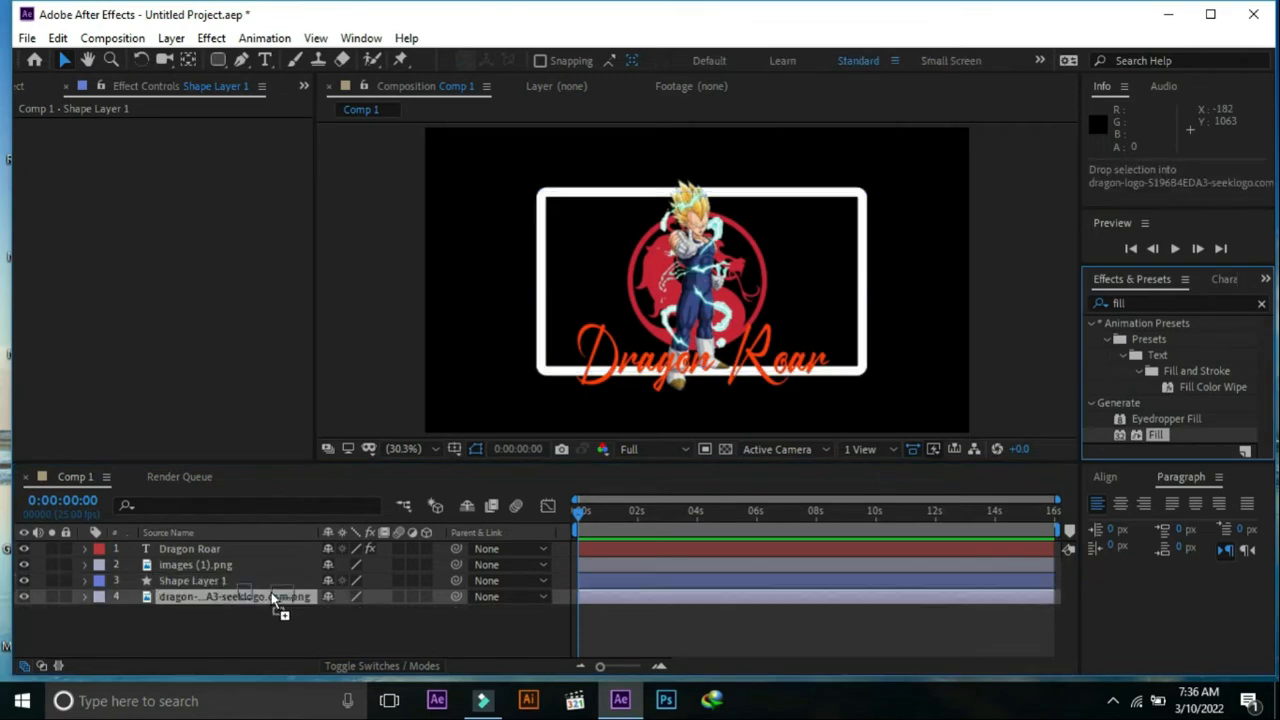
- Add a Fill effect to Shape Layer 1 and colour the frame golden orange FFAE00
{"action": "left_click", "coordinate": [192, 580]}
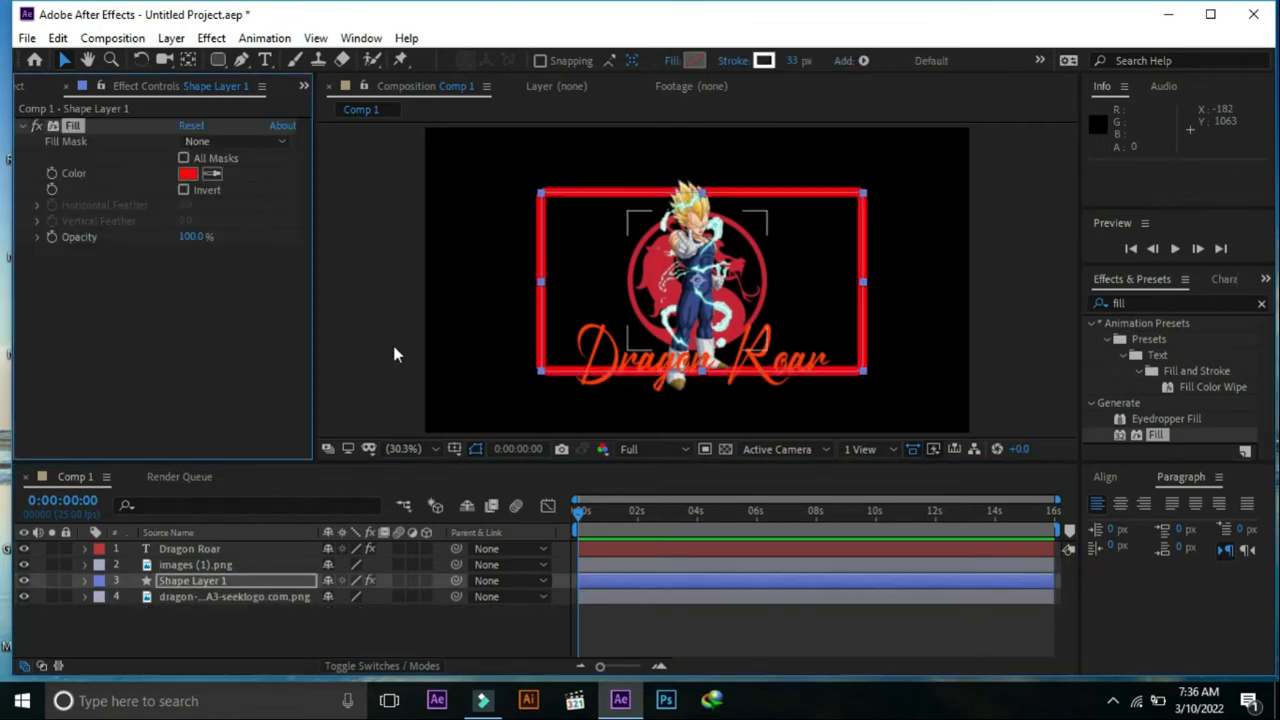
{"action": "left_click", "coordinate": [188, 172]}
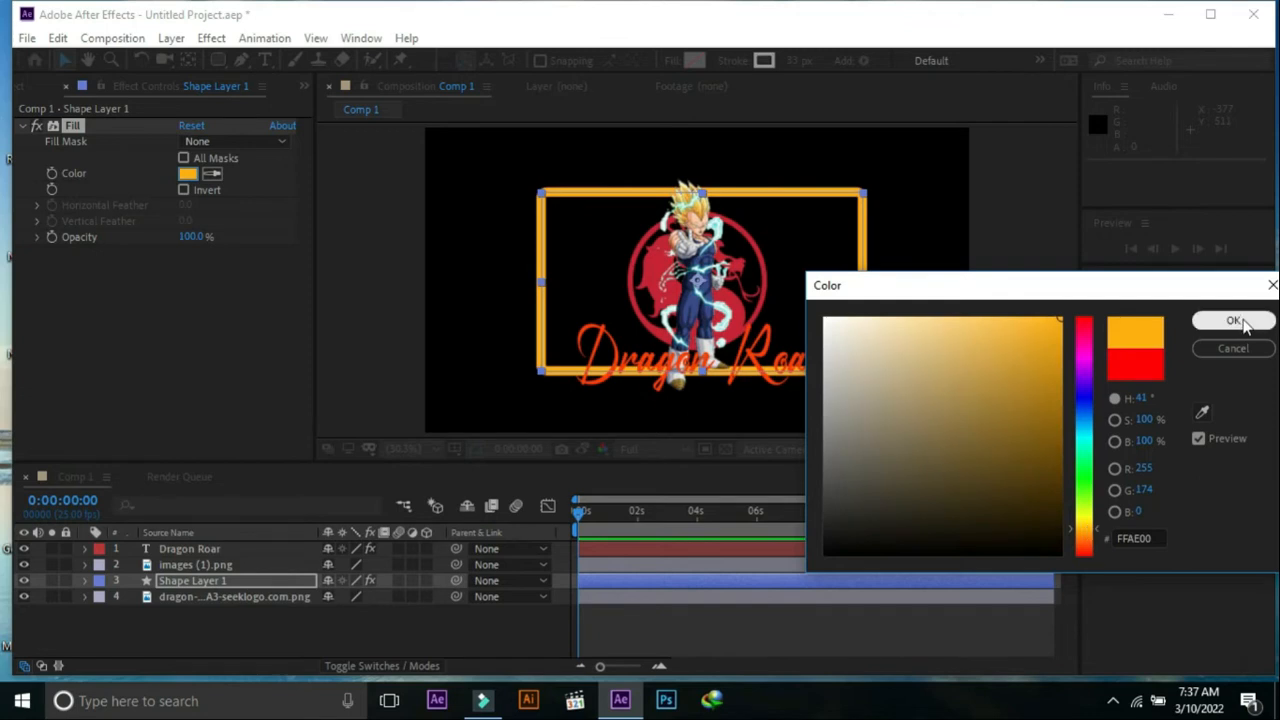
{"action": "left_click", "coordinate": [1234, 320]}
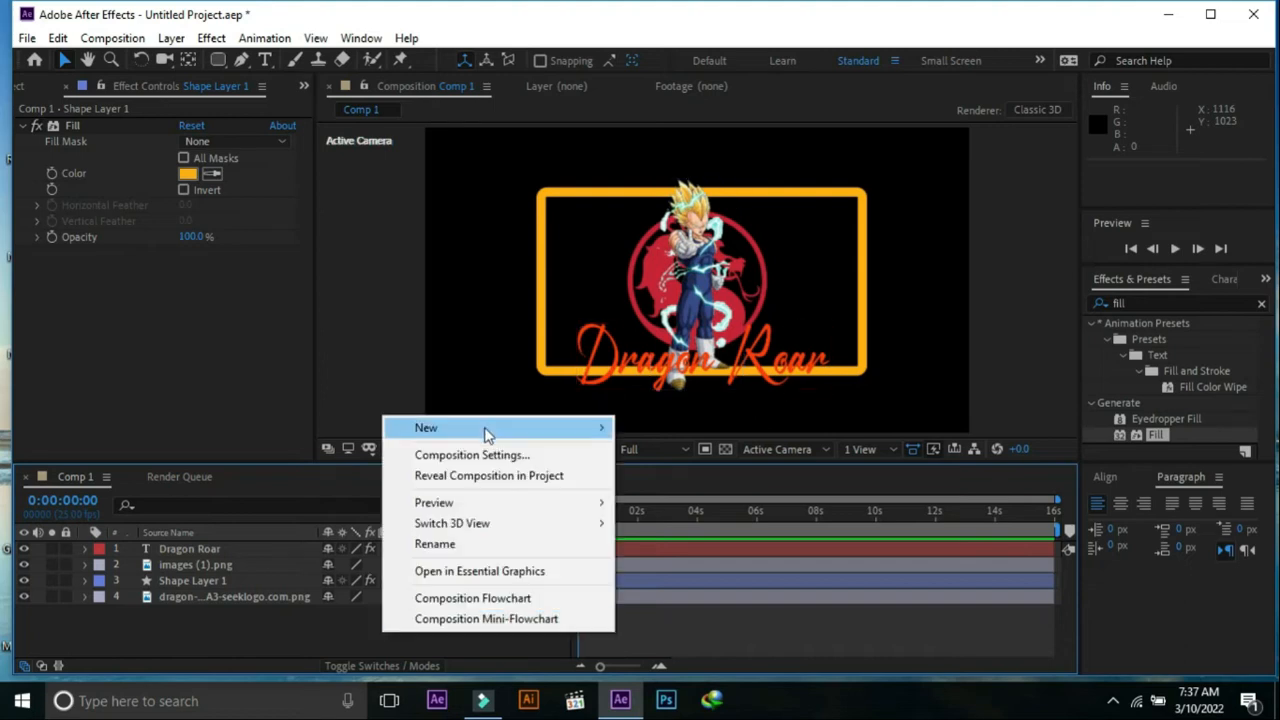
{"action": "mouse_move", "coordinate": [426, 428]}
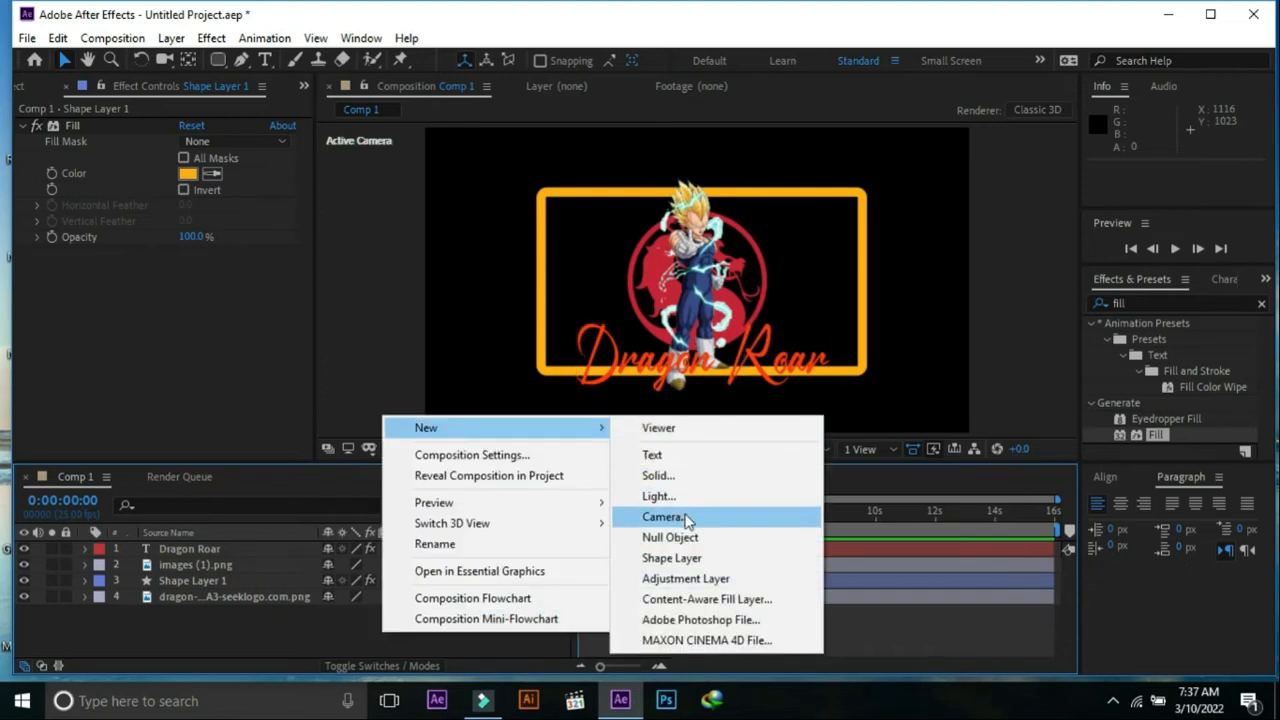
- Add Camera 1 and Null 1, parent the camera to the null and reveal its rotation
{"action": "left_click", "coordinate": [664, 516]}
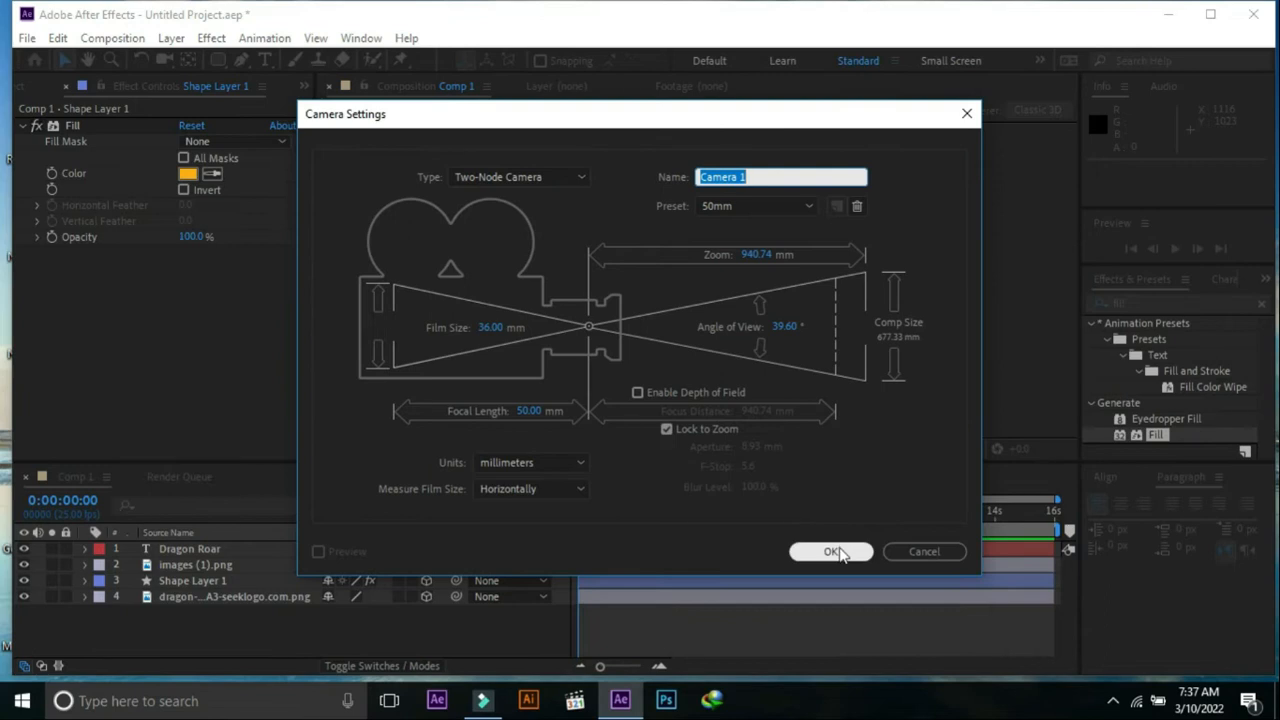
{"action": "left_click", "coordinate": [832, 552]}
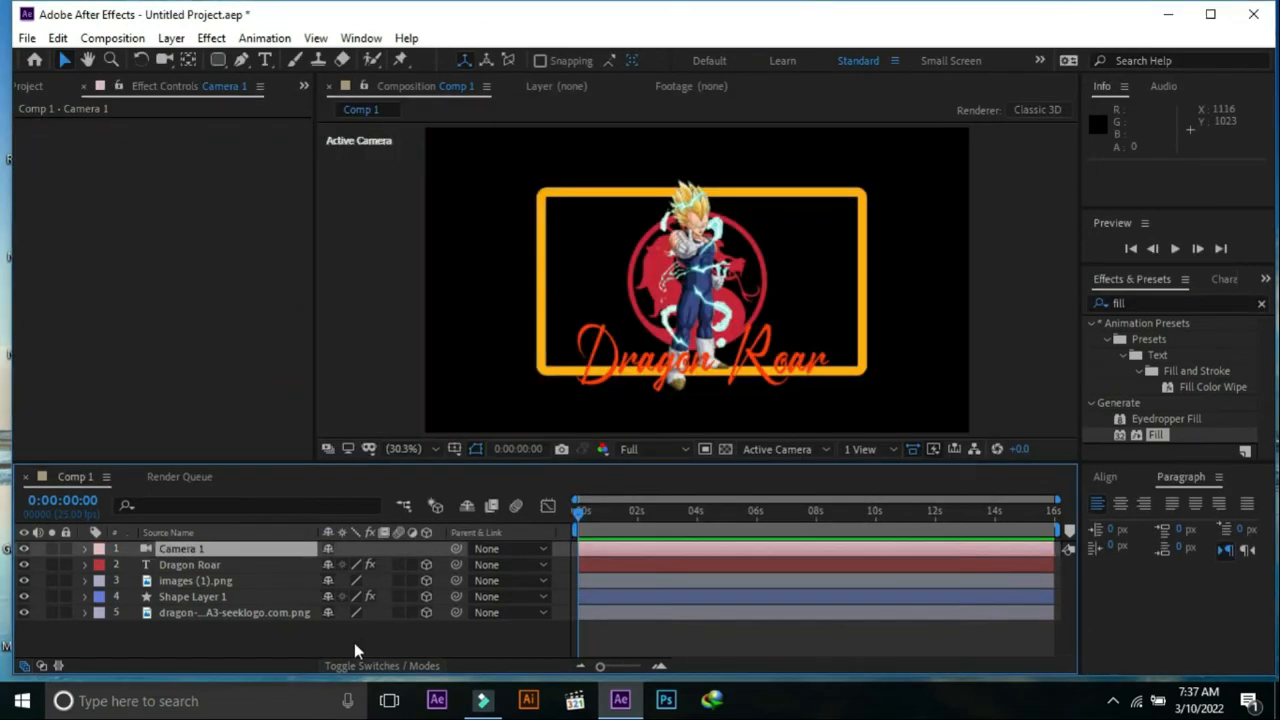
{"action": "right_click", "coordinate": [360, 640]}
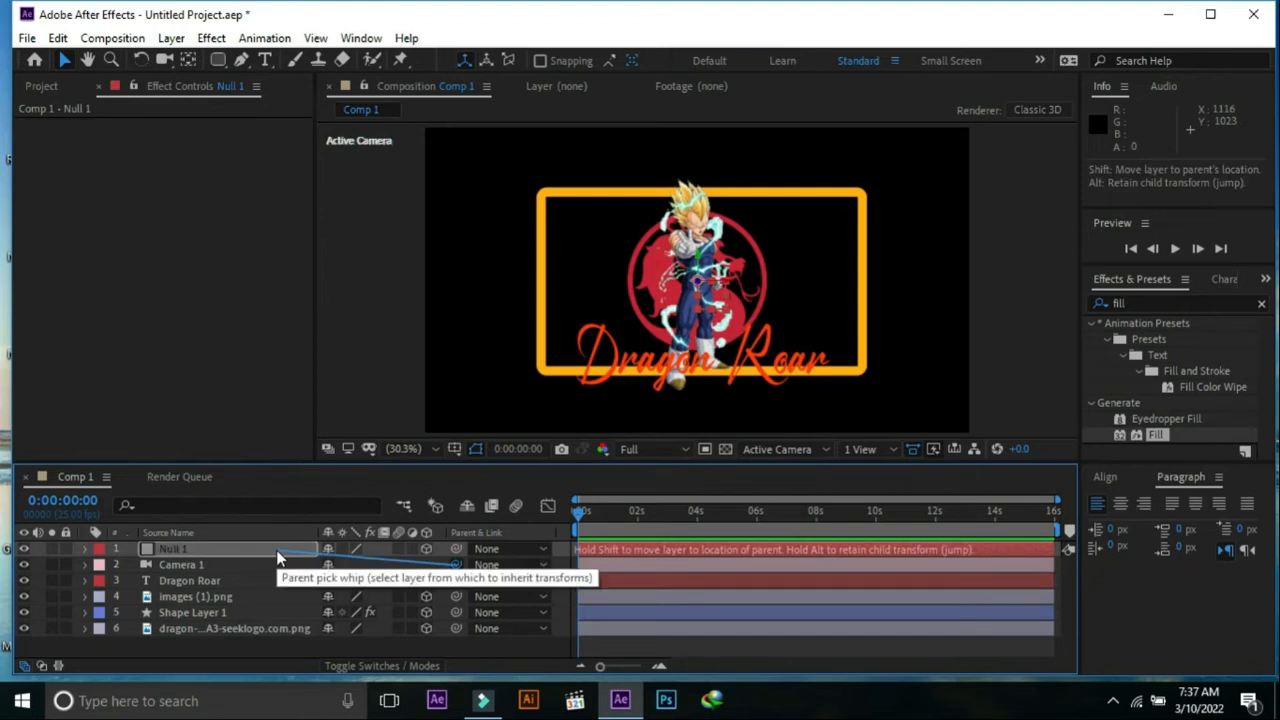
{"action": "left_click_drag", "start_coordinate": [280, 558], "coordinate": [200, 564]}
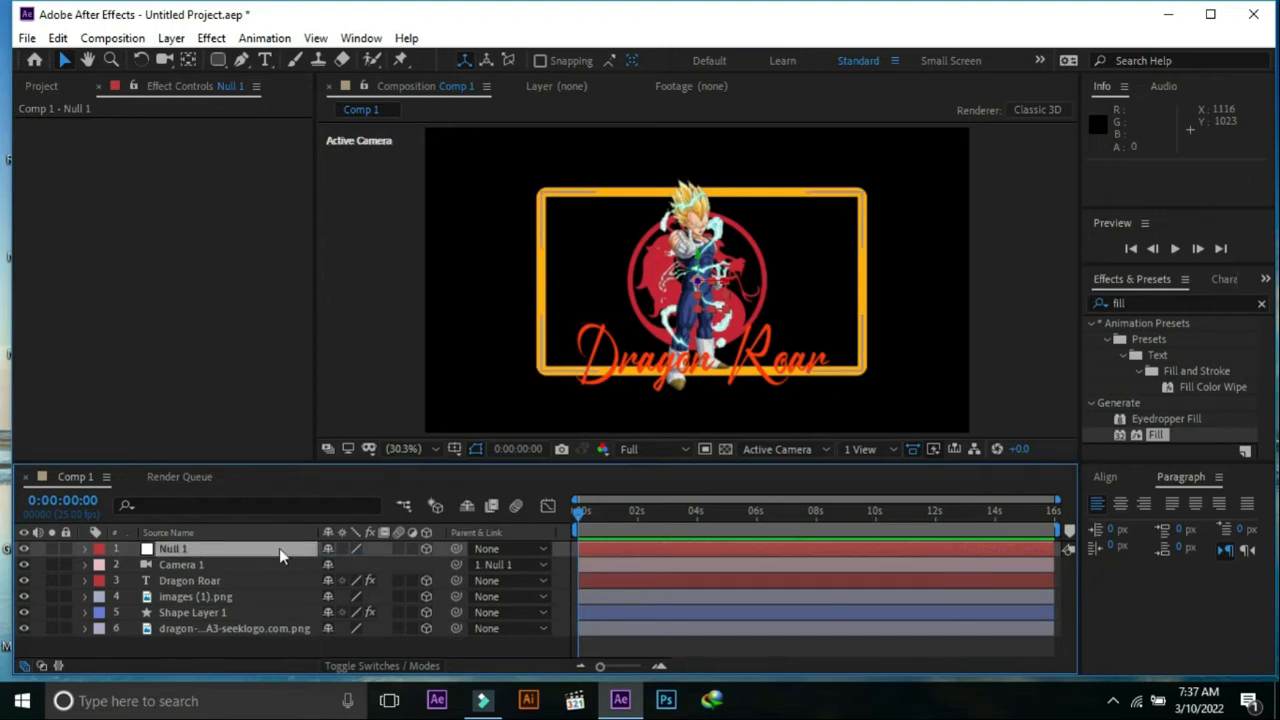
{"action": "left_click", "coordinate": [172, 548]}
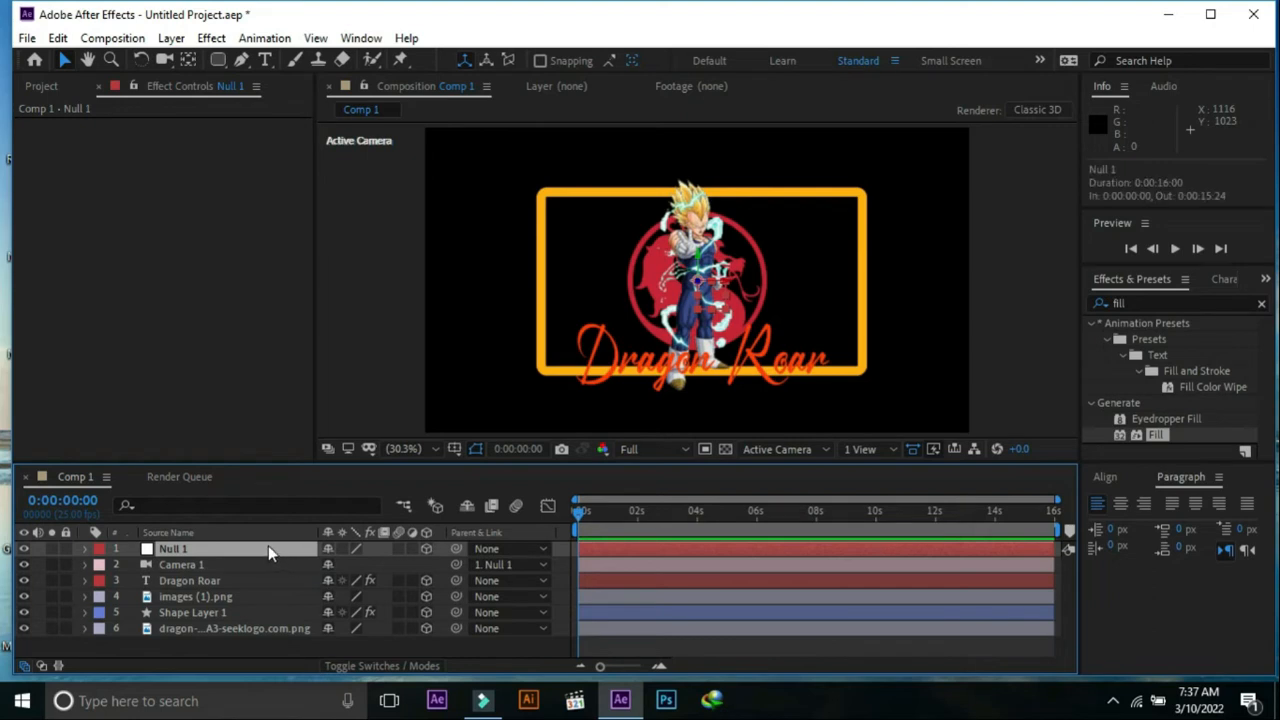
{"action": "left_click", "coordinate": [84, 548]}
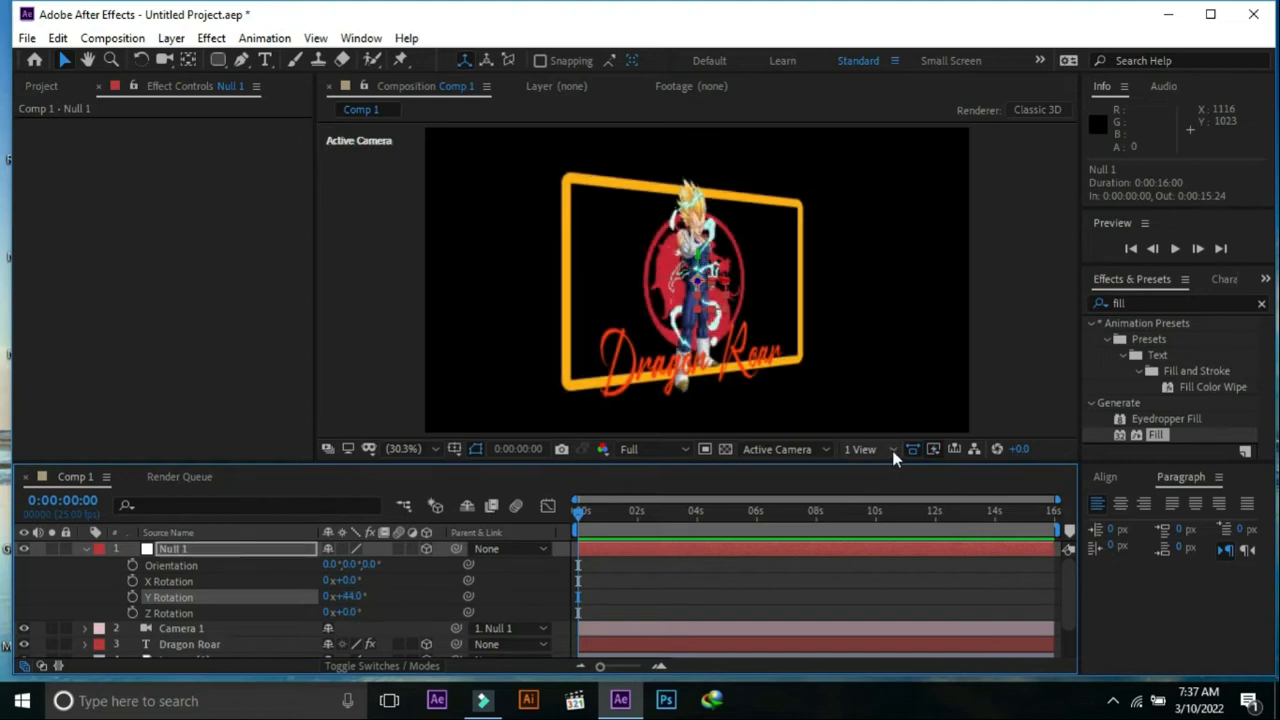
- Switch to 2 Views and push the title, character and dragon logo layers apart in Z depth
{"action": "left_click", "coordinate": [860, 448]}
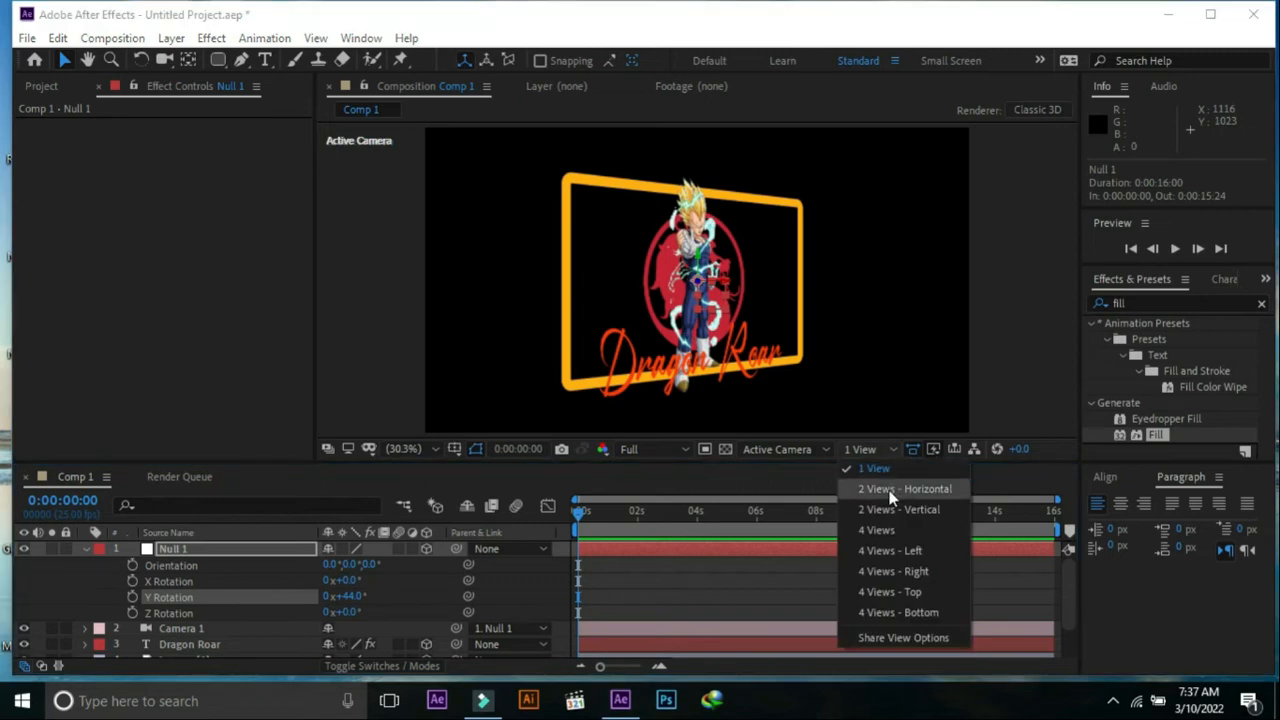
{"action": "left_click", "coordinate": [904, 488]}
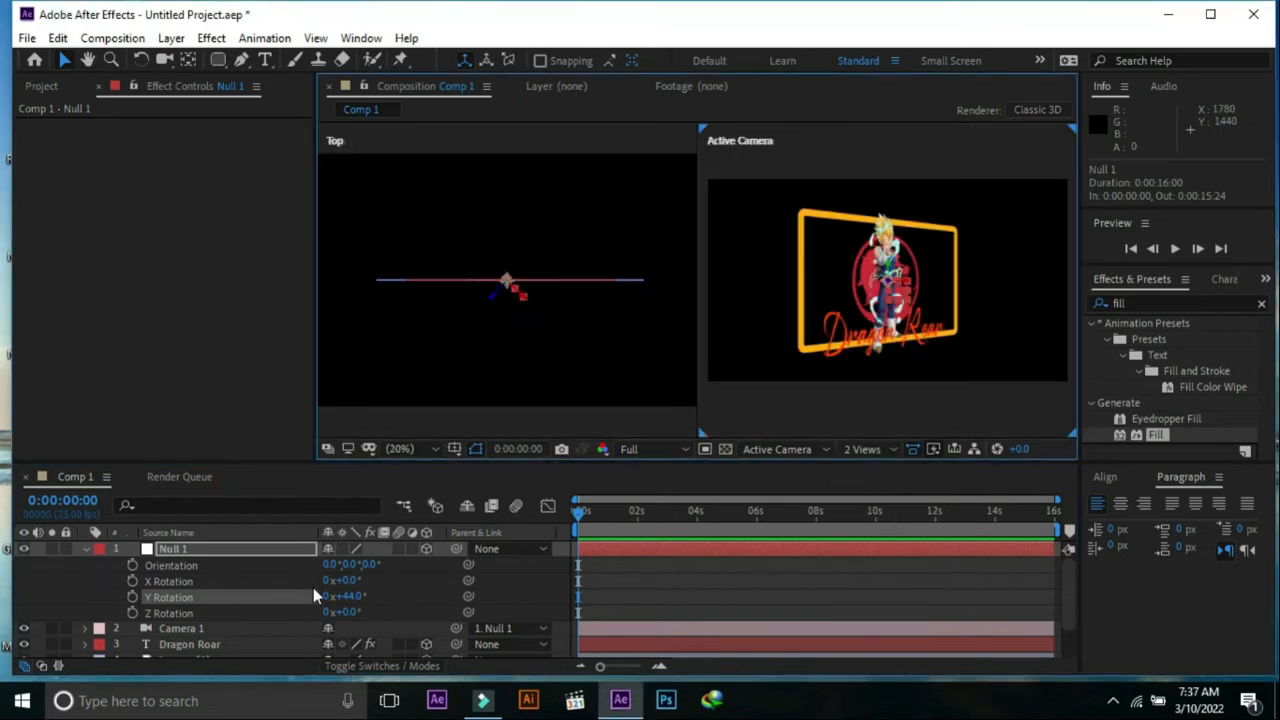
{"action": "double_click", "coordinate": [344, 596]}
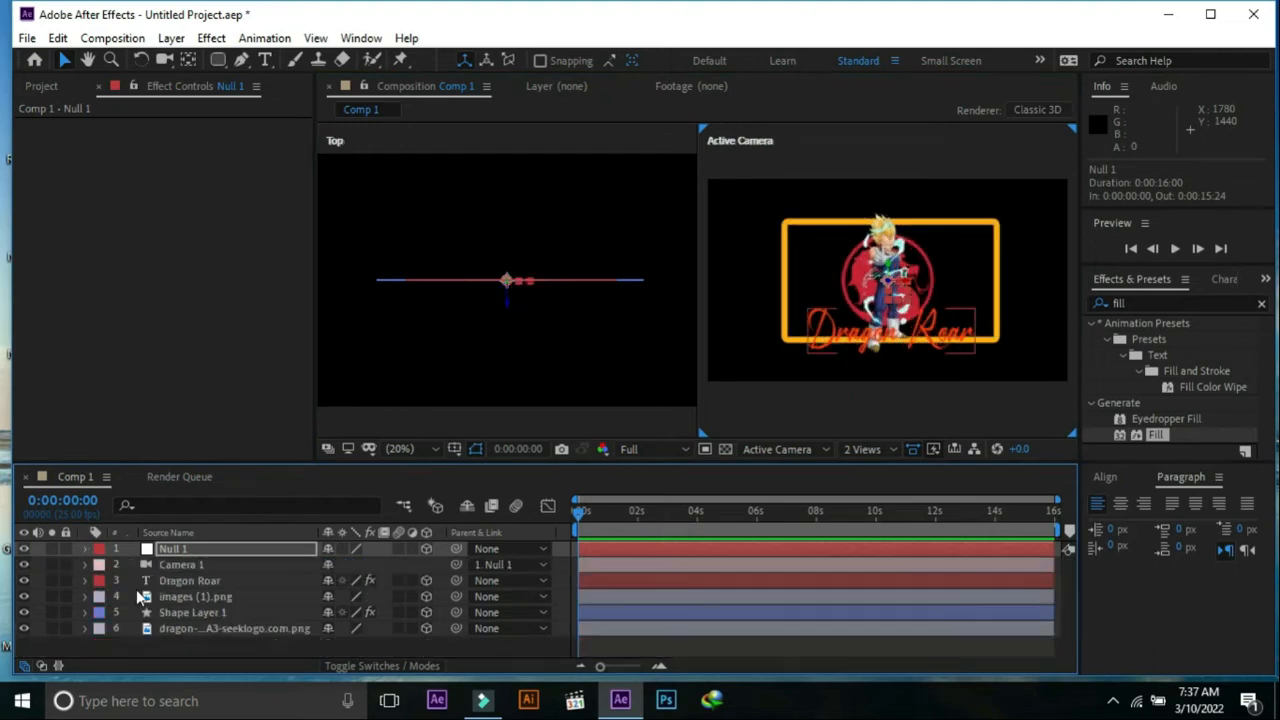
{"action": "left_click", "coordinate": [188, 580]}
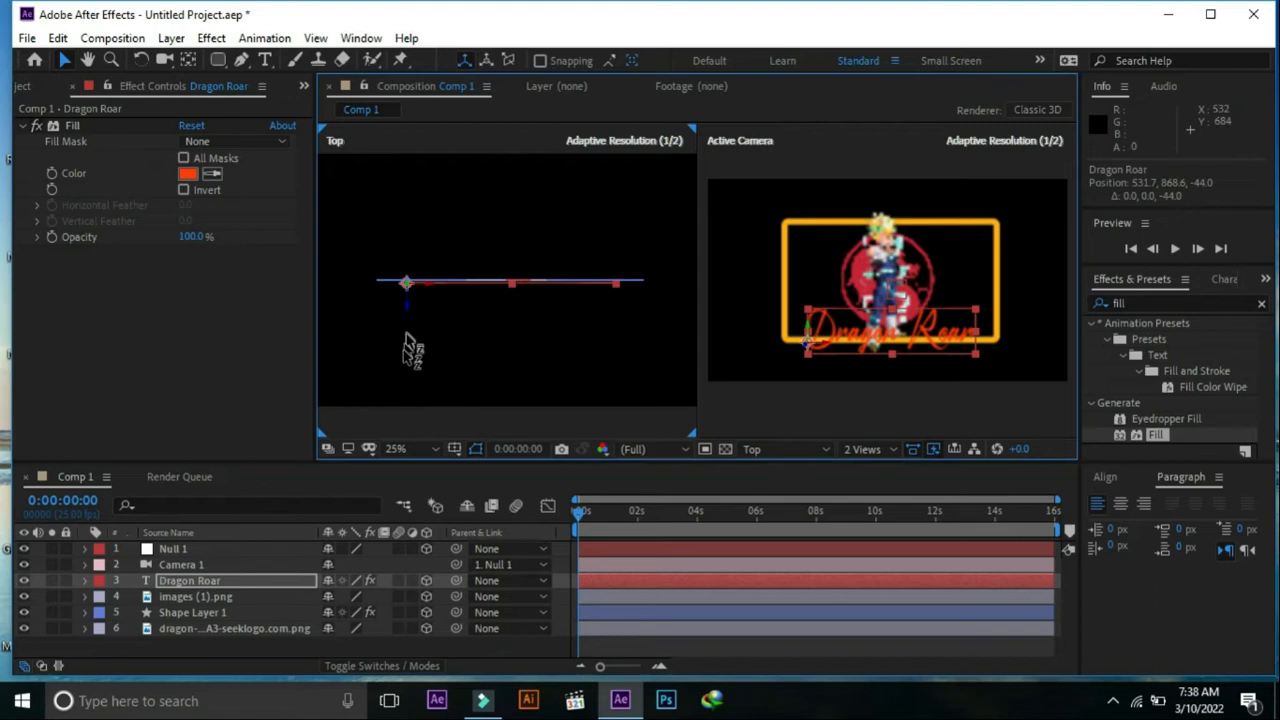
{"action": "mouse_move", "coordinate": [176, 638]}
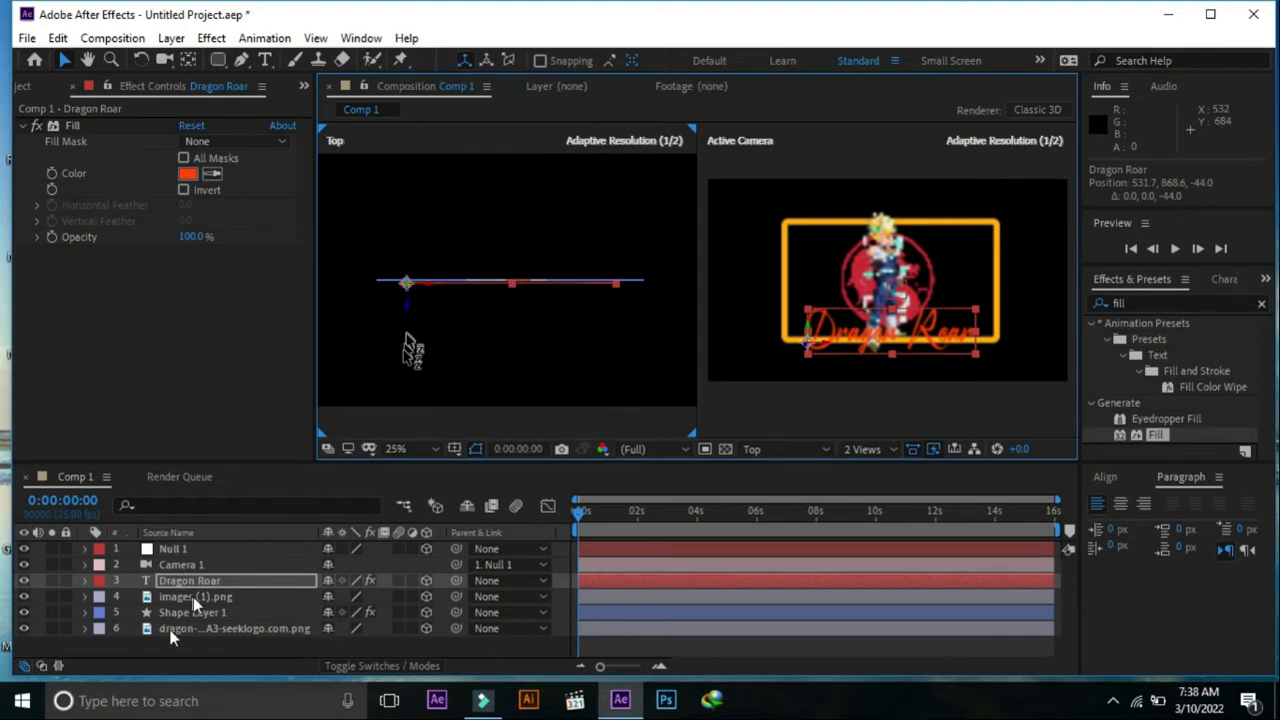
{"action": "left_click", "coordinate": [196, 596]}
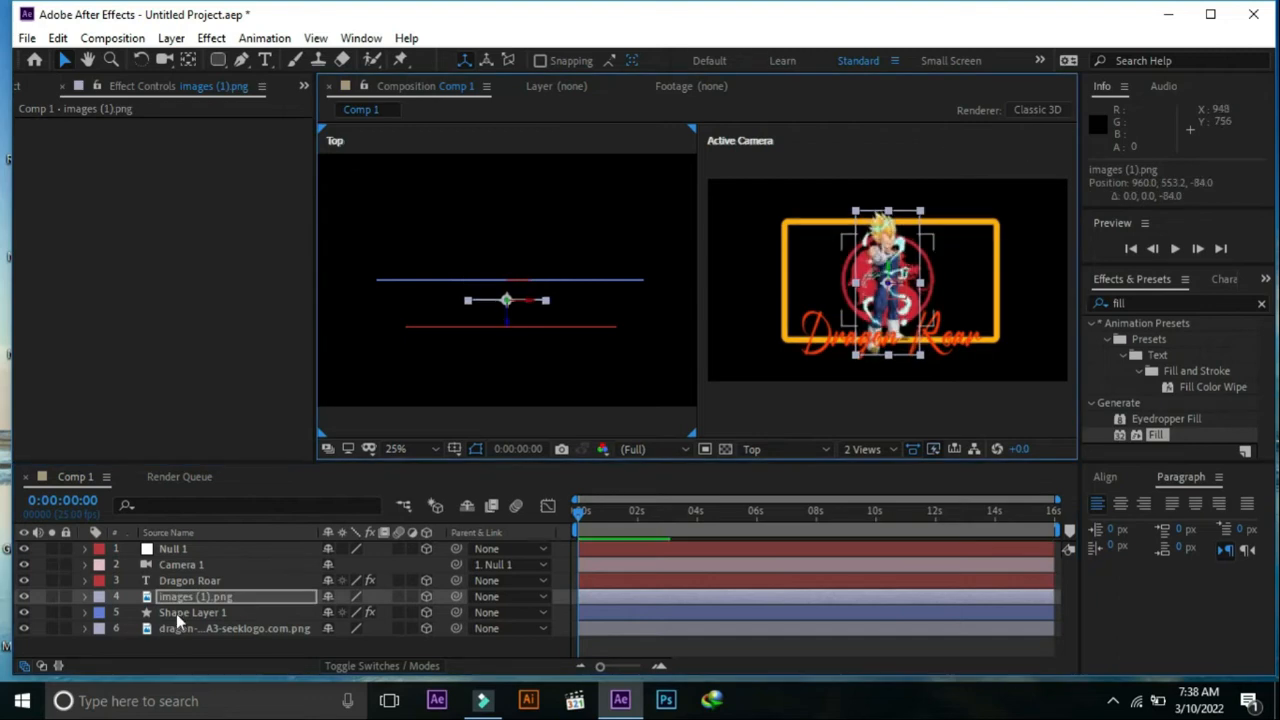
{"action": "left_click", "coordinate": [234, 628]}
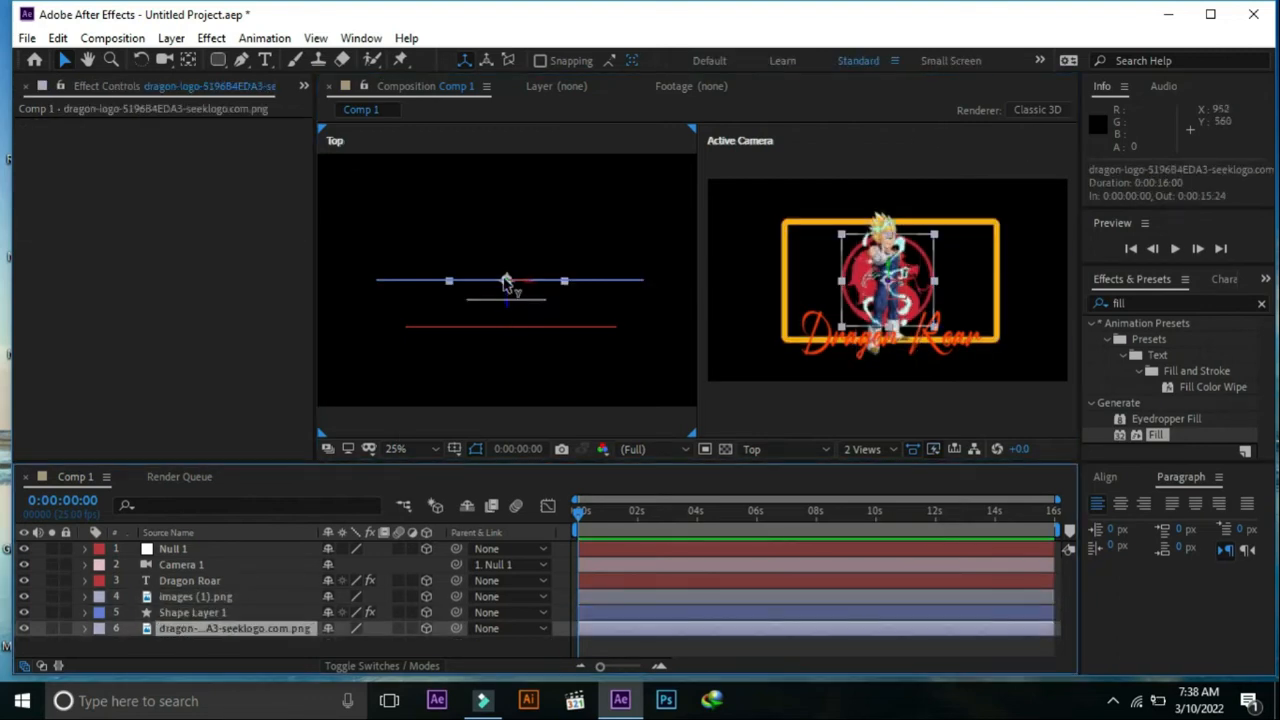
{"action": "left_click_drag", "start_coordinate": [504, 284], "coordinate": [516, 300]}
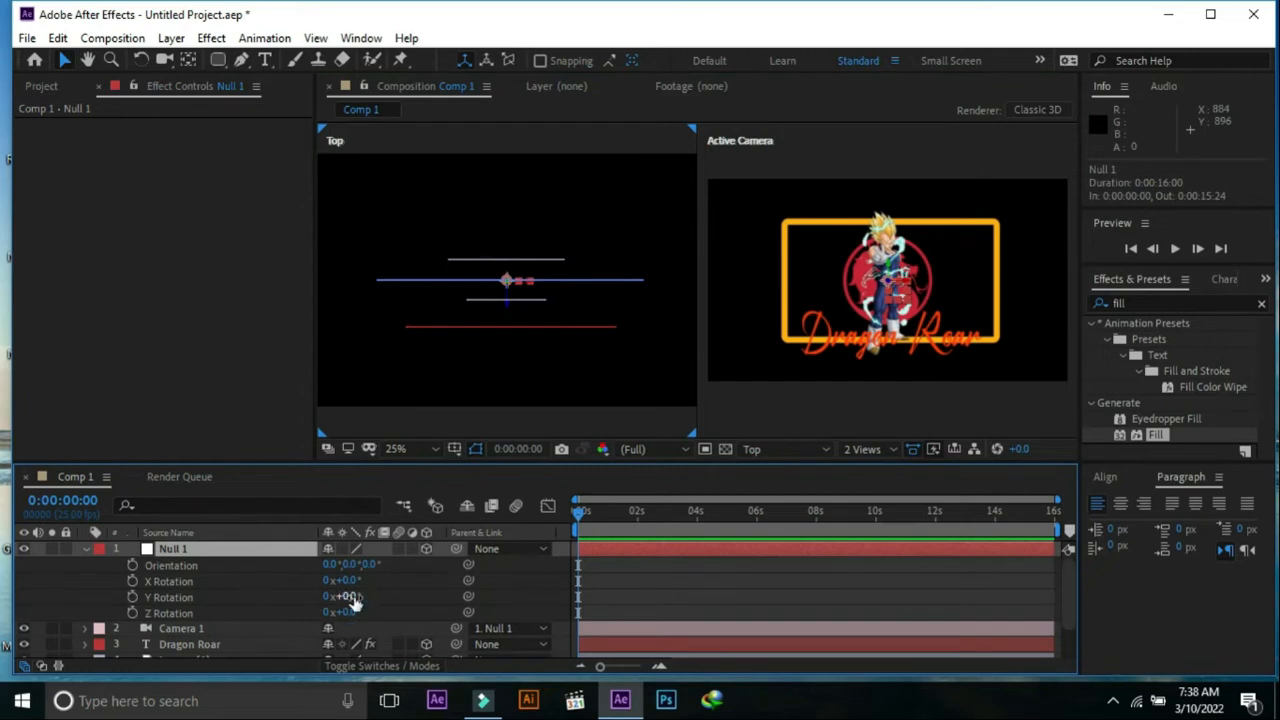
- Rotate Null 1 on Y to preview the parallax, then return to a single camera view
{"action": "left_click_drag", "start_coordinate": [344, 596], "coordinate": [350, 596]}
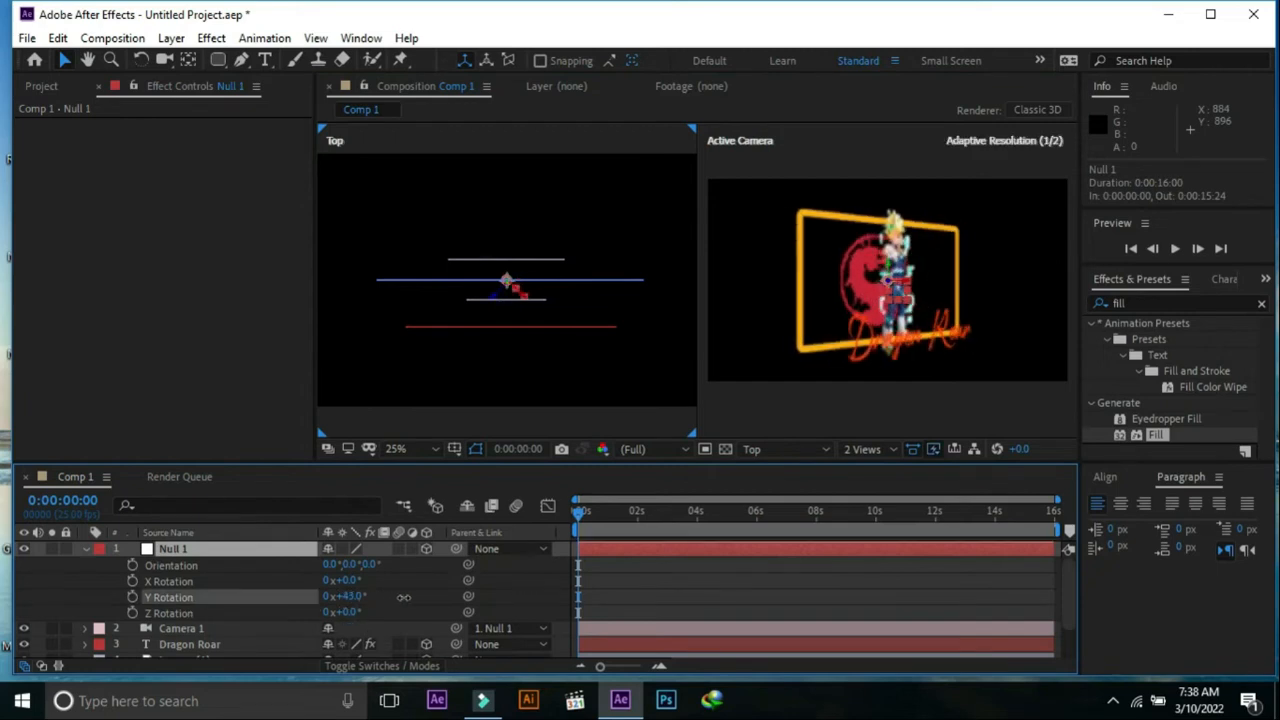
{"action": "left_click_drag", "start_coordinate": [344, 596], "coordinate": [368, 596]}
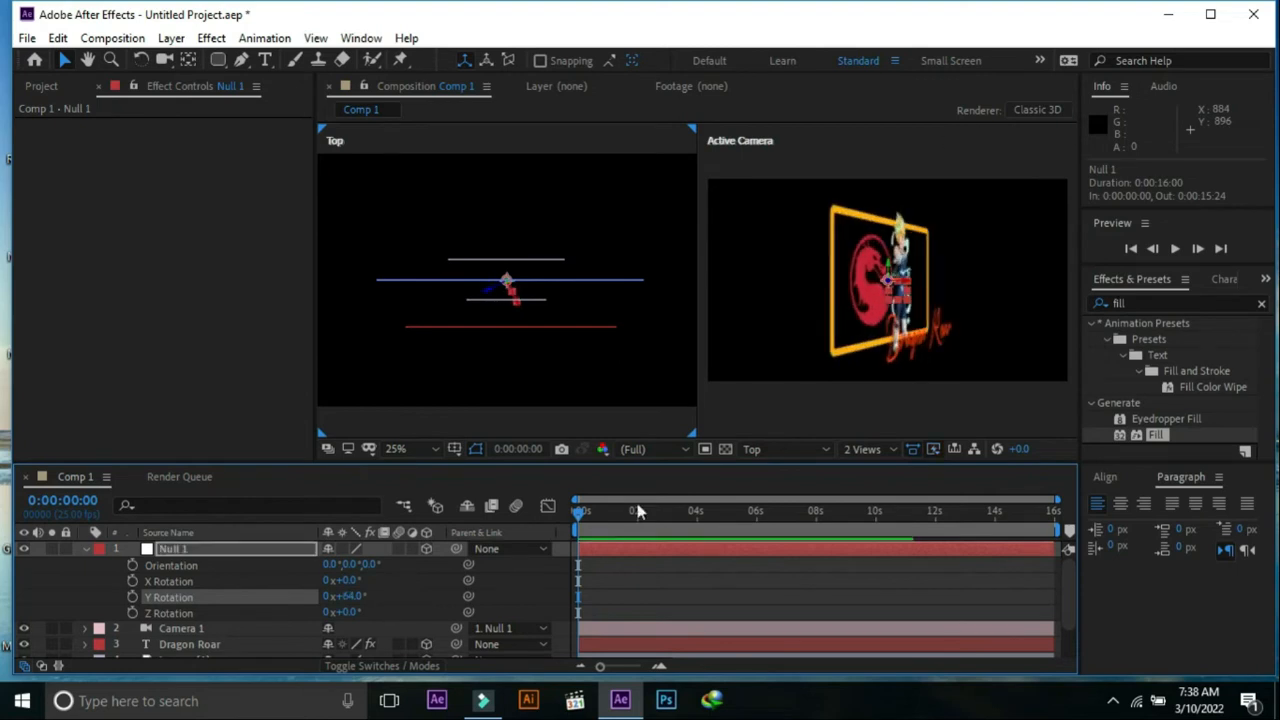
{"action": "left_click", "coordinate": [866, 448]}
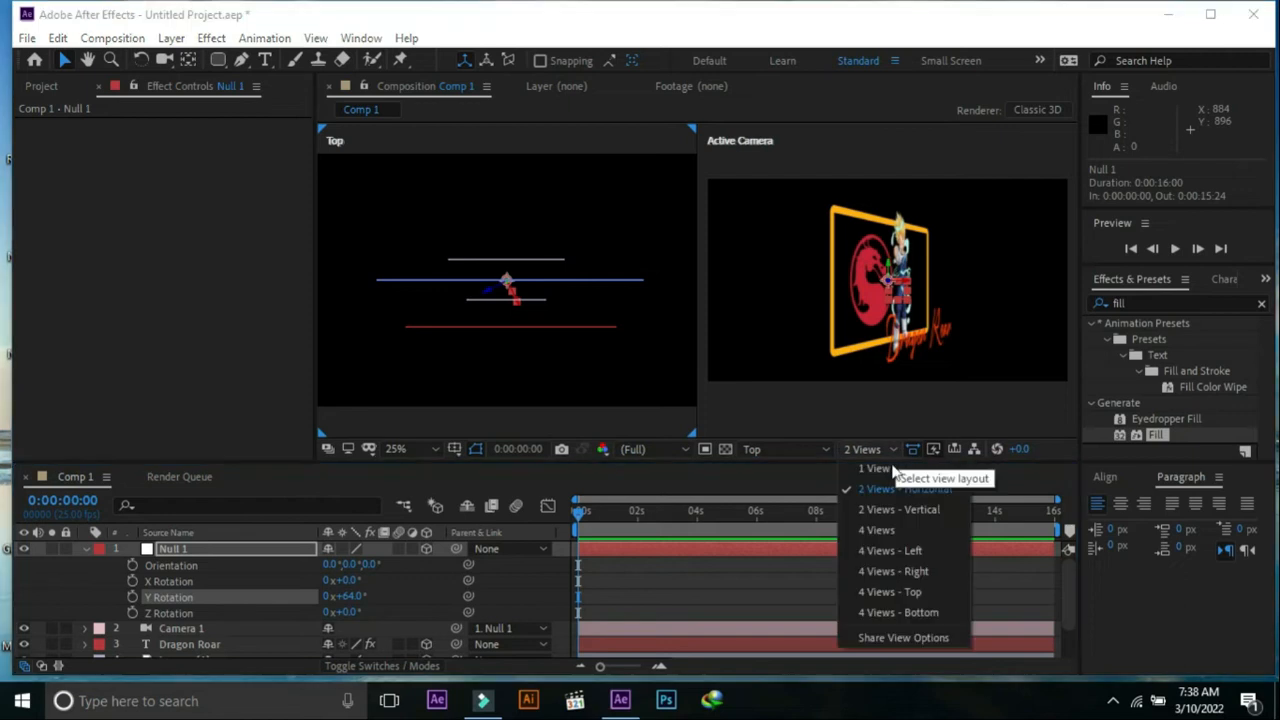
{"action": "left_click", "coordinate": [876, 468]}
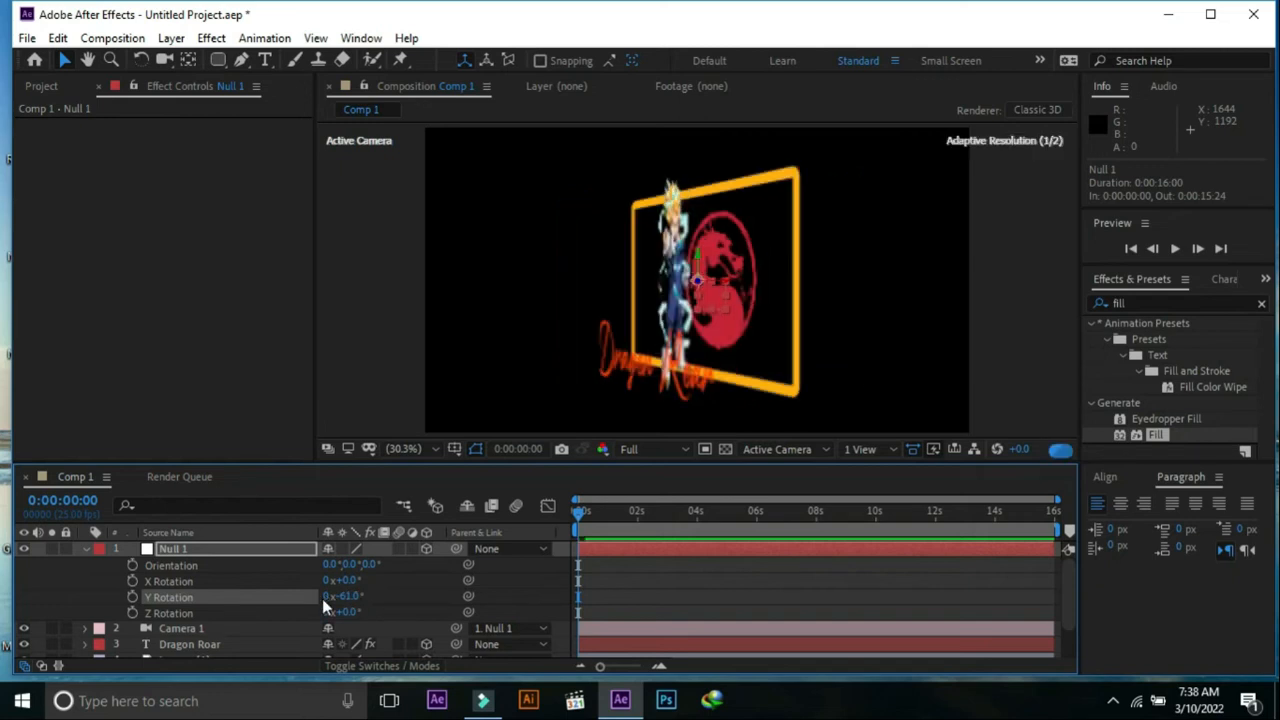
- Scrub Null 1 Y Rotation back to 0°, collapse it, and select the frame and dragon logo layers
{"action": "left_click_drag", "start_coordinate": [344, 596], "coordinate": [410, 600]}
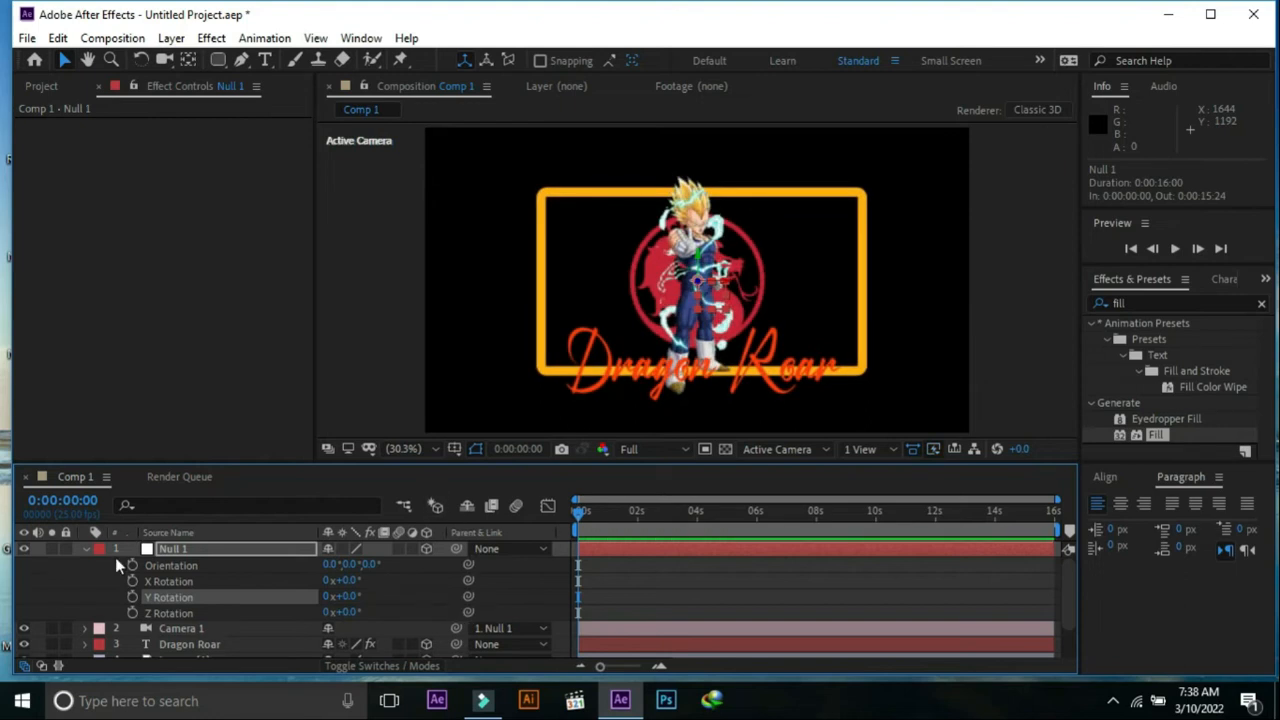
{"action": "left_click", "coordinate": [86, 548]}
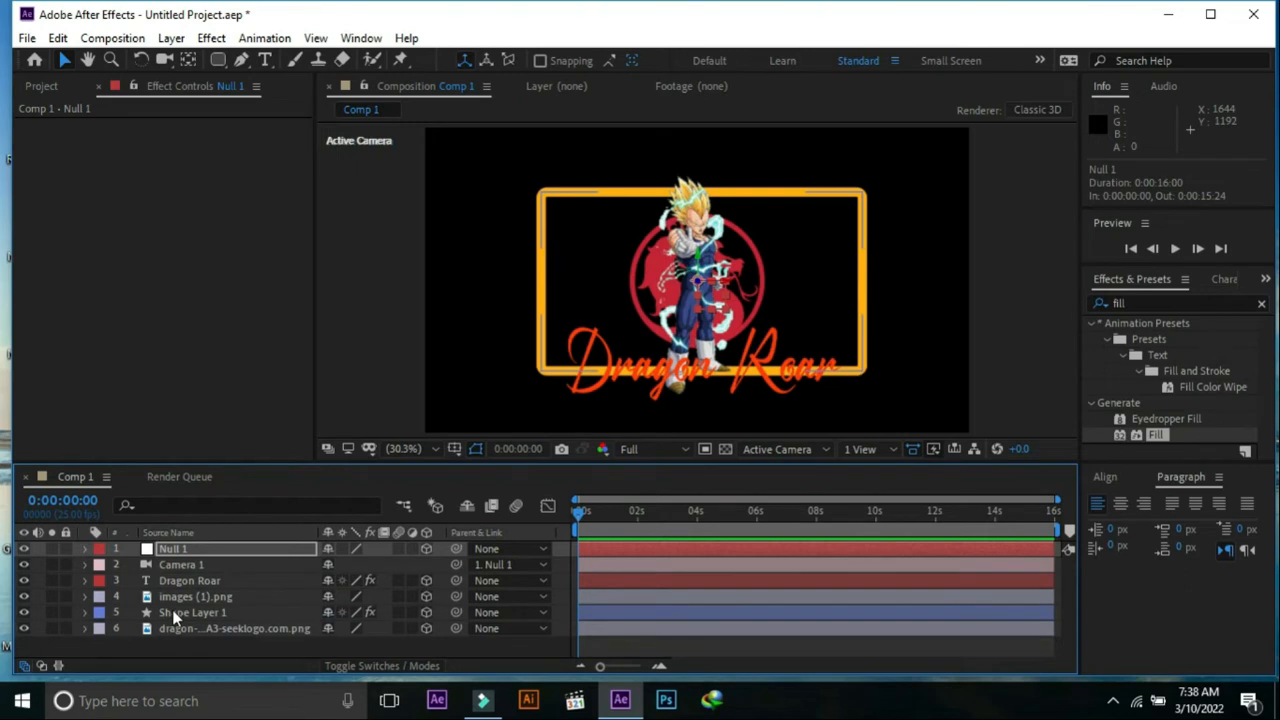
{"action": "left_click", "coordinate": [192, 612]}
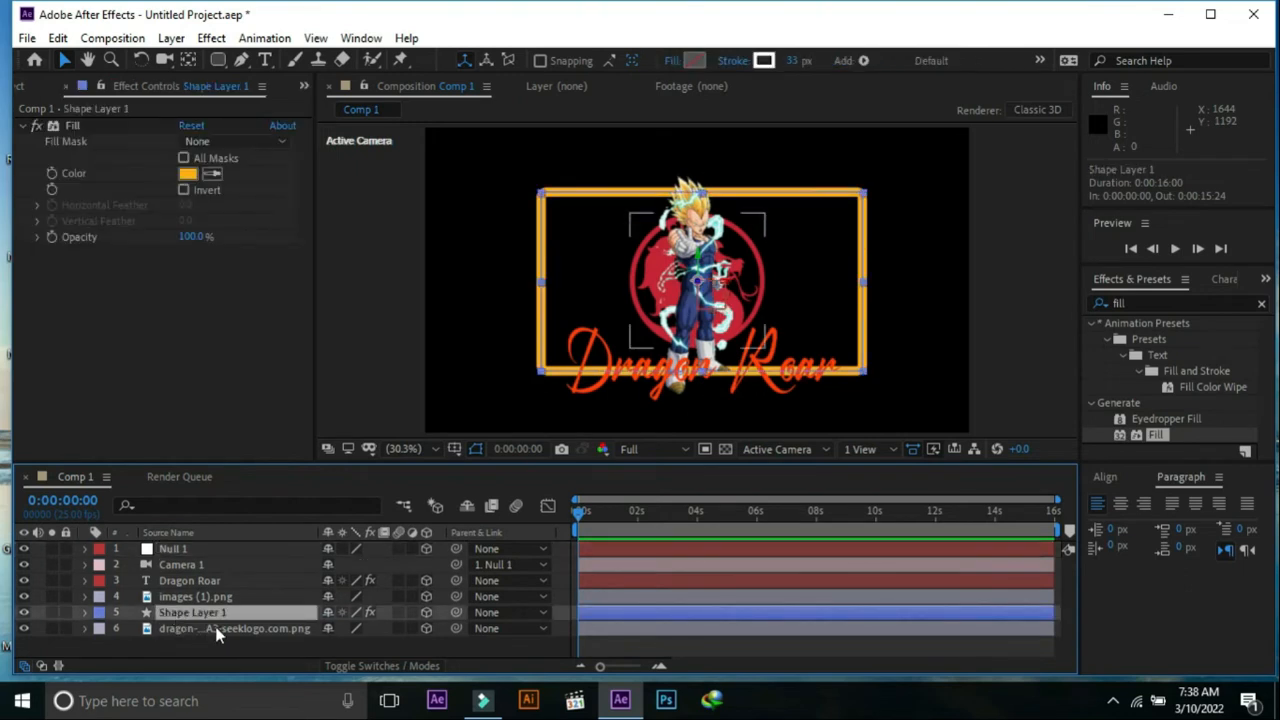
{"action": "left_click", "coordinate": [234, 628]}
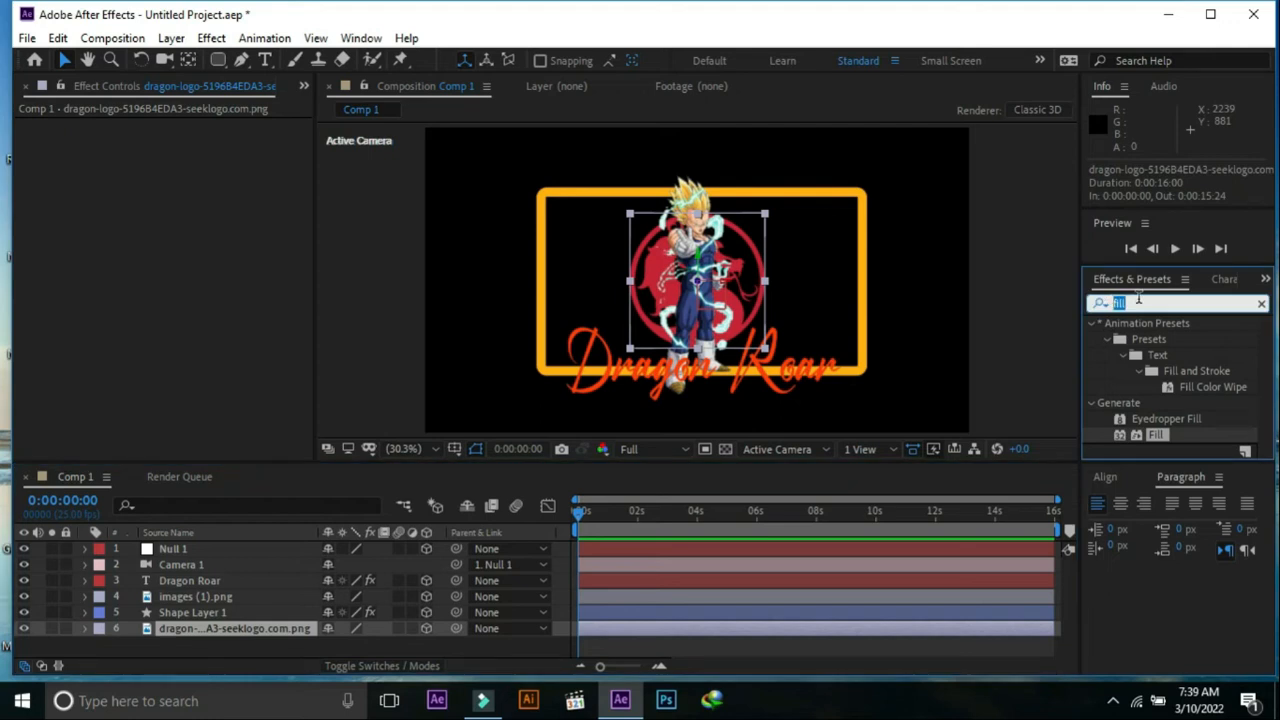
- Search 'glow' and apply Stylize > Glow to the dragon logo, then select the Dragon Roar layer
{"action": "type", "text": "glow"}
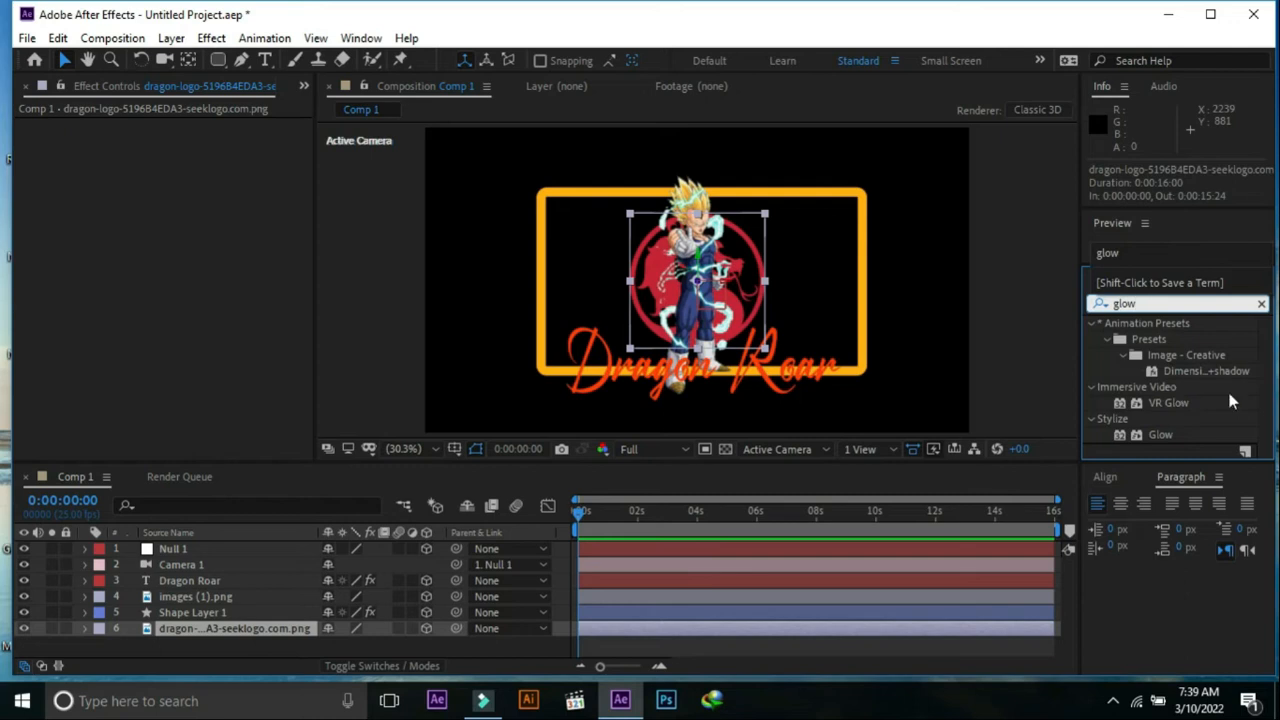
{"action": "double_click", "coordinate": [1160, 434]}
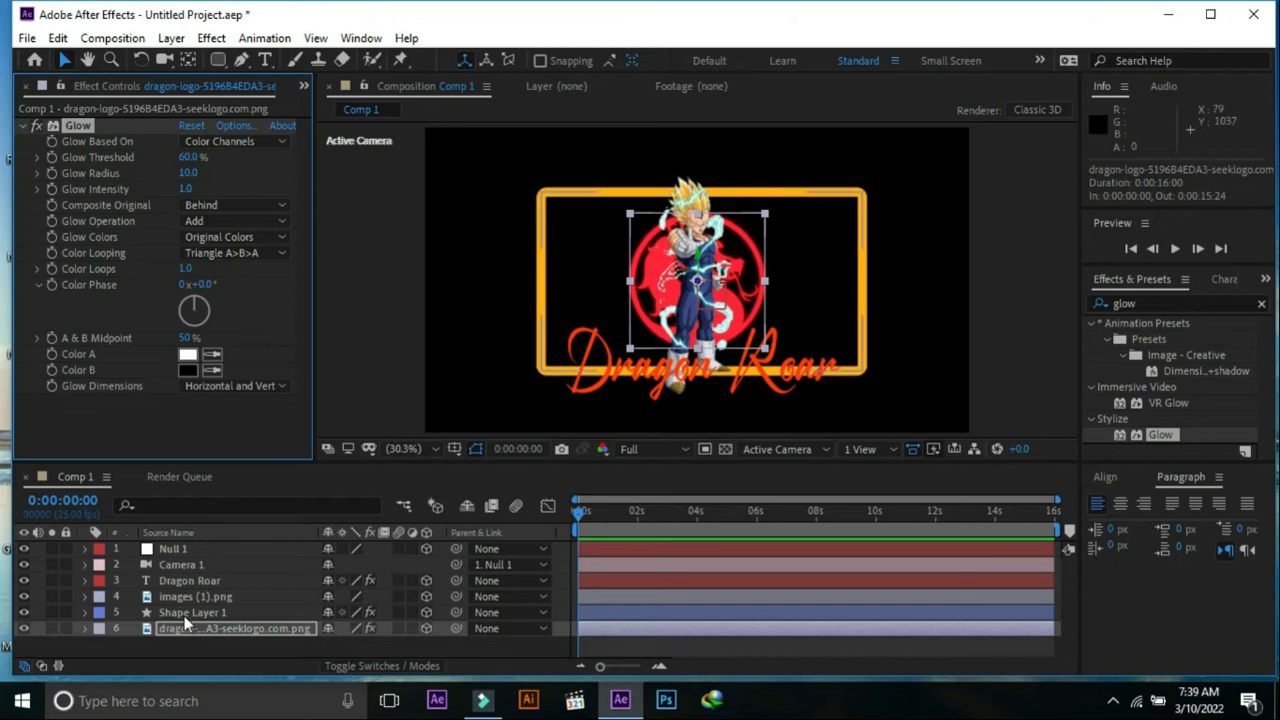
{"action": "left_click", "coordinate": [188, 580]}
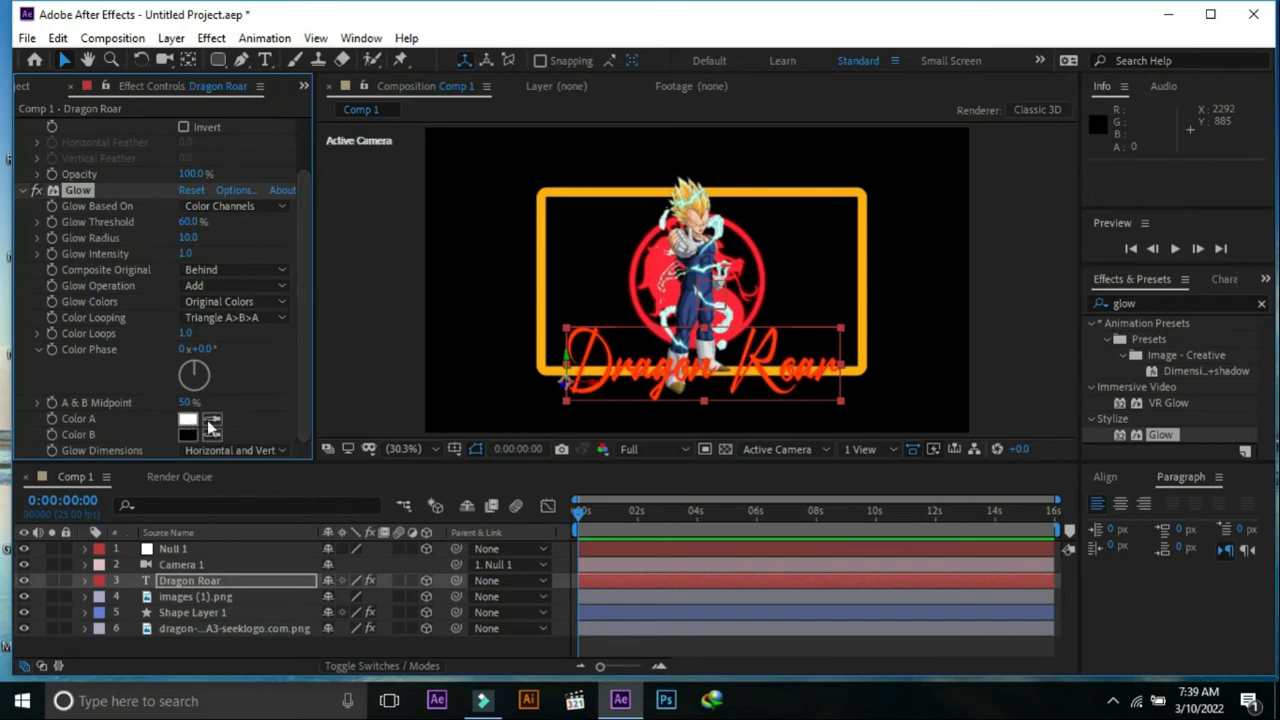
- Set the Dragon Roar glow's Color A, first trying orange-red then settling on cyan
{"action": "left_click", "coordinate": [188, 418]}
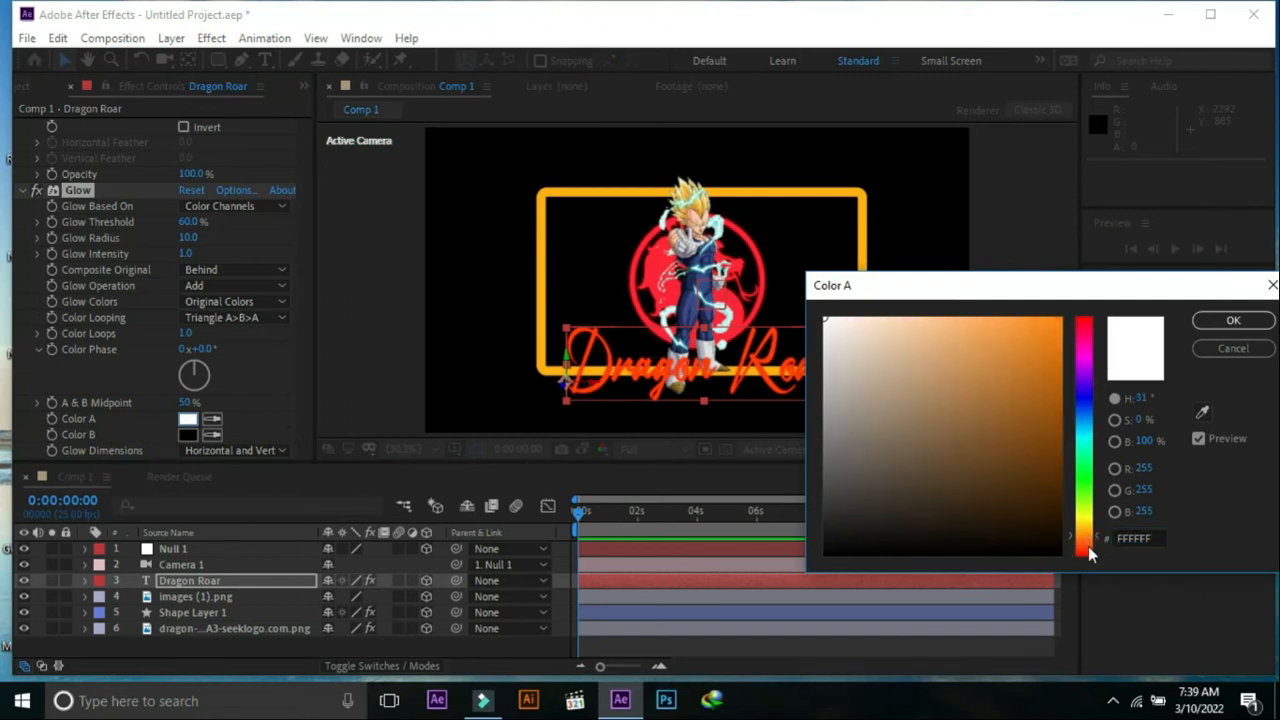
{"action": "left_click", "coordinate": [1052, 328]}
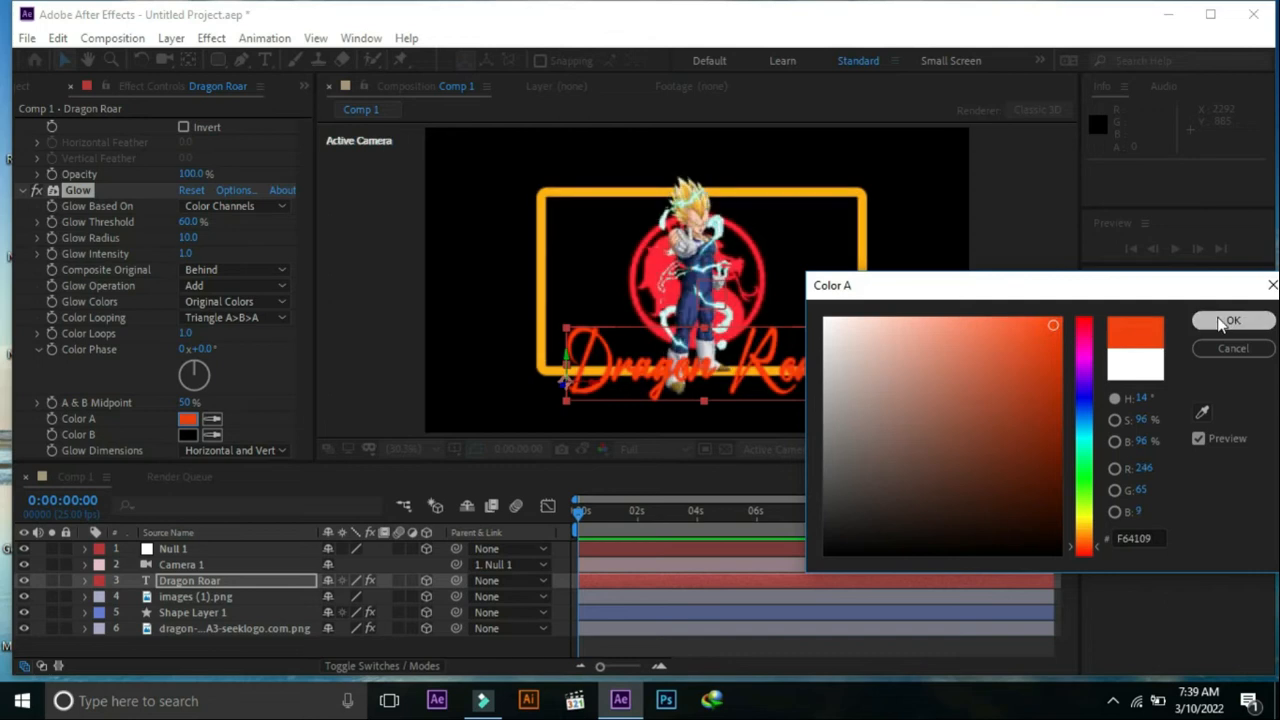
{"action": "left_click", "coordinate": [1232, 320]}
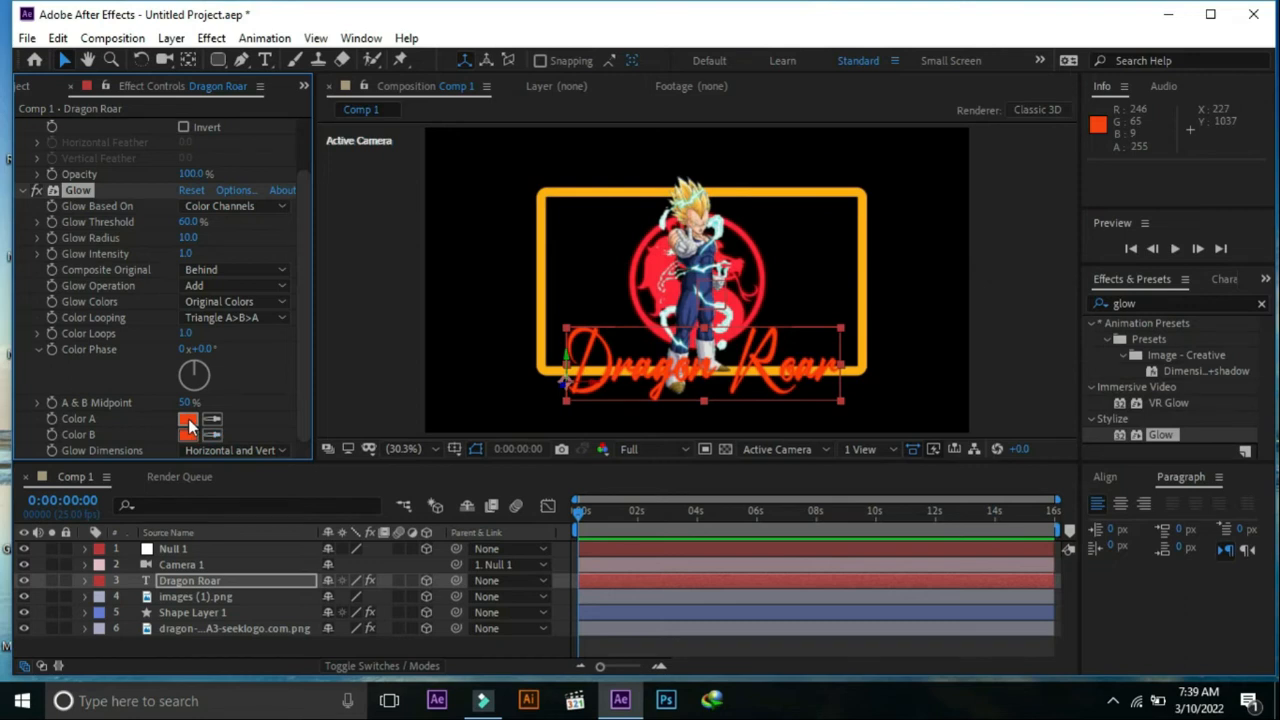
{"action": "left_click", "coordinate": [188, 420]}
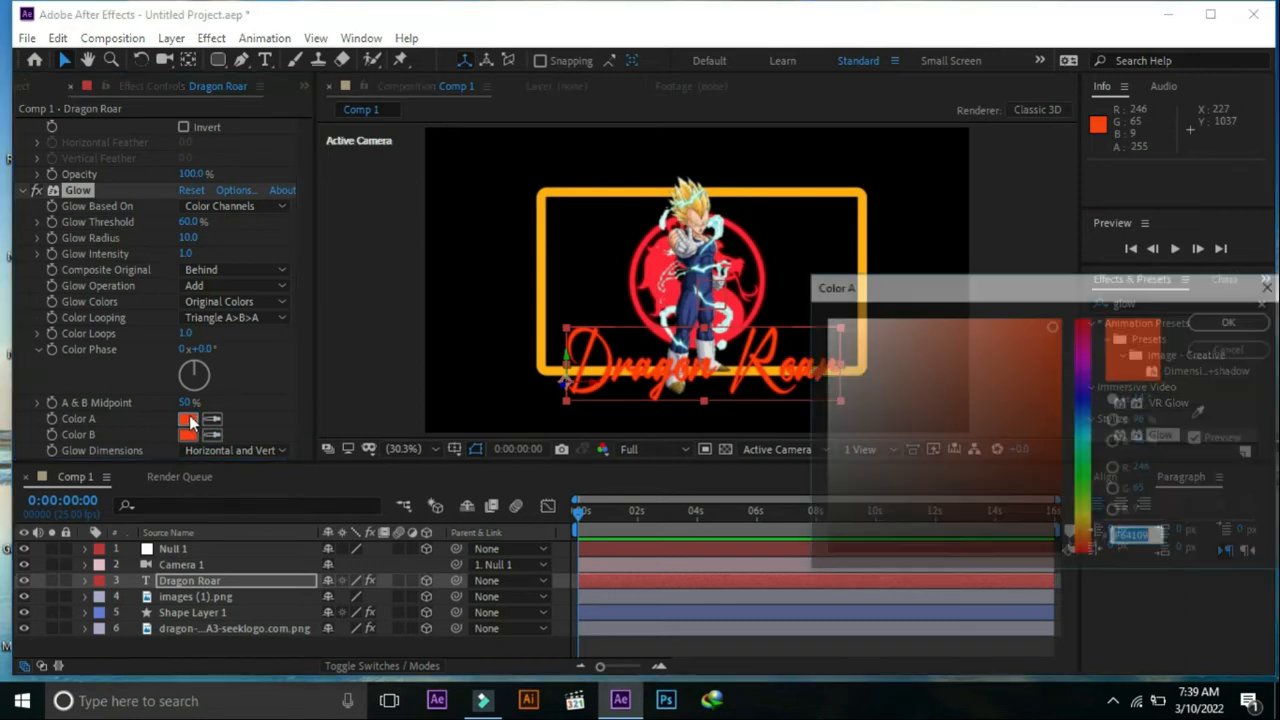
{"action": "left_click", "coordinate": [188, 420]}
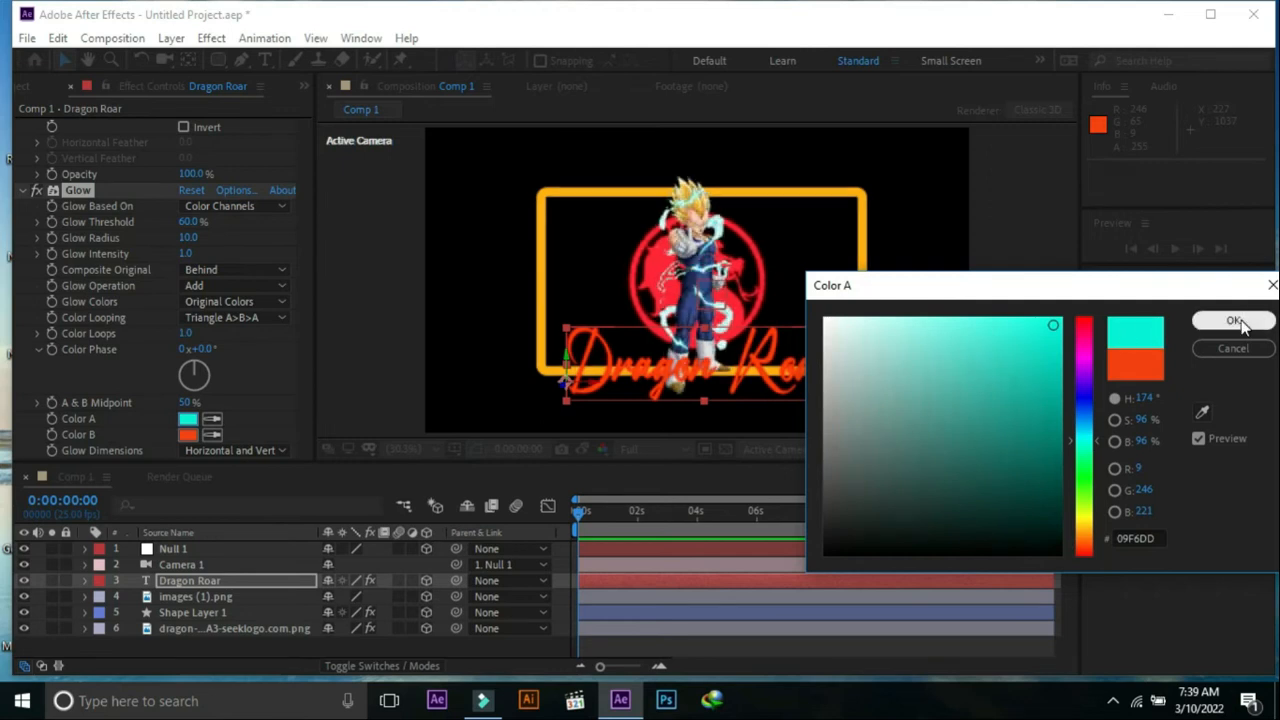
{"action": "left_click", "coordinate": [1234, 320]}
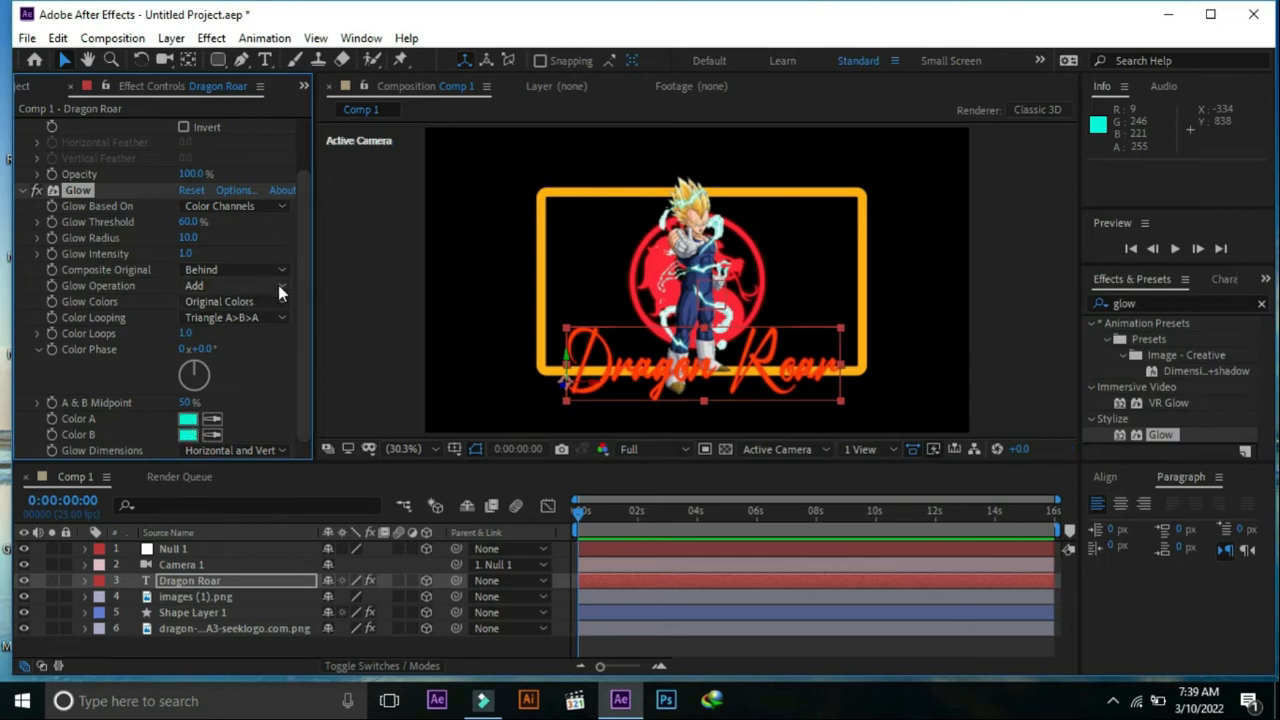
- Set Glow Colors to A & B Colors and Composite Original to On Top
{"action": "left_click", "coordinate": [236, 284]}
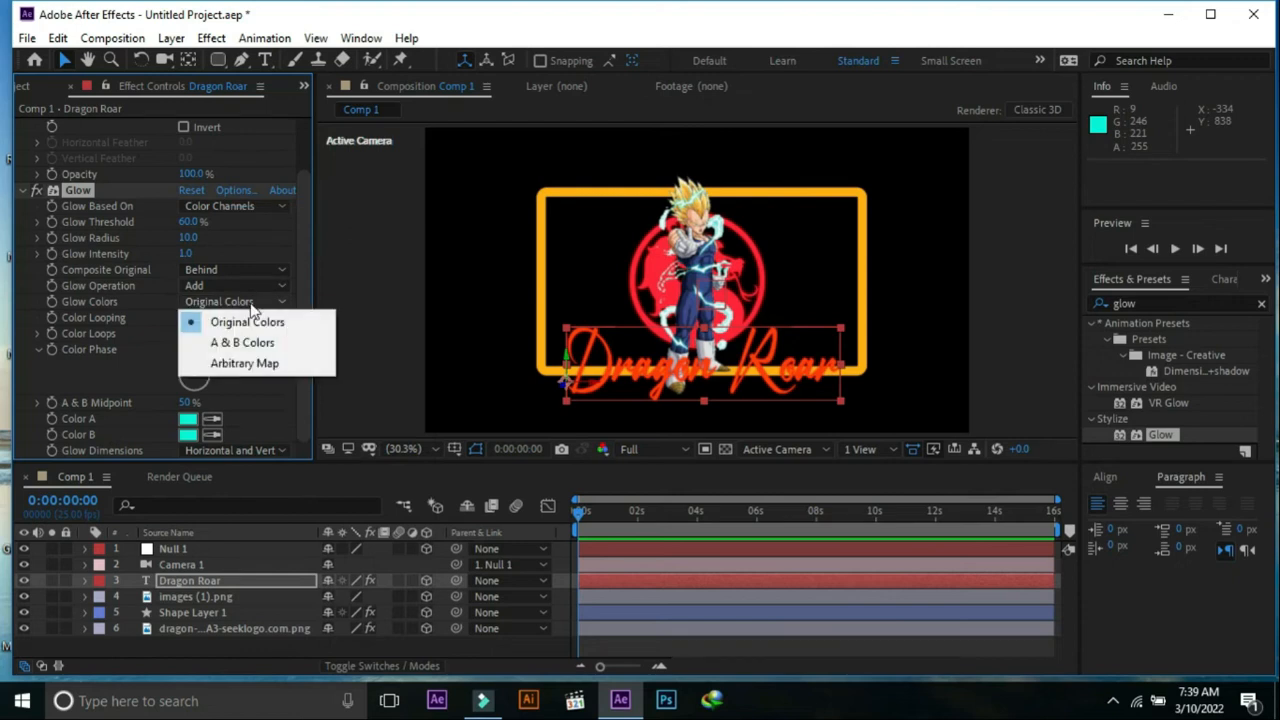
{"action": "left_click", "coordinate": [242, 342]}
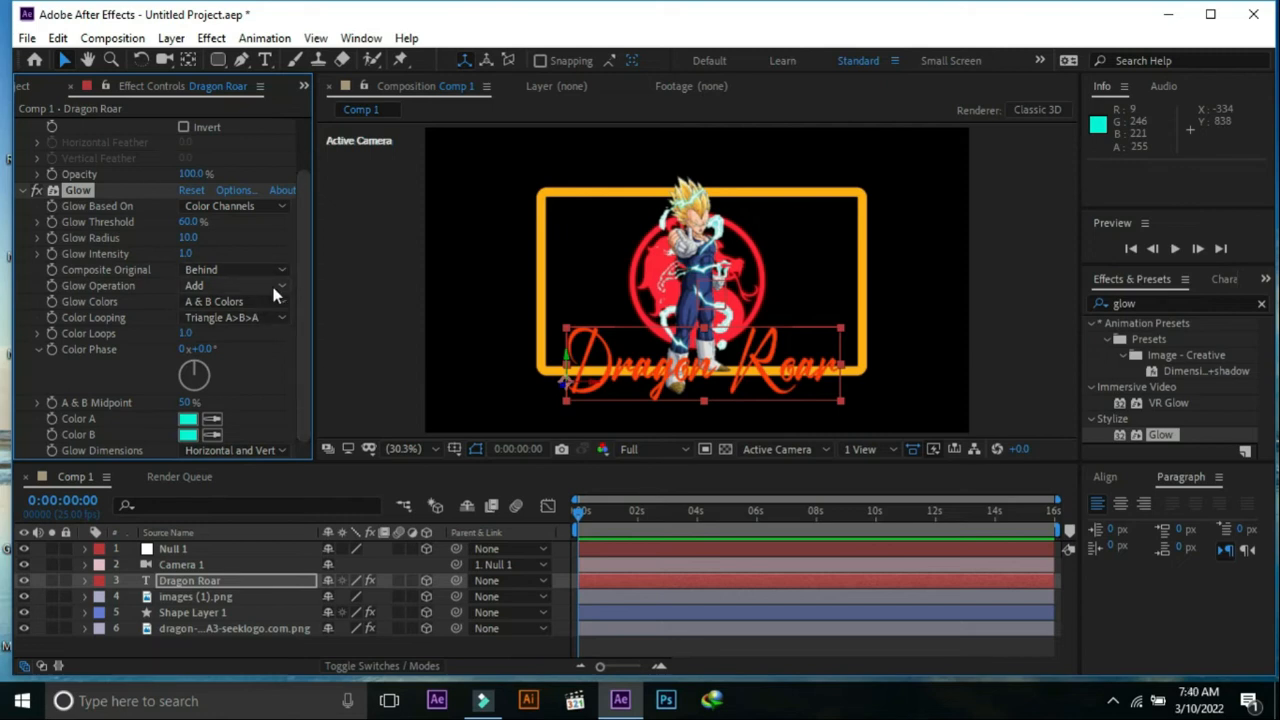
{"action": "left_click", "coordinate": [236, 284]}
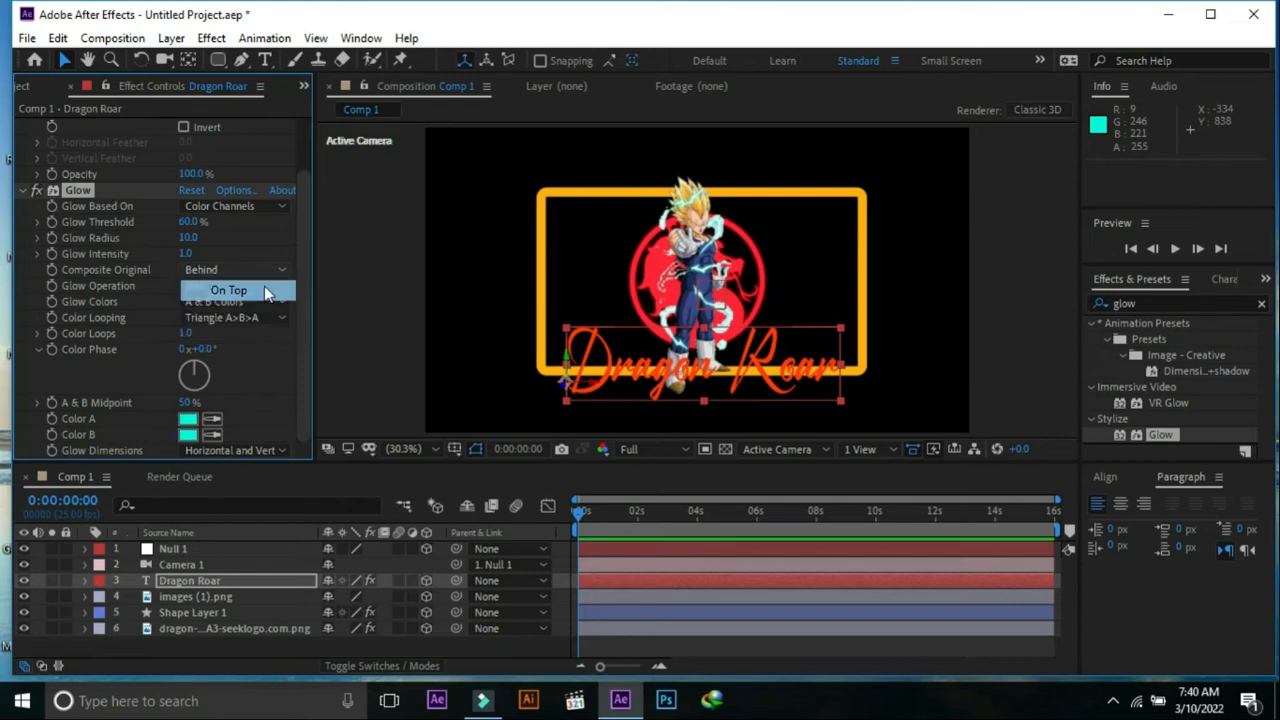
{"action": "left_click", "coordinate": [228, 290]}
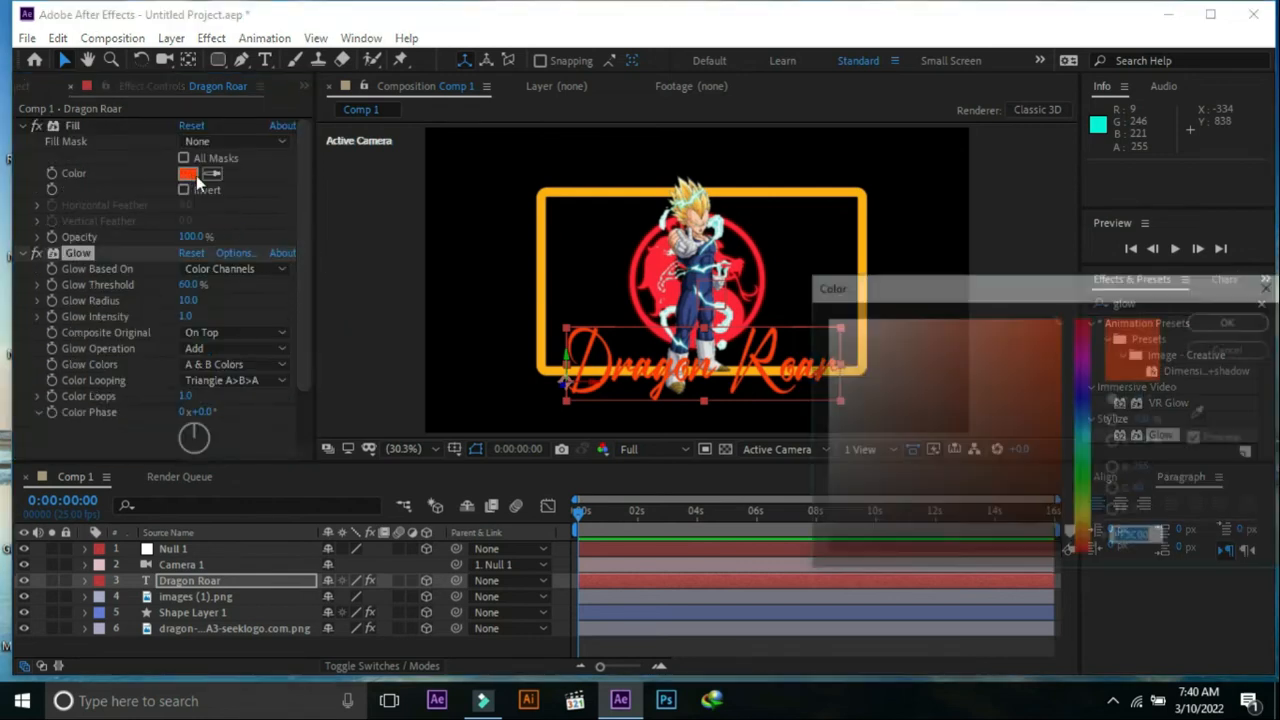
- Fill the Dragon Roar text cyan and boost its glow to radius 180 and intensity 2.1
{"action": "left_click", "coordinate": [188, 172]}
{"action": "type", "text": "00FFC0"}
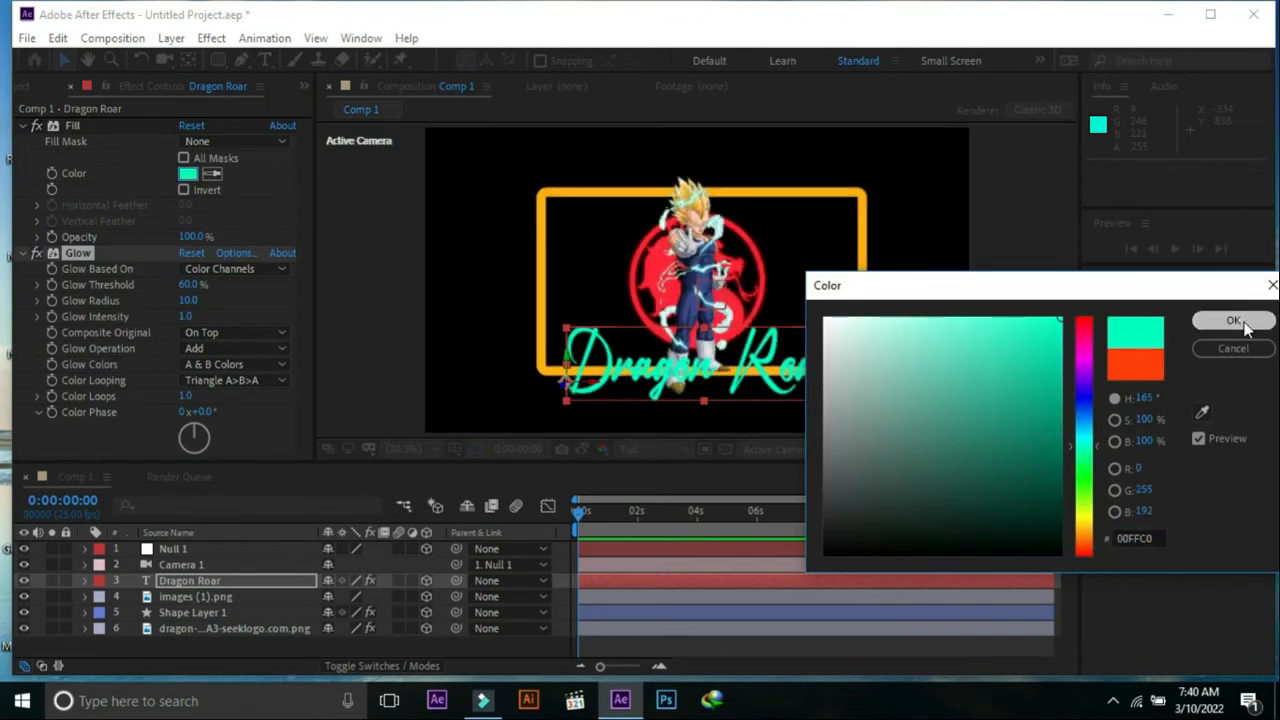
{"action": "left_click", "coordinate": [1232, 320]}
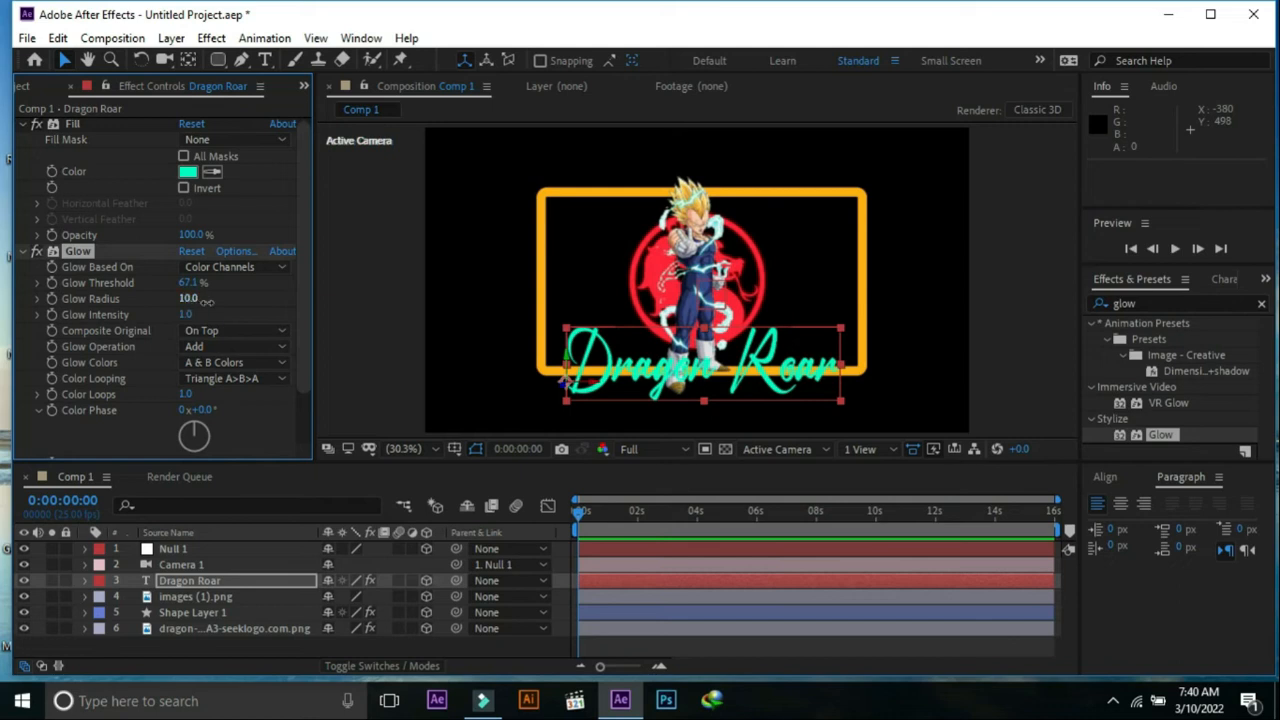
{"action": "left_click_drag", "start_coordinate": [188, 298], "coordinate": [196, 298]}
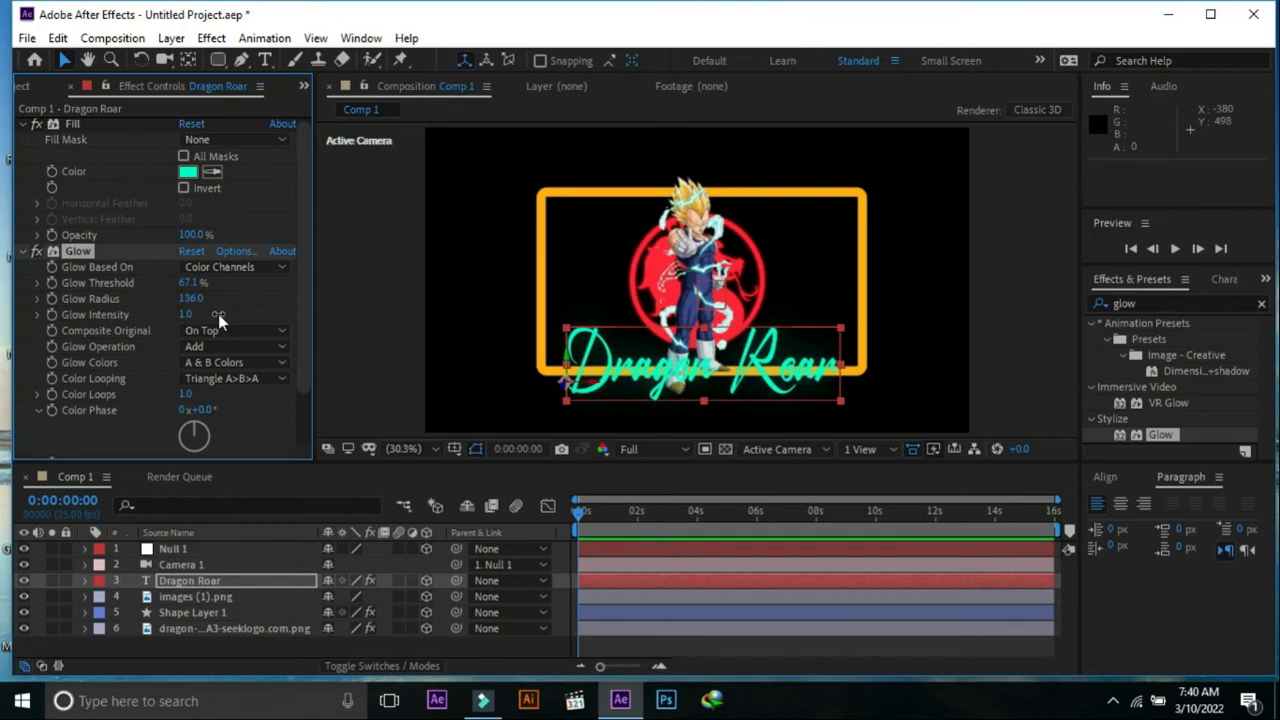
{"action": "left_click_drag", "start_coordinate": [184, 314], "coordinate": [200, 314]}
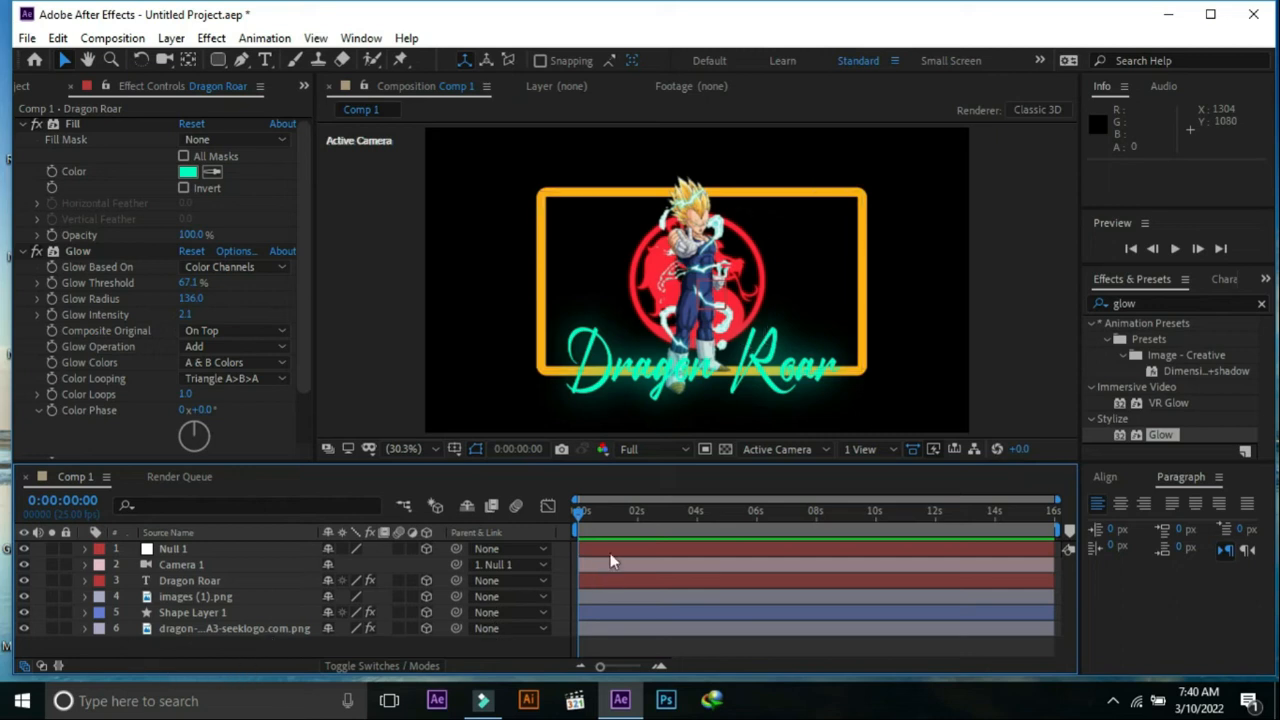
{"action": "mouse_move", "coordinate": [196, 556]}
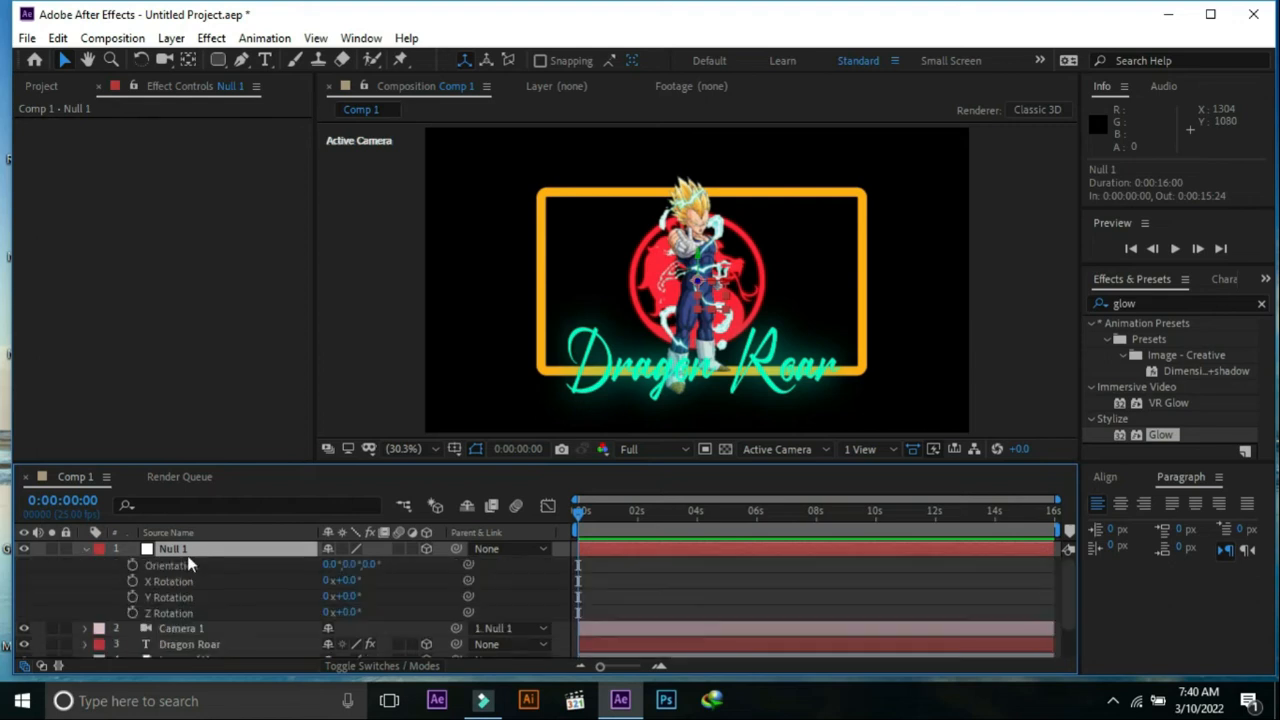
{"action": "mouse_move", "coordinate": [588, 528]}
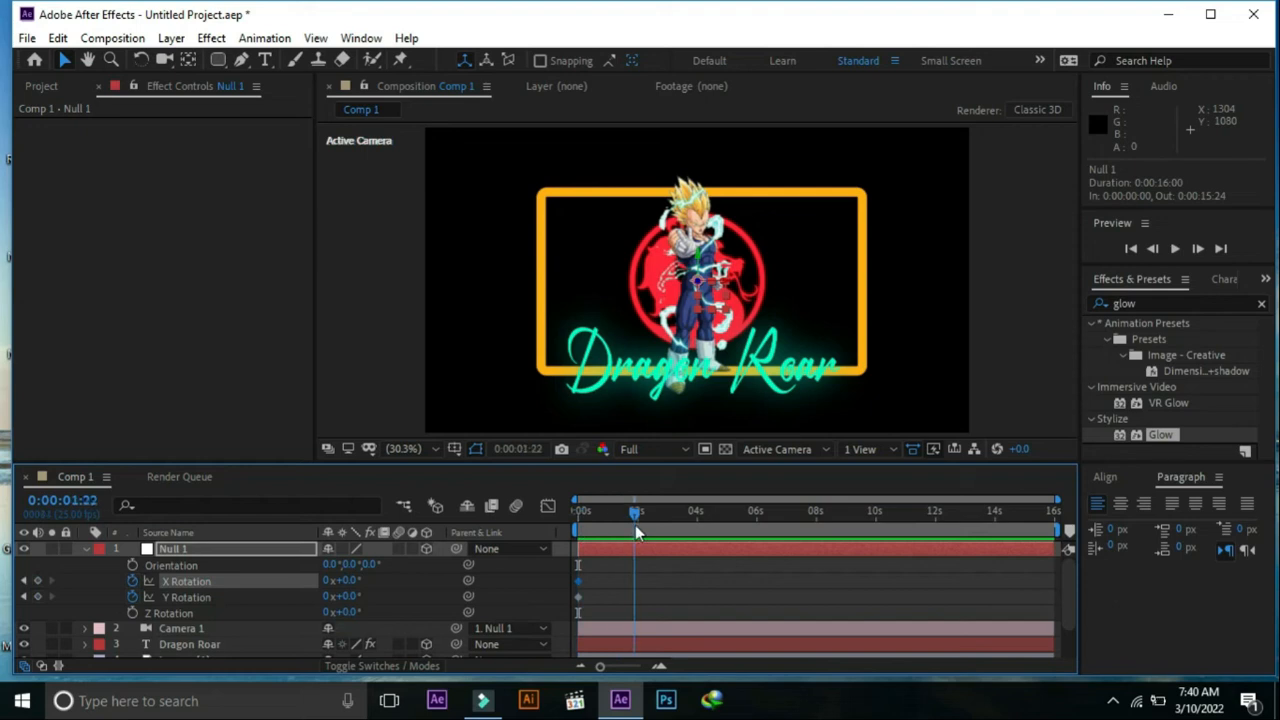
- At about one second, give Null 1 rotation values of 5 and 7 degrees
{"action": "left_click_drag", "start_coordinate": [636, 512], "coordinate": [630, 512]}
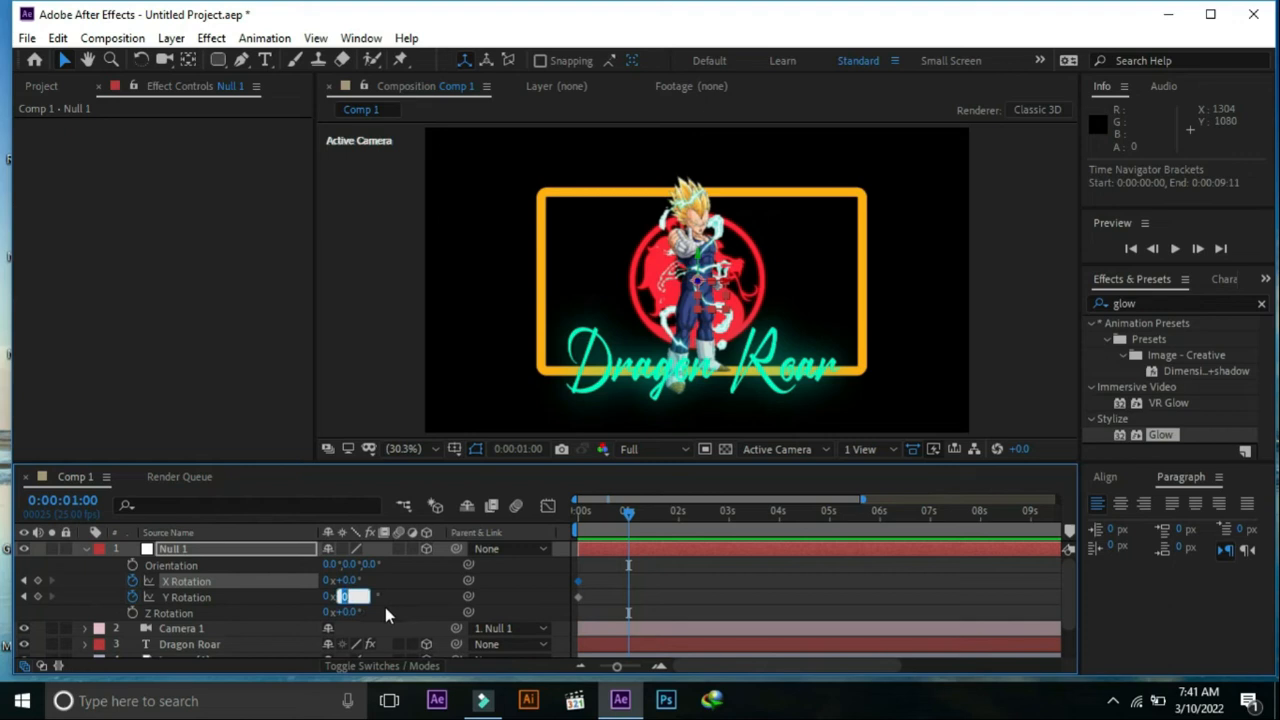
{"action": "type", "text": "56.0°"}
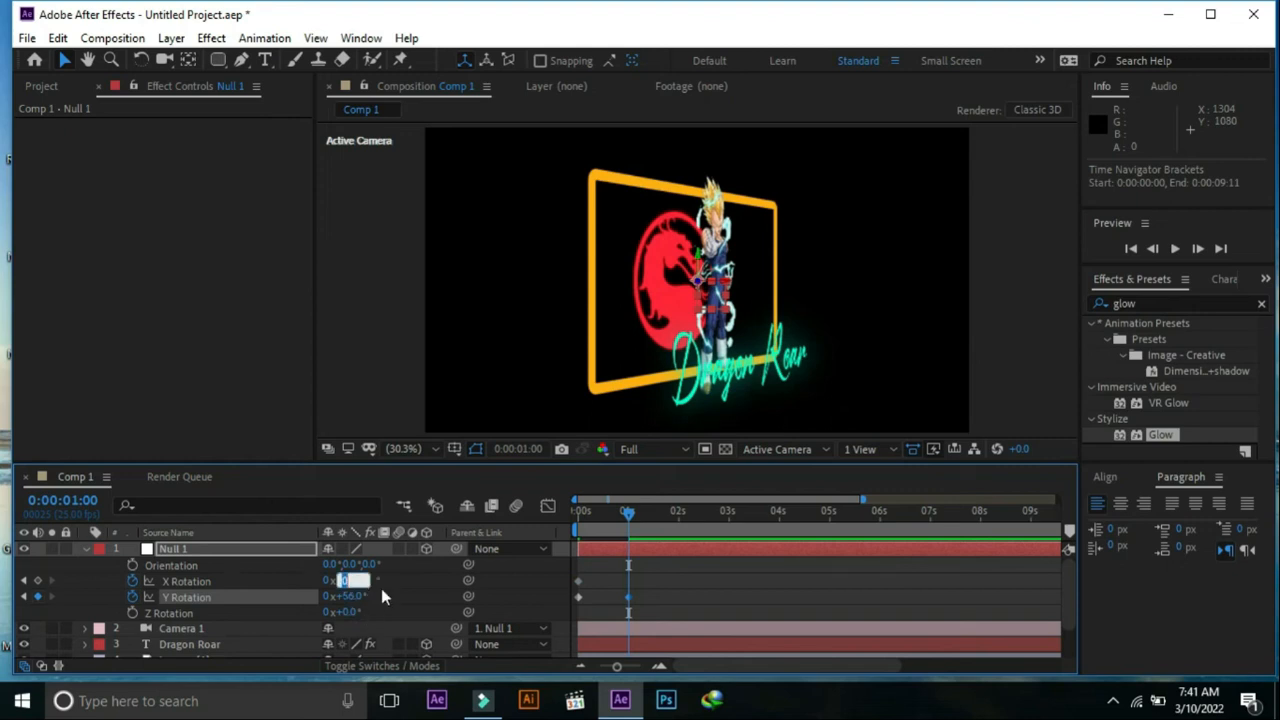
{"action": "type", "text": "7"}
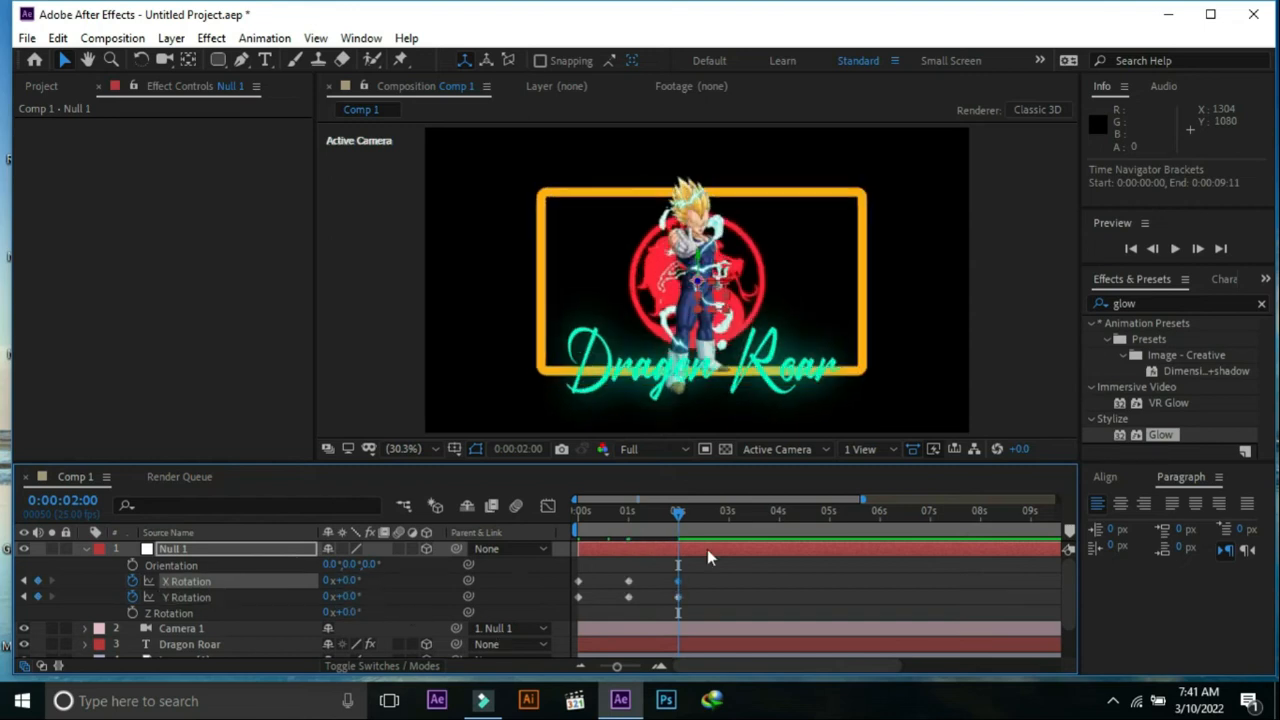
{"action": "mouse_move", "coordinate": [680, 518]}
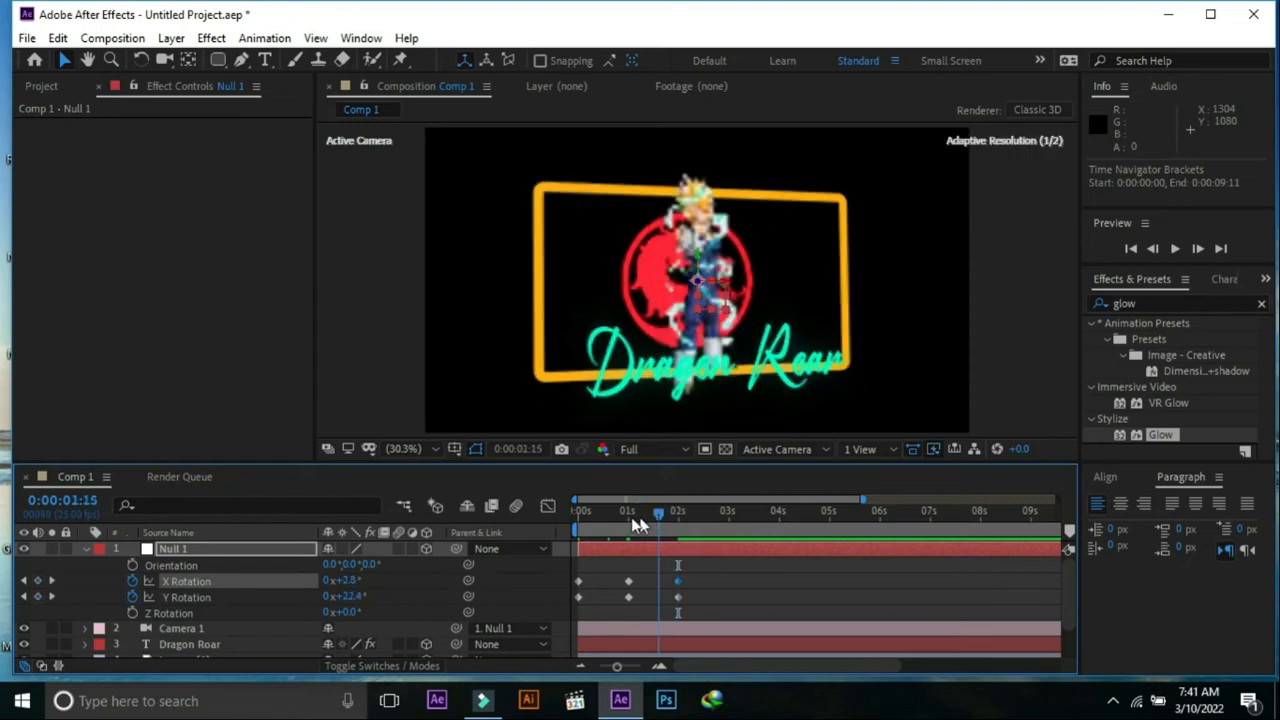
- Scrub further and set a -56 degree rotation, then return the time to the start
{"action": "left_click_drag", "start_coordinate": [658, 512], "coordinate": [678, 512]}
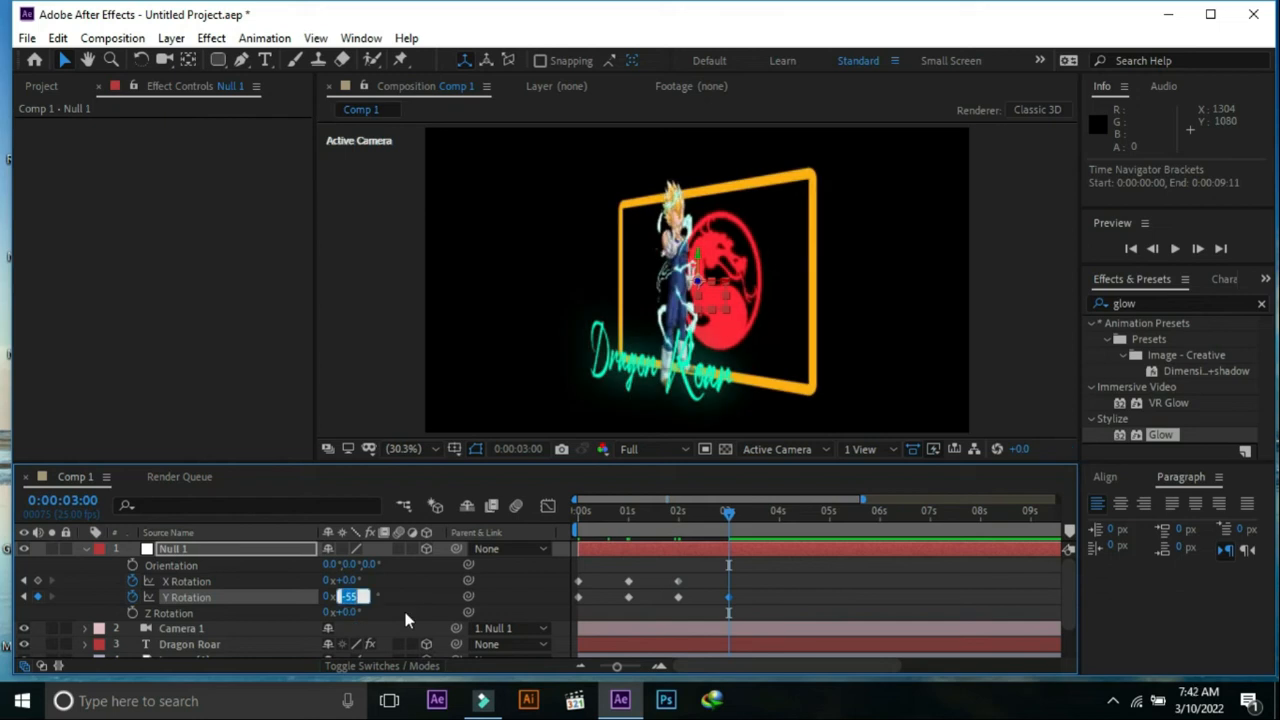
{"action": "type", "text": "-56.0"}
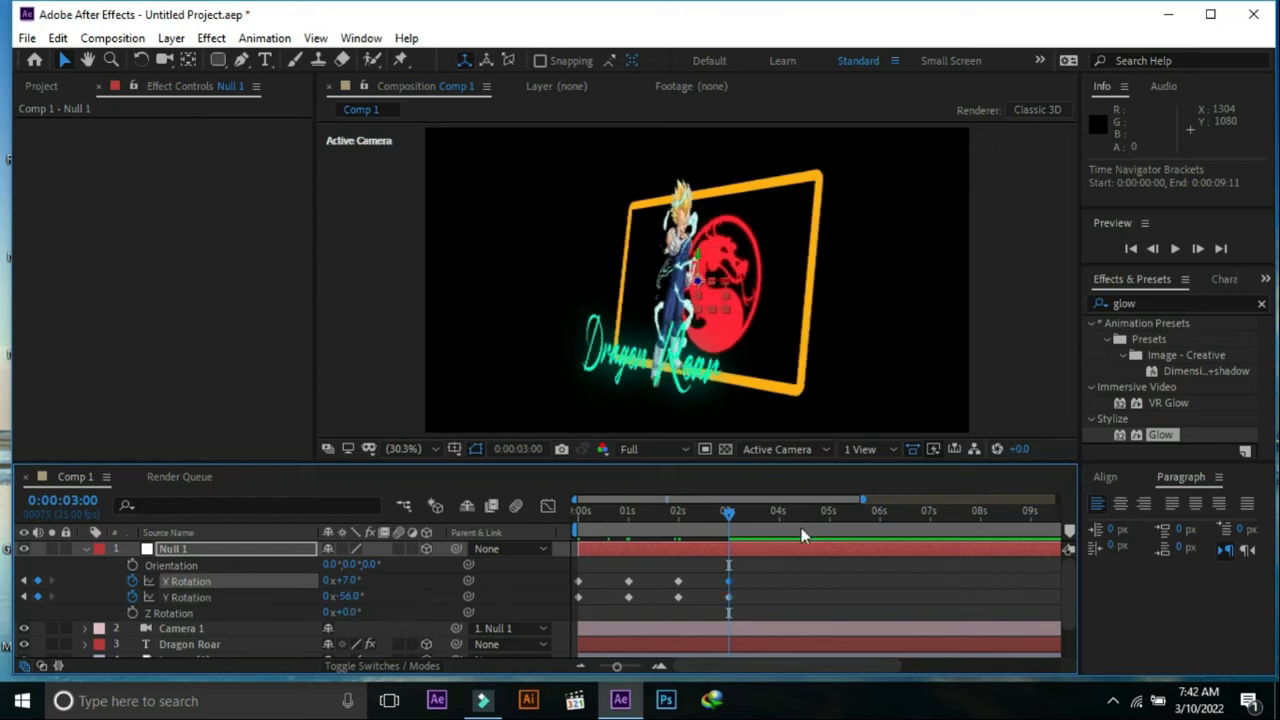
{"action": "left_click_drag", "start_coordinate": [728, 512], "coordinate": [576, 512]}
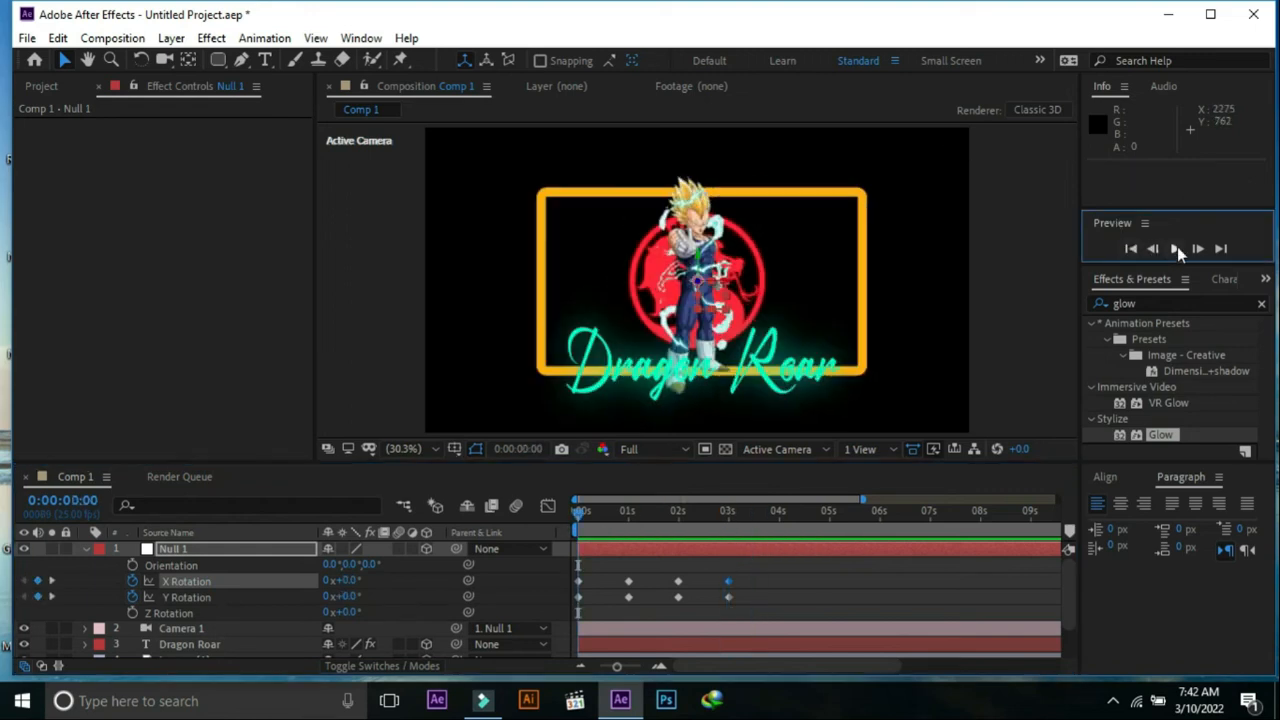
- Preview, reset Null 1's X and Y rotation to 0 at four seconds, and move to five seconds
{"action": "left_click", "coordinate": [1176, 248]}
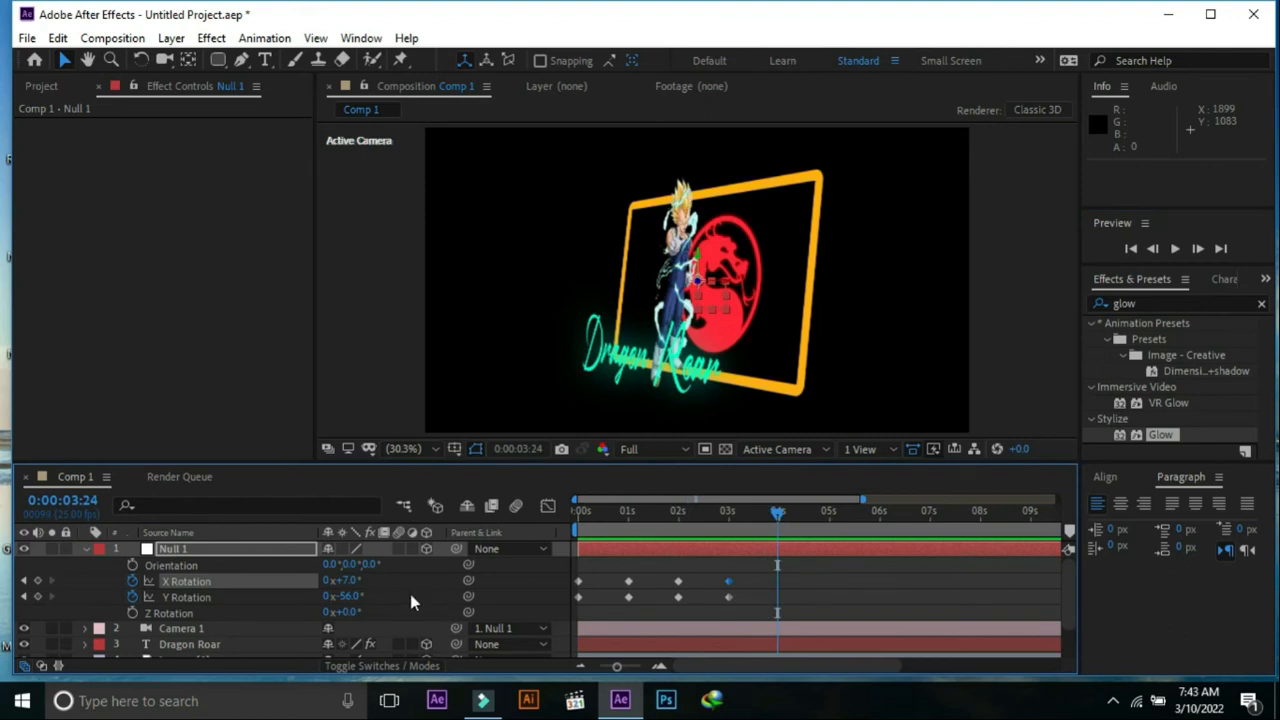
{"action": "double_click", "coordinate": [344, 580]}
{"action": "type", "text": "0"}
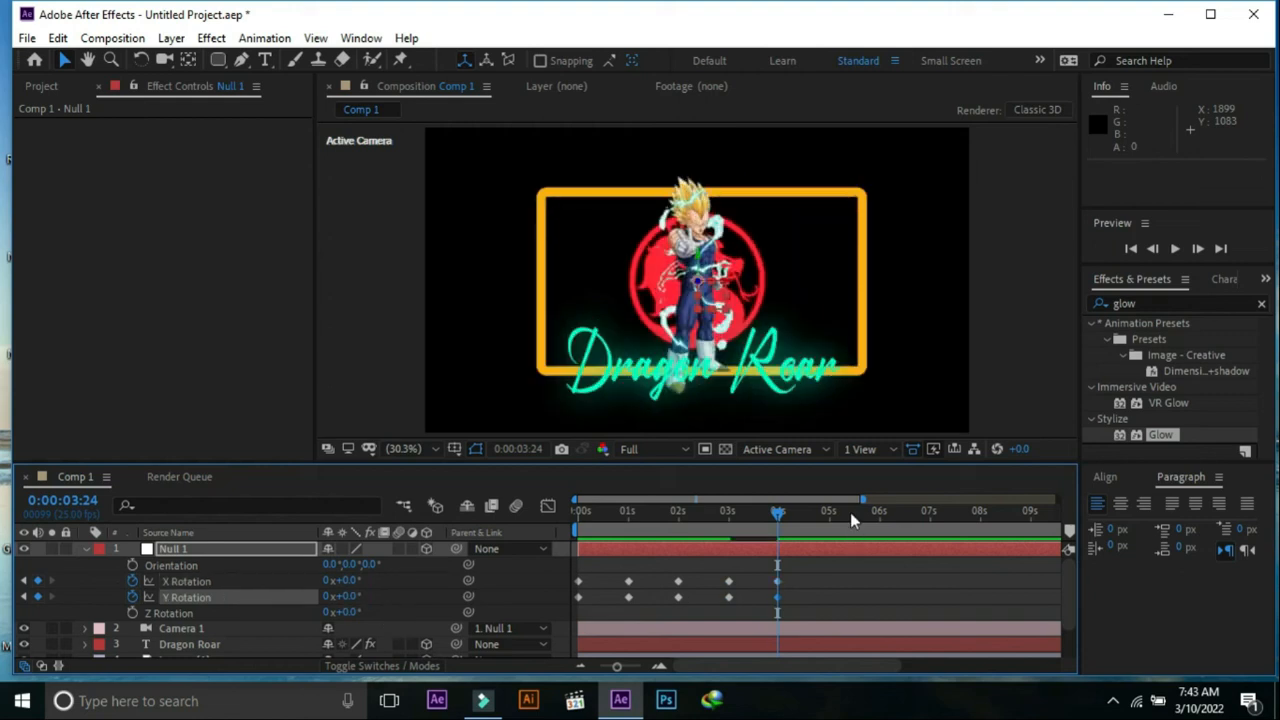
{"action": "mouse_move", "coordinate": [780, 518]}
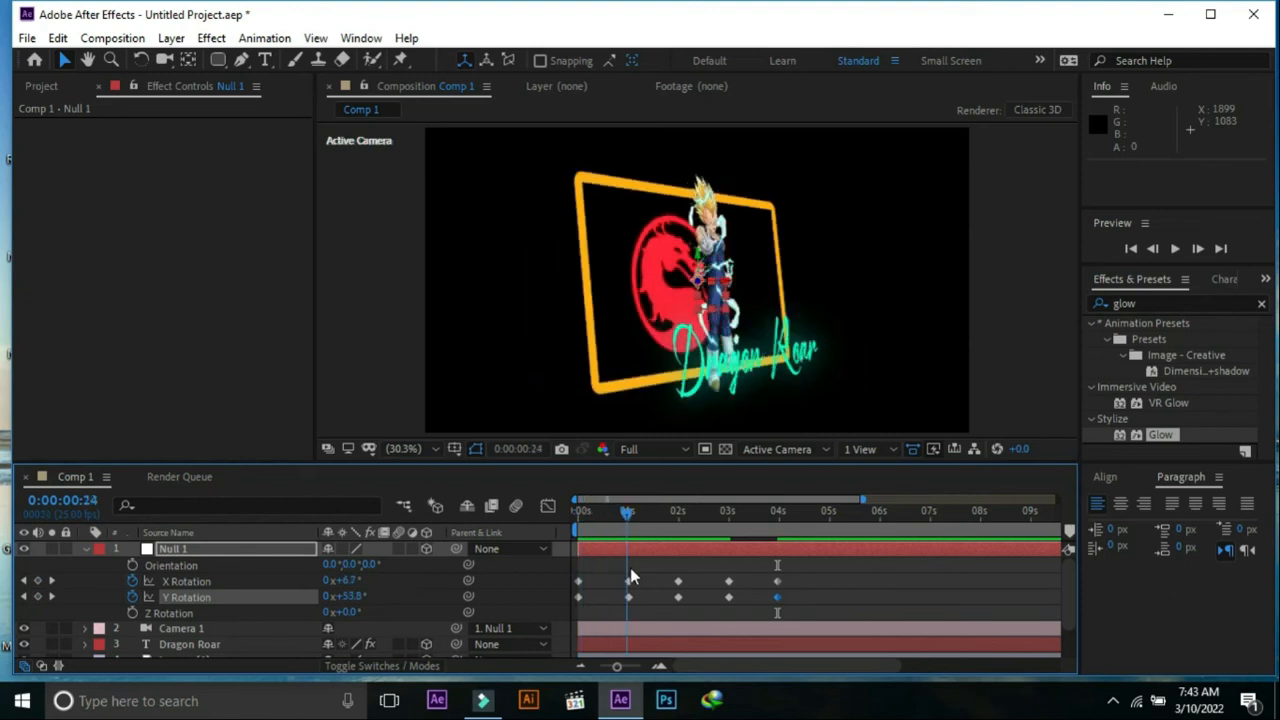
{"action": "left_click_drag", "start_coordinate": [624, 512], "coordinate": [736, 512]}
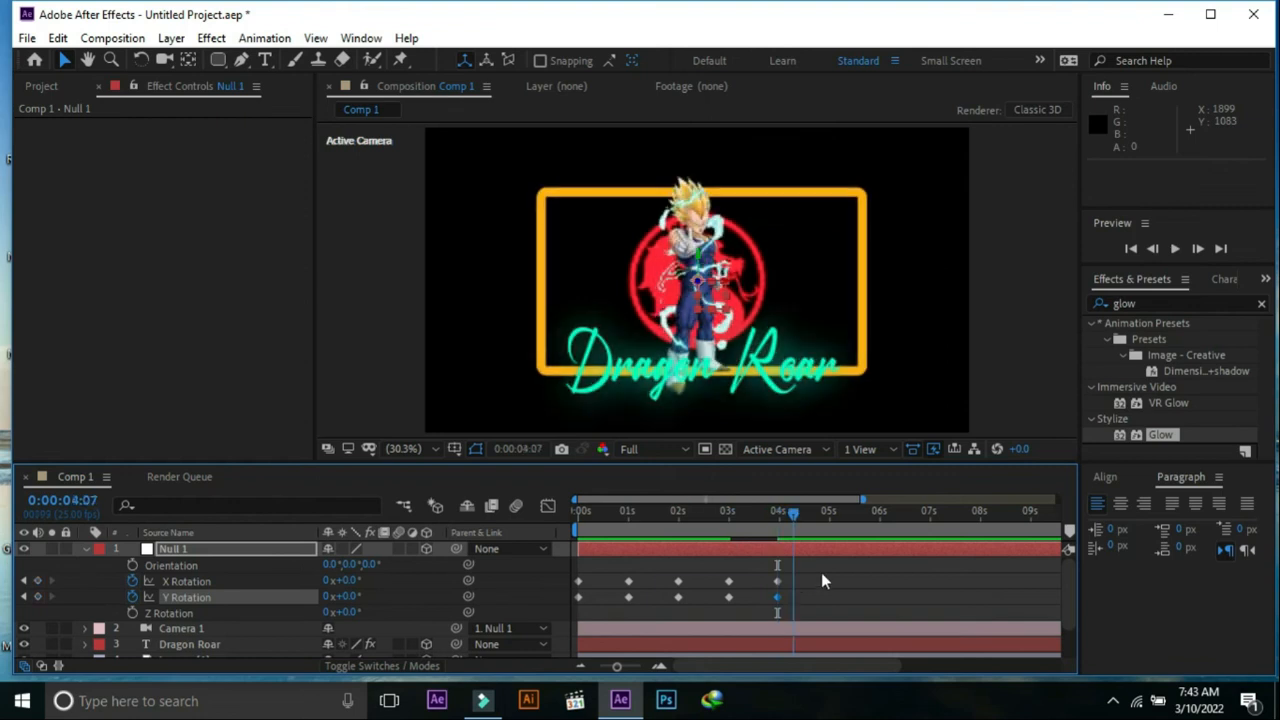
{"action": "left_click", "coordinate": [832, 512]}
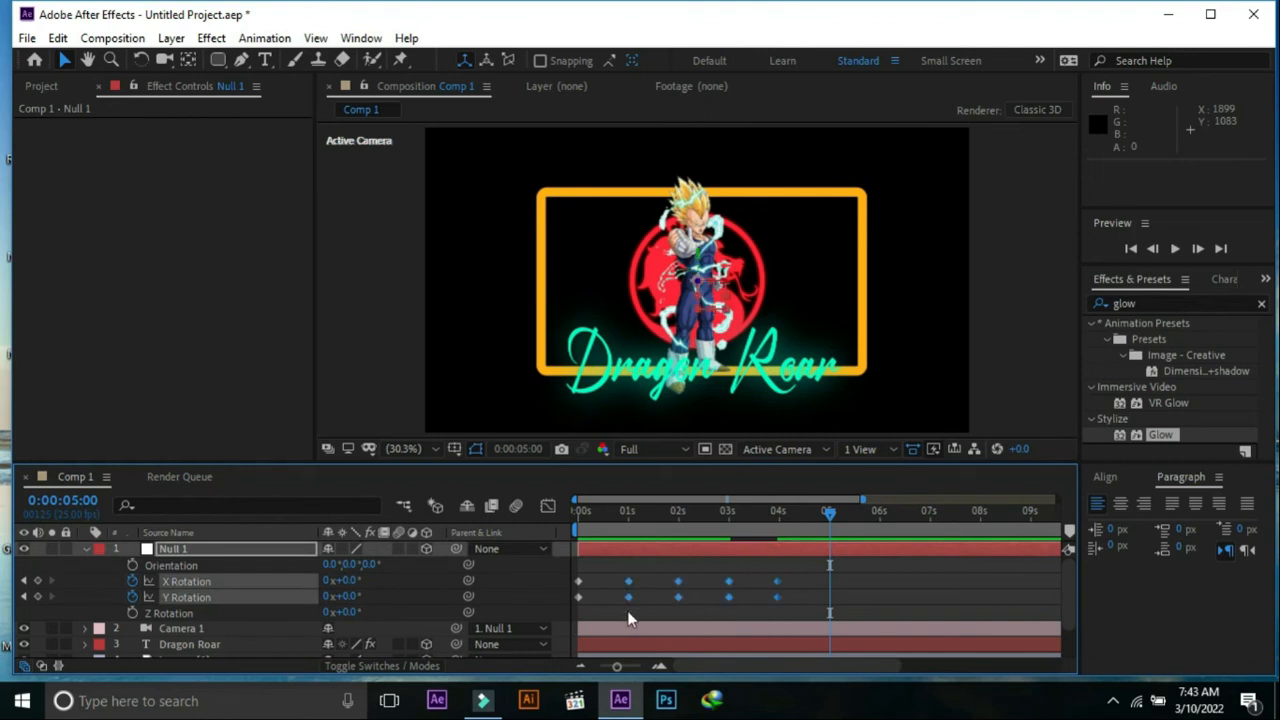
- Copy the rotation keyframes and paste them at five seconds to repeat the swing
{"action": "key", "text": "ctrl+c"}
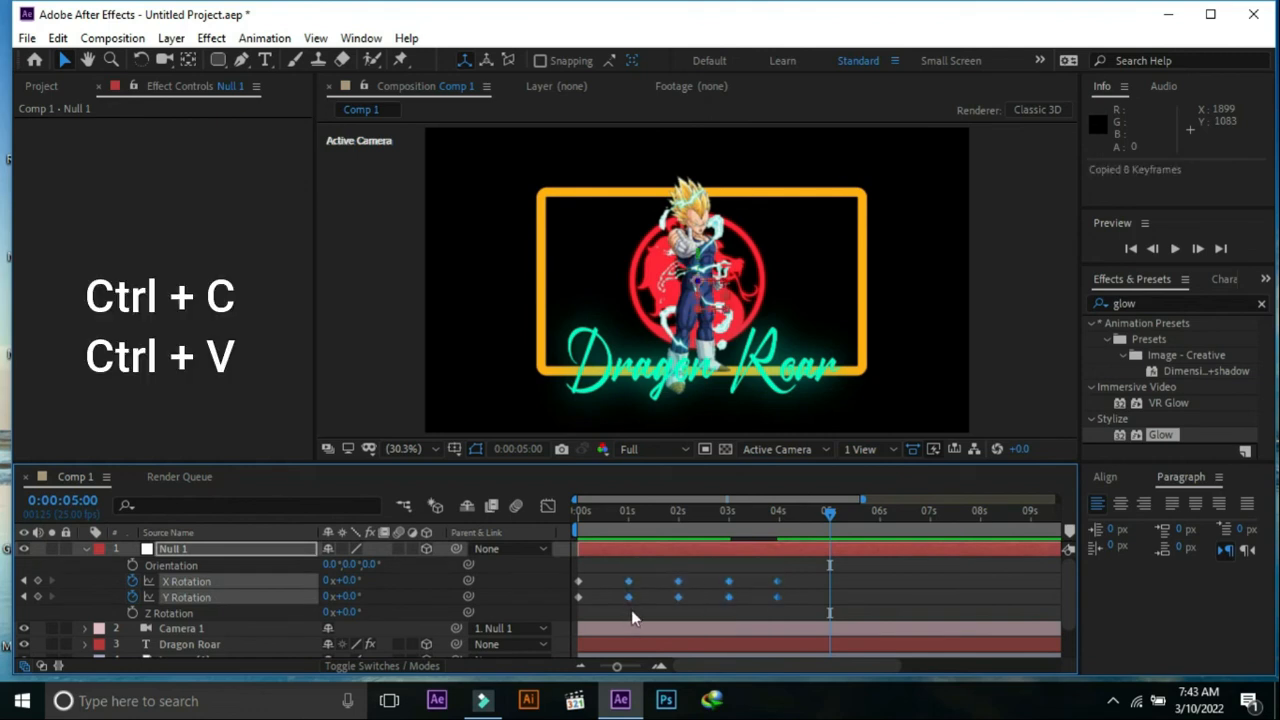
{"action": "key", "text": "ctrl+v"}
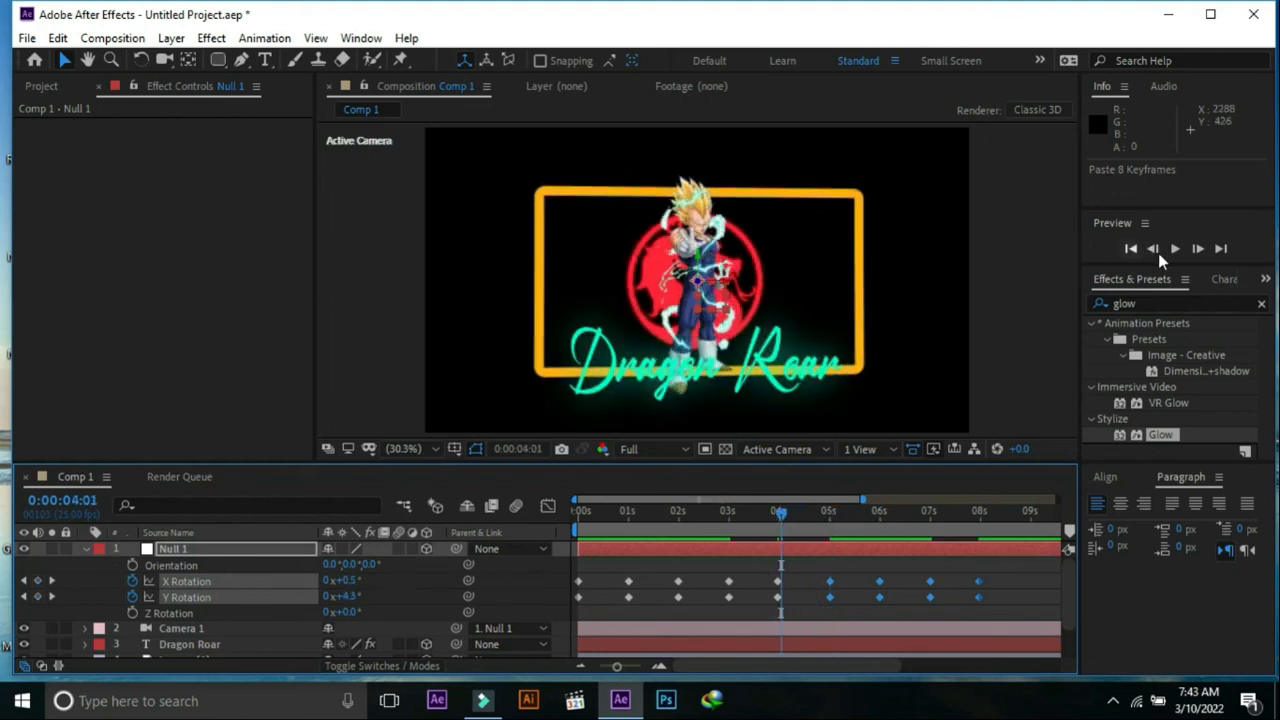
{"action": "left_click", "coordinate": [1174, 248]}
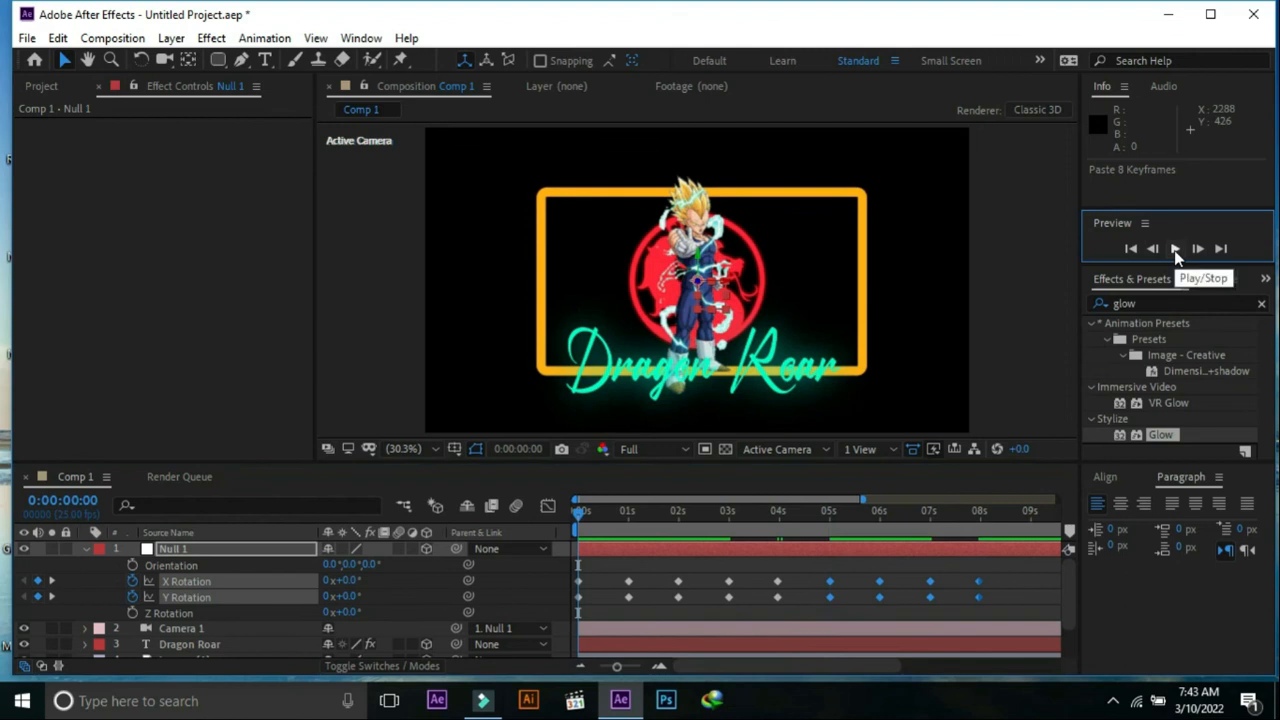
- Play back the full swinging card animation from the first frame, stopping and replaying
{"action": "left_click", "coordinate": [1174, 248]}
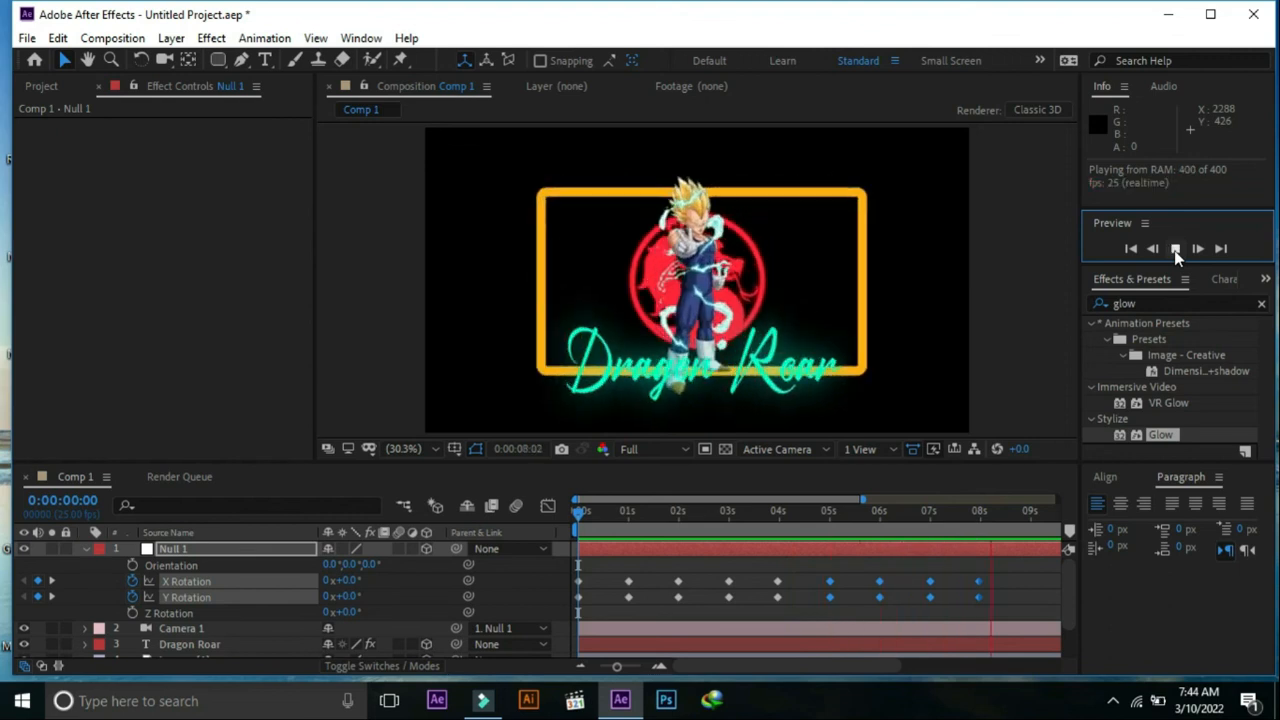
{"action": "left_click", "coordinate": [1176, 248]}
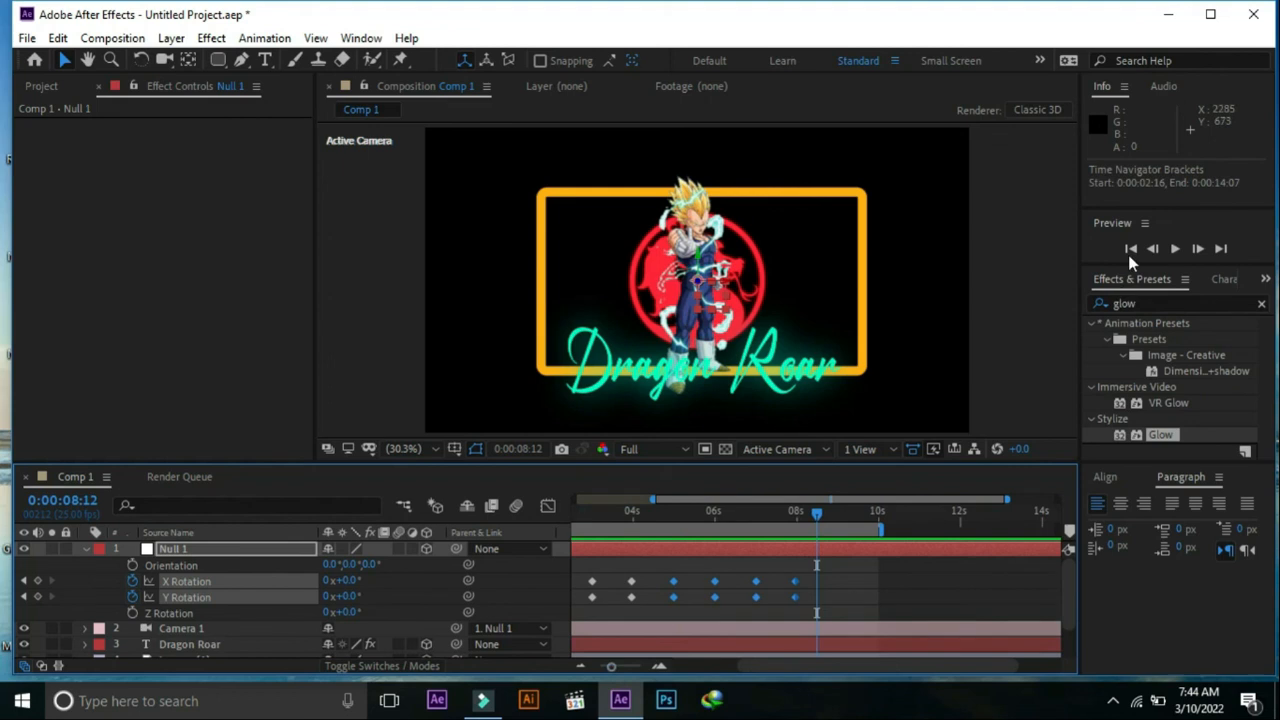
{"action": "left_click", "coordinate": [1176, 248]}
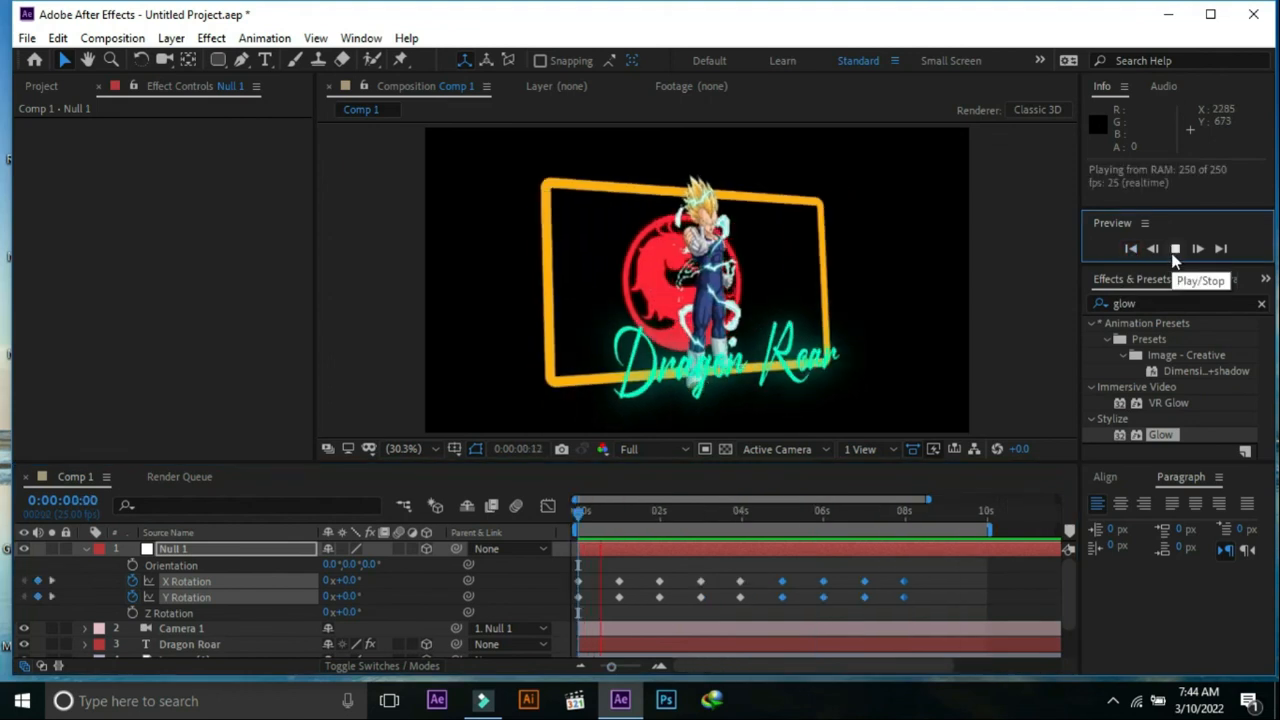